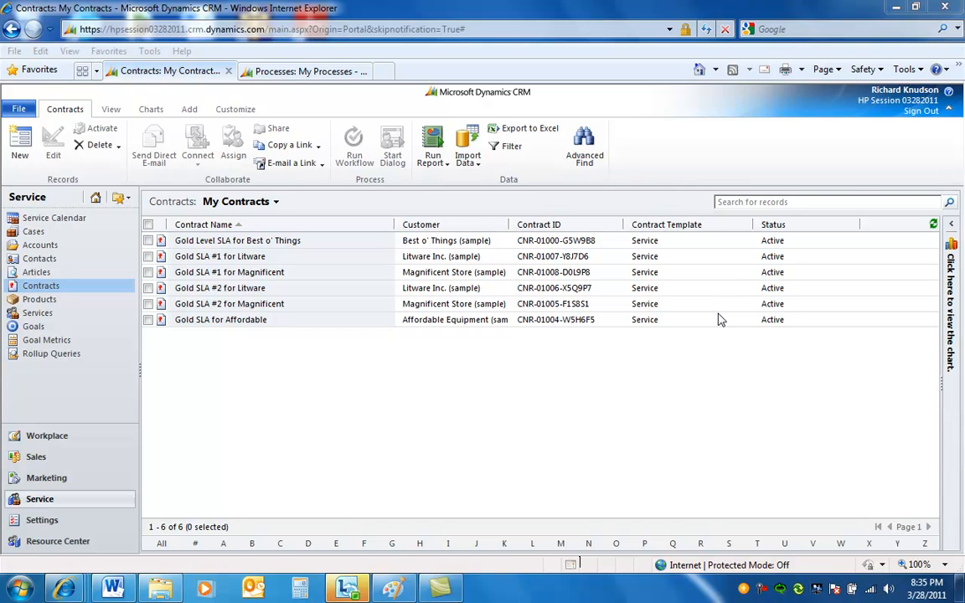
pyautogui.moveTo(661, 288)
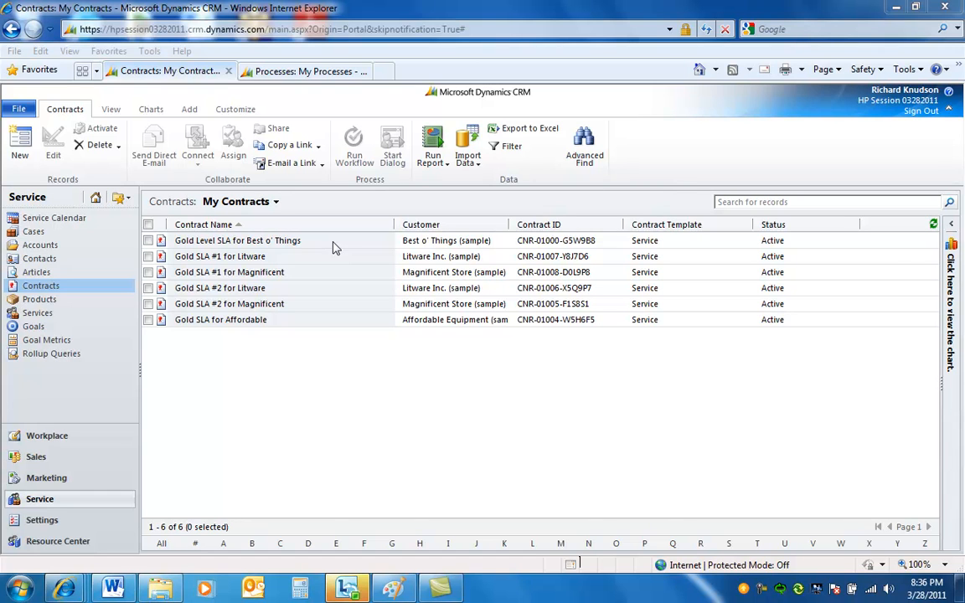
pyautogui.moveTo(341, 218)
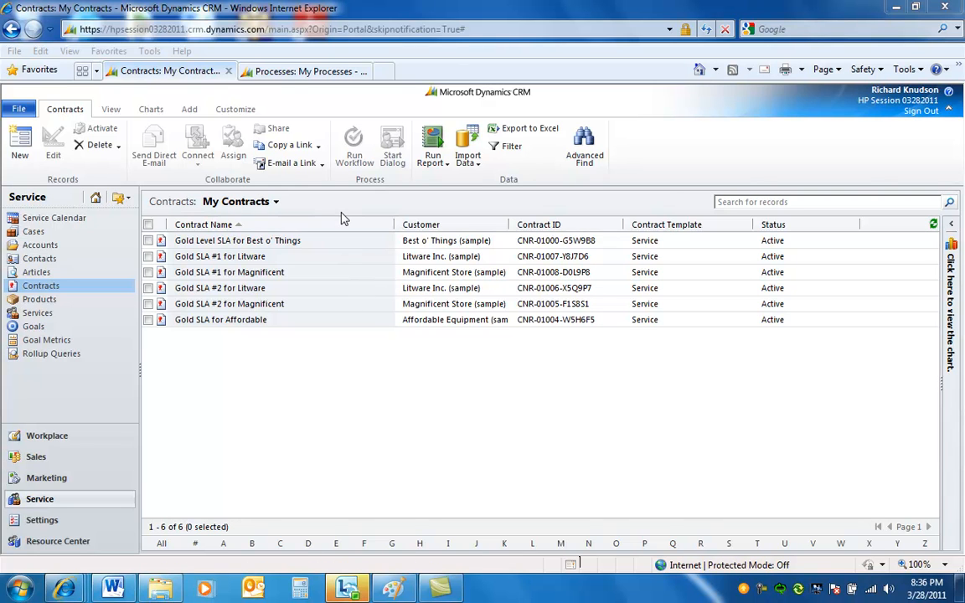
pyautogui.moveTo(360, 248)
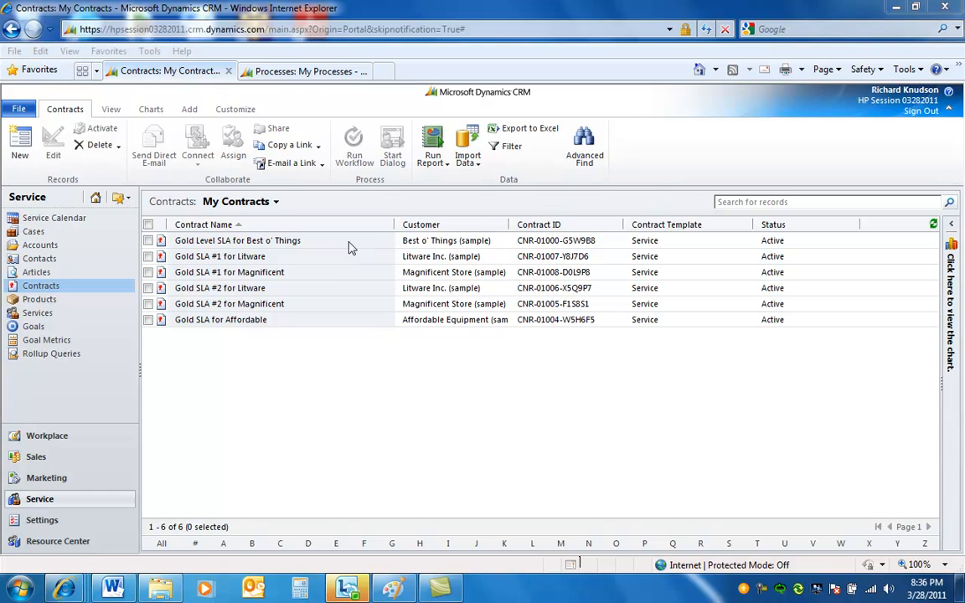
pyautogui.moveTo(341, 265)
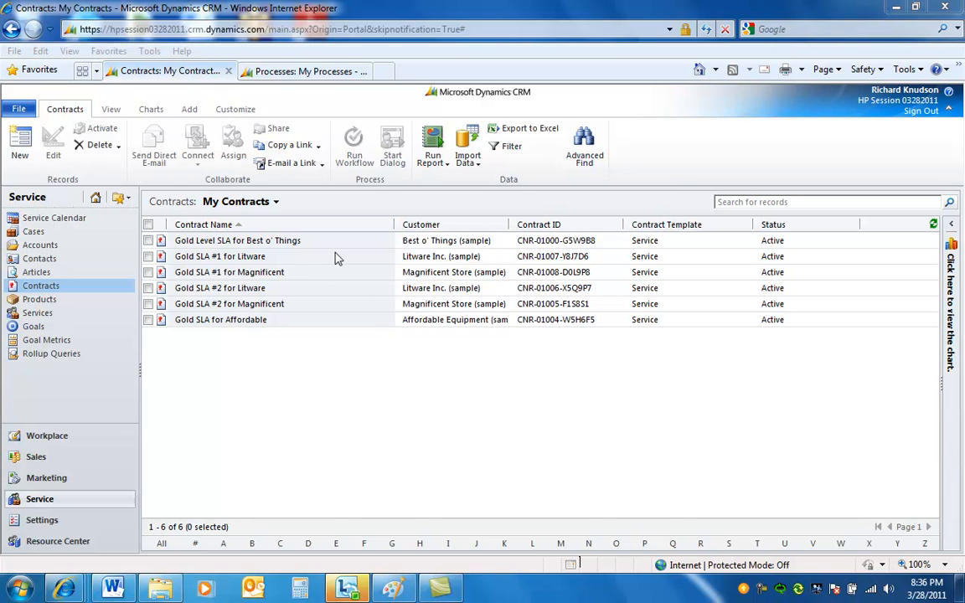
pyautogui.moveTo(372, 260)
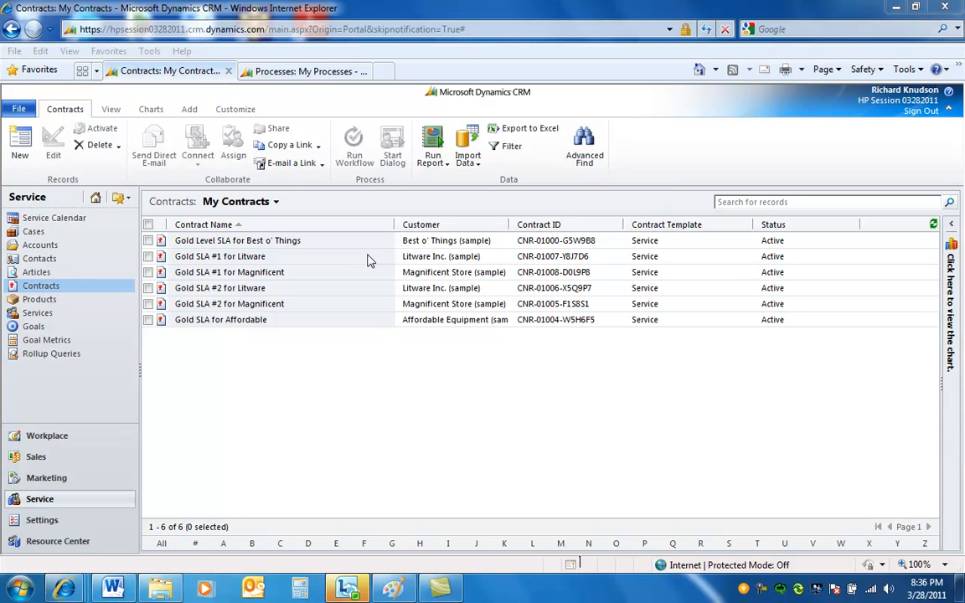
pyautogui.moveTo(360, 261)
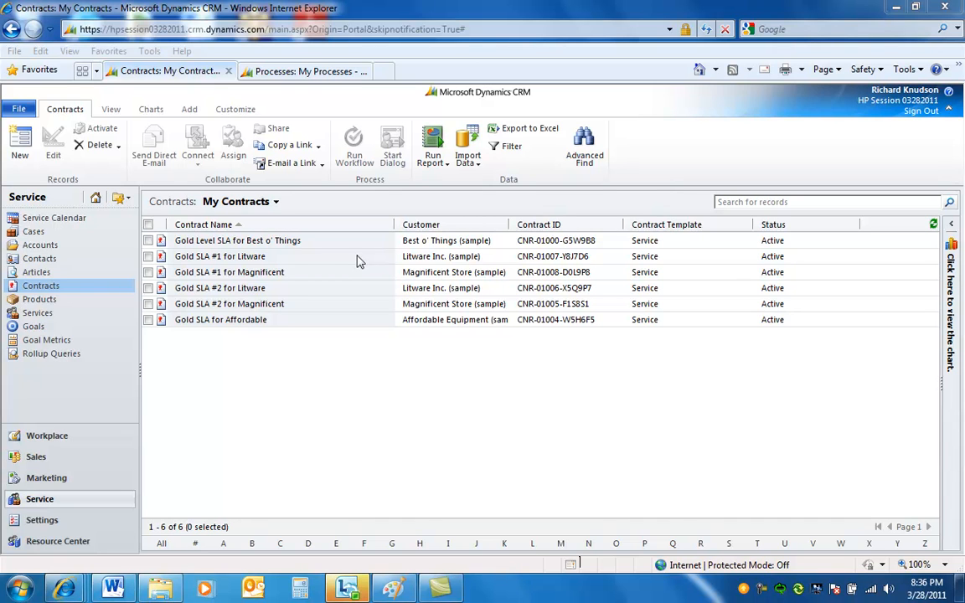
pyautogui.moveTo(318, 251)
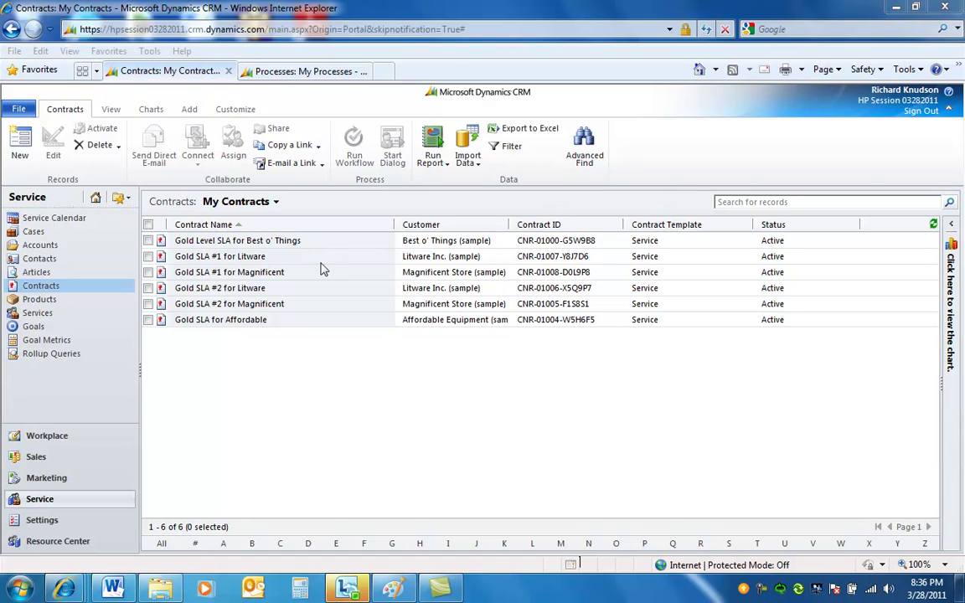
pyautogui.moveTo(281, 258)
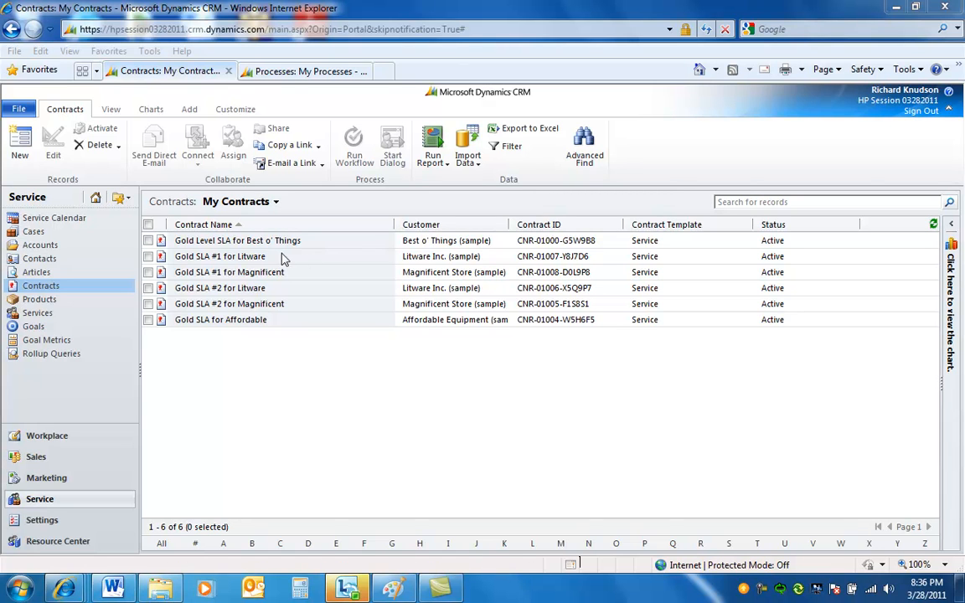
pyautogui.moveTo(331, 261)
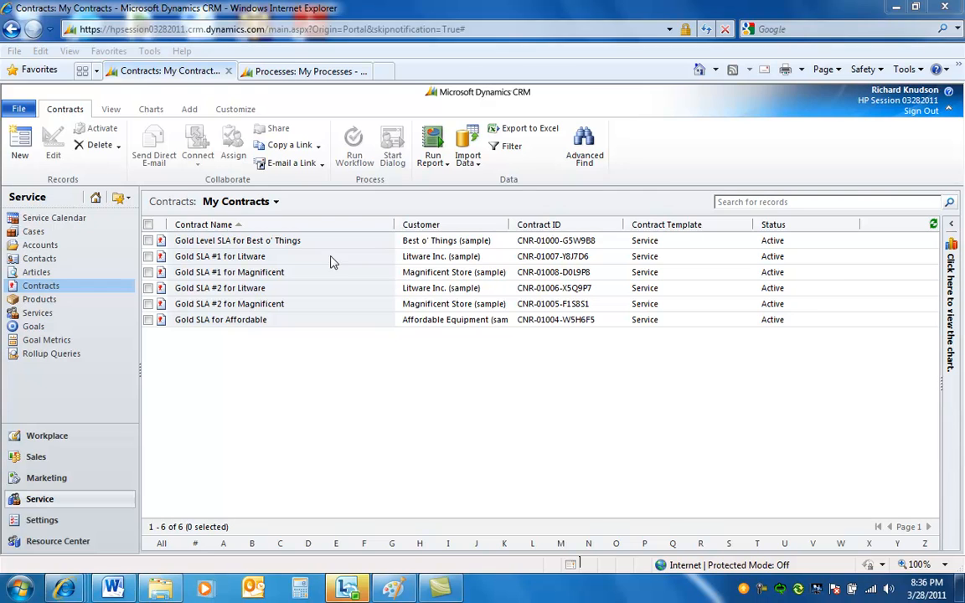
pyautogui.moveTo(204, 225)
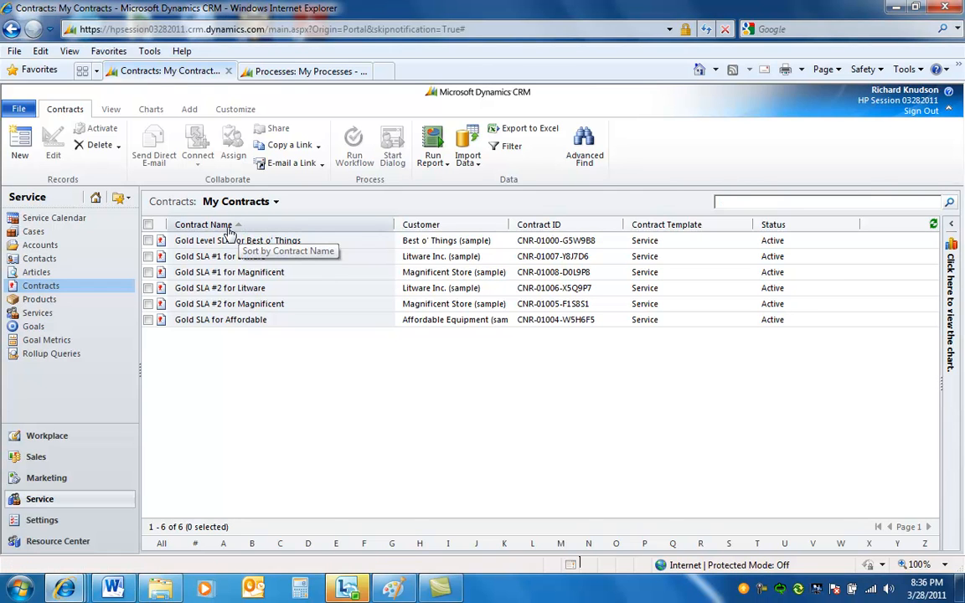
pyautogui.moveTo(429, 228)
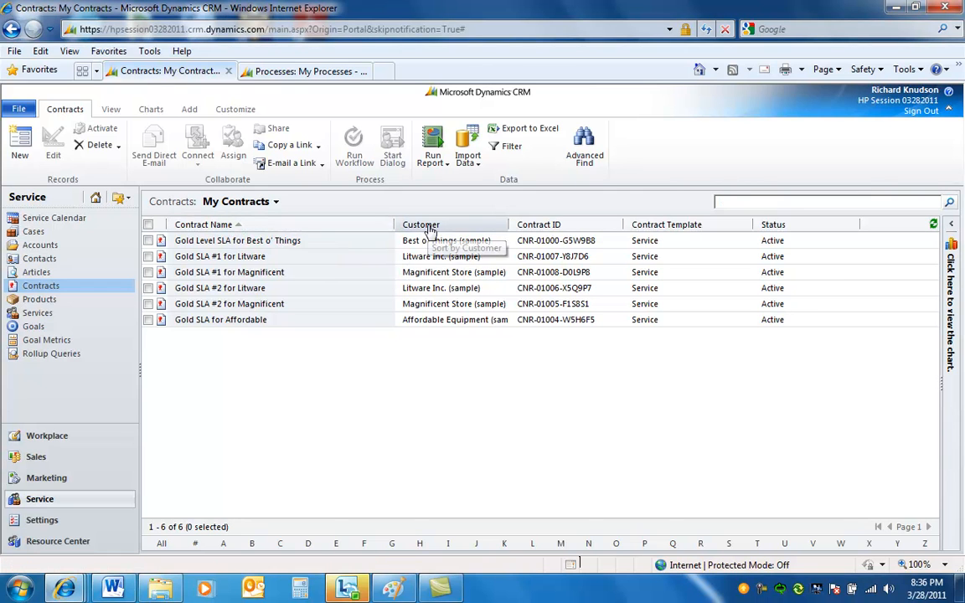
# - Sort contracts by Customer, review the Litware and Magnificent Gold SLA rows, then go to Accounts
pyautogui.click(420, 224)
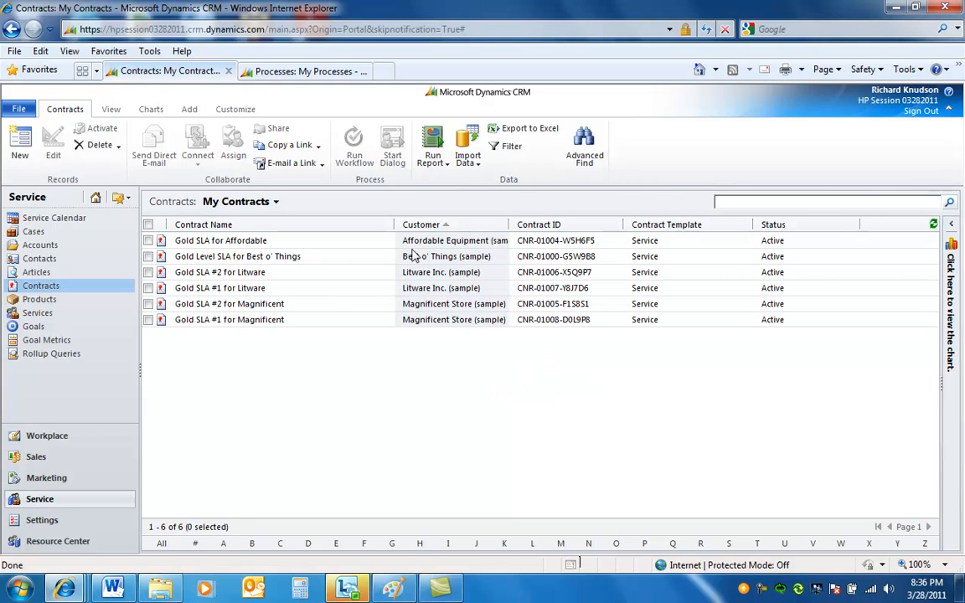
pyautogui.moveTo(353, 308)
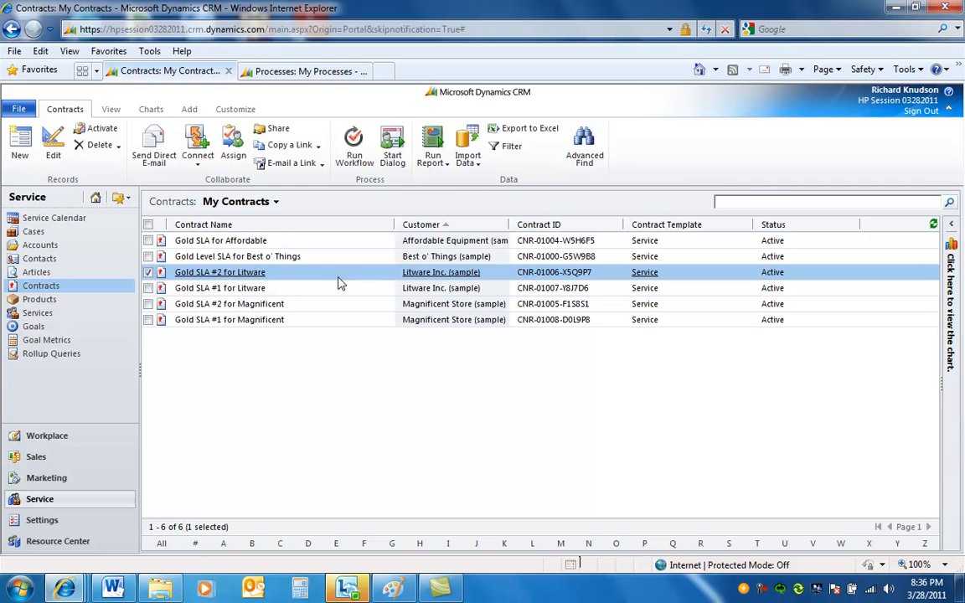
pyautogui.moveTo(303, 278)
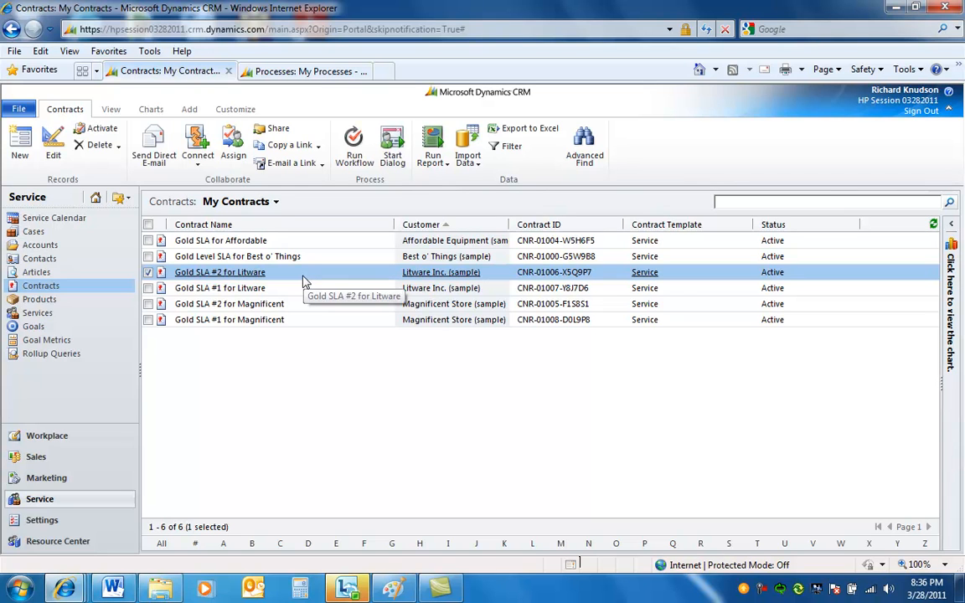
pyautogui.moveTo(291, 288)
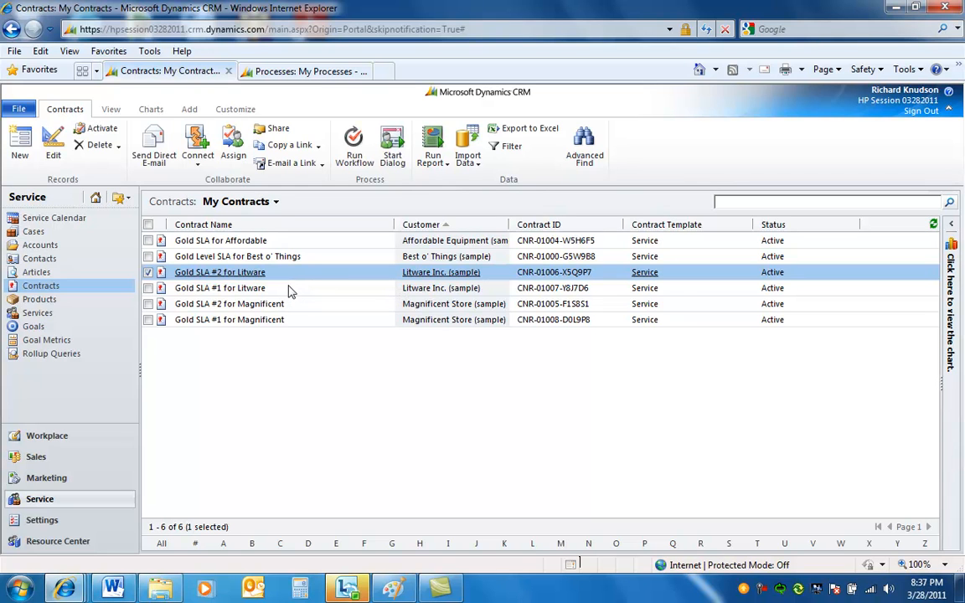
pyautogui.click(219, 288)
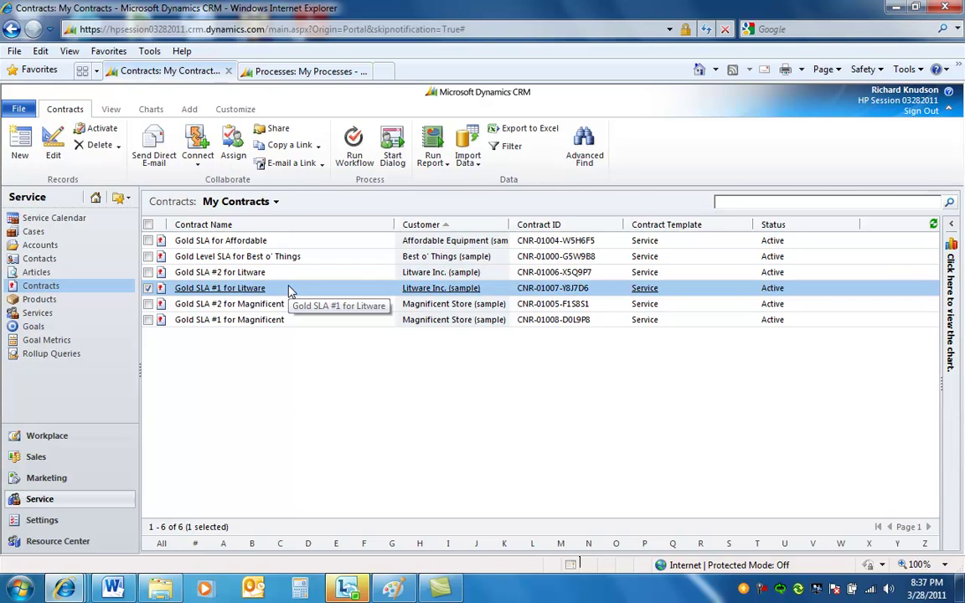
pyautogui.click(227, 304)
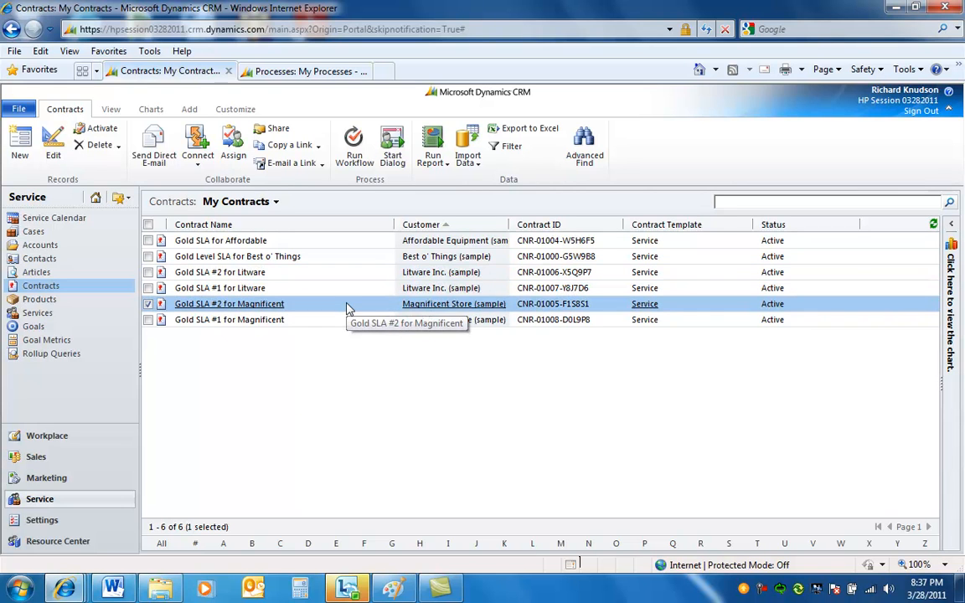
pyautogui.moveTo(293, 338)
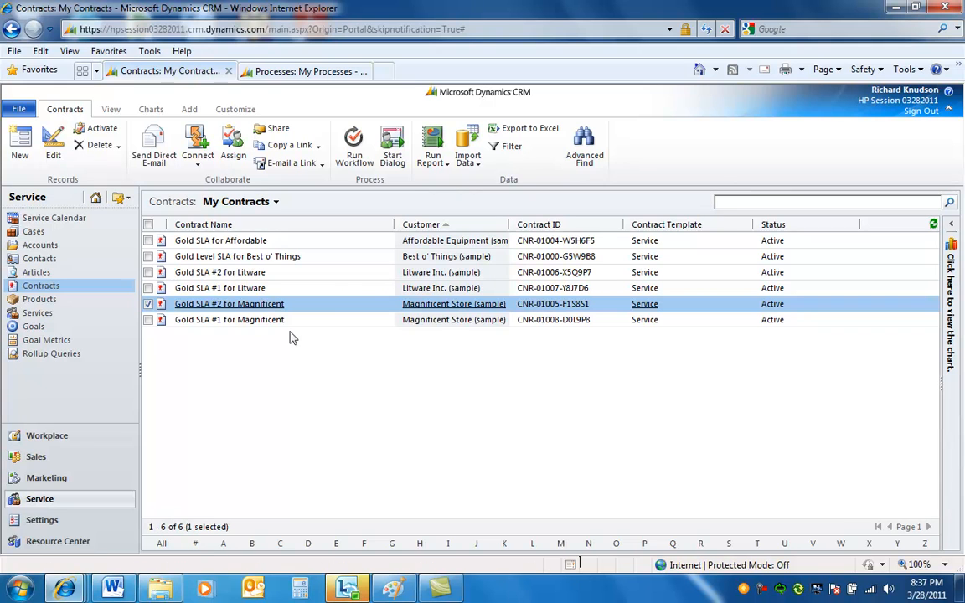
pyautogui.click(228, 318)
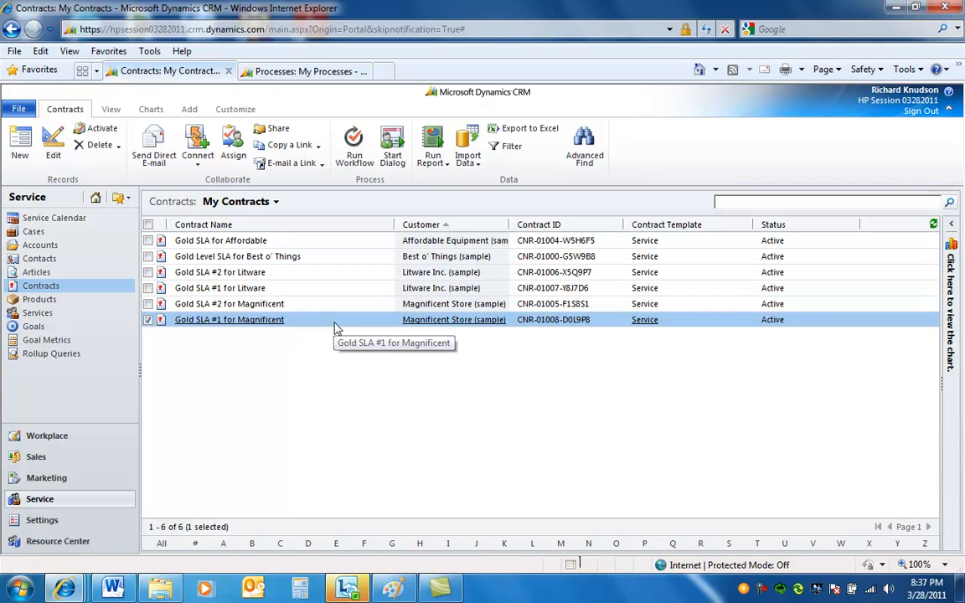
pyautogui.moveTo(325, 245)
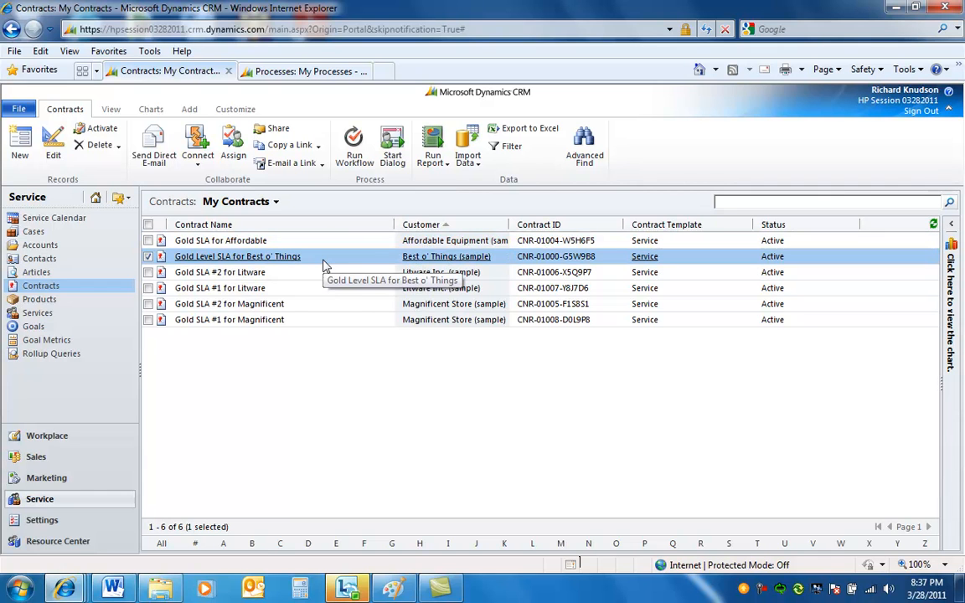
pyautogui.click(41, 245)
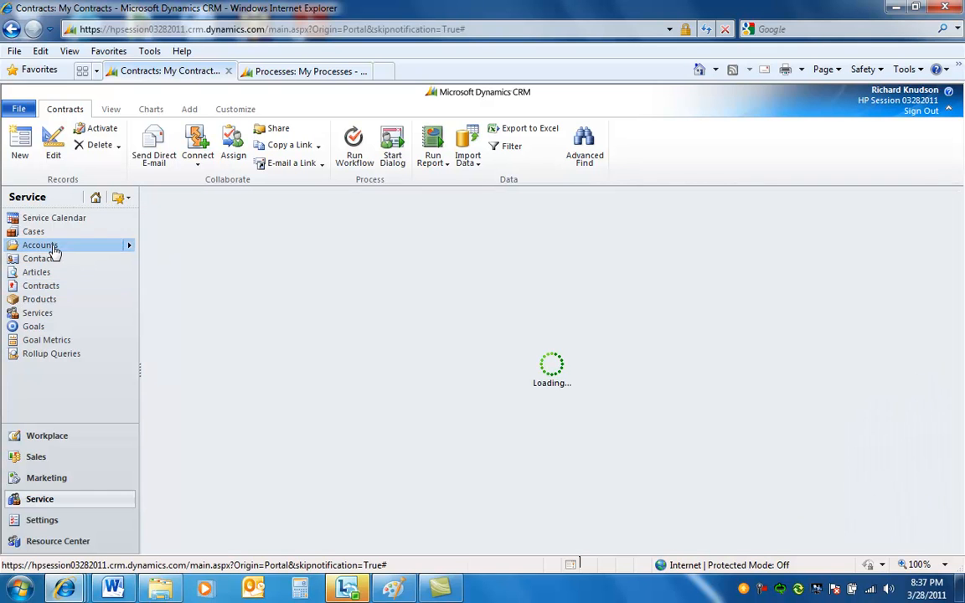
# - Load the My Active Accounts view listing the fifteen sample accounts
pyautogui.click(40, 245)
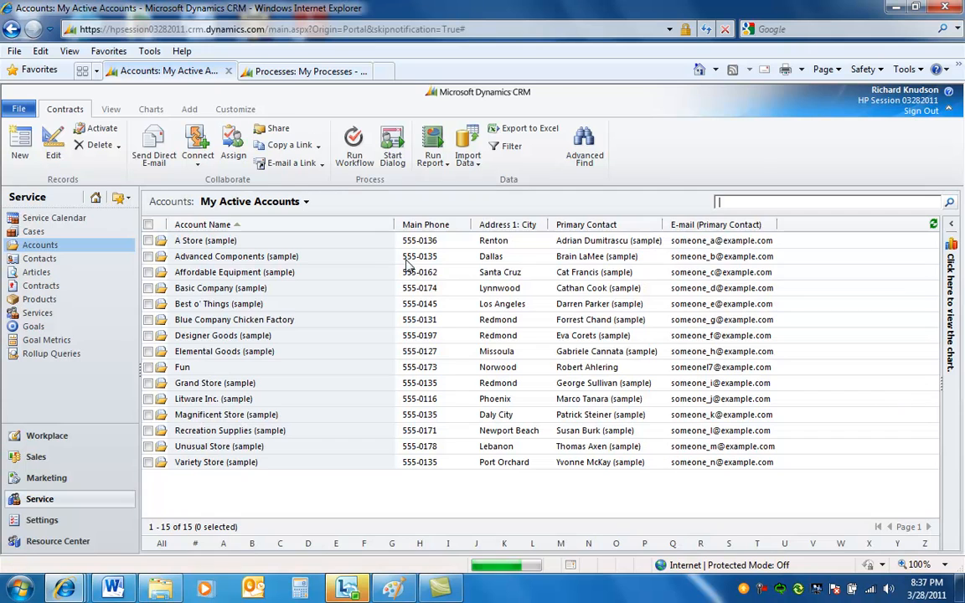
pyautogui.click(63, 109)
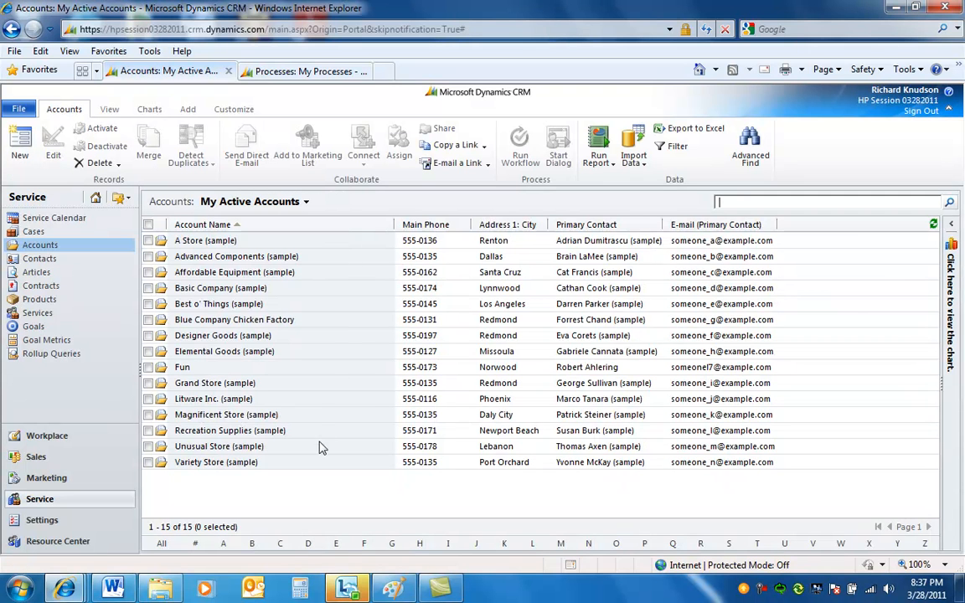
pyautogui.moveTo(315, 242)
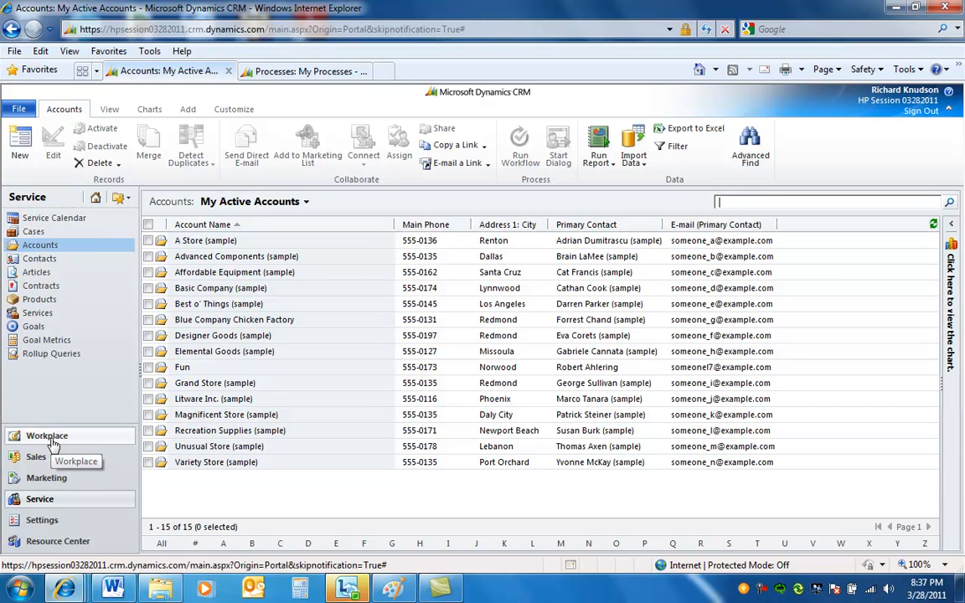
# - Switch to the Workplace area and show the My Activities list
pyautogui.click(47, 436)
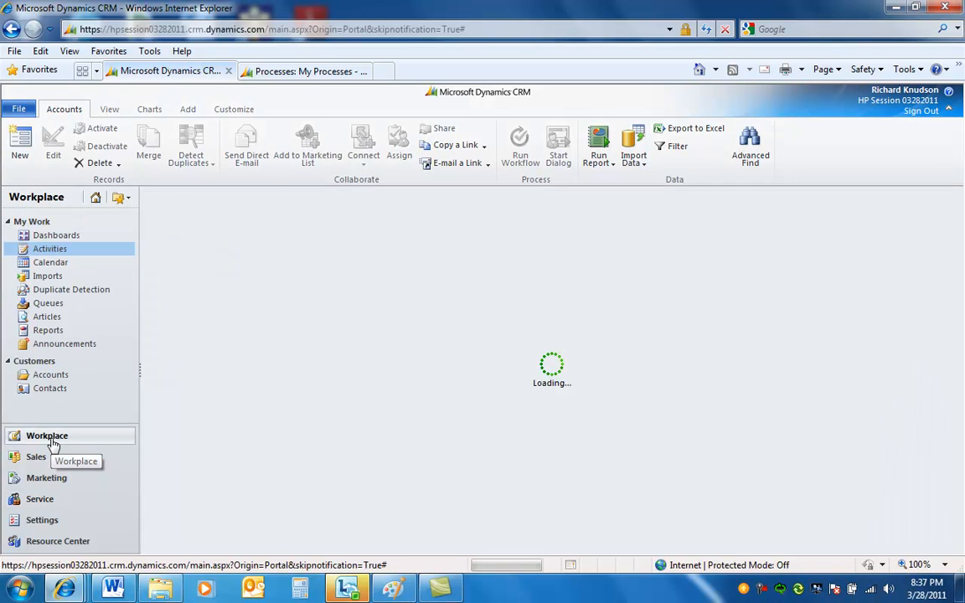
pyautogui.moveTo(310, 281)
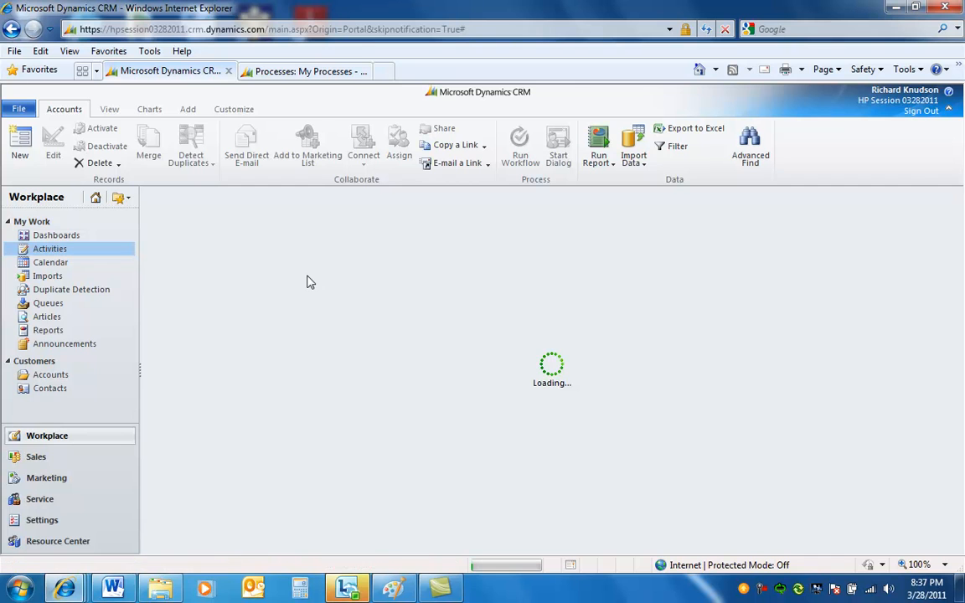
pyautogui.click(50, 248)
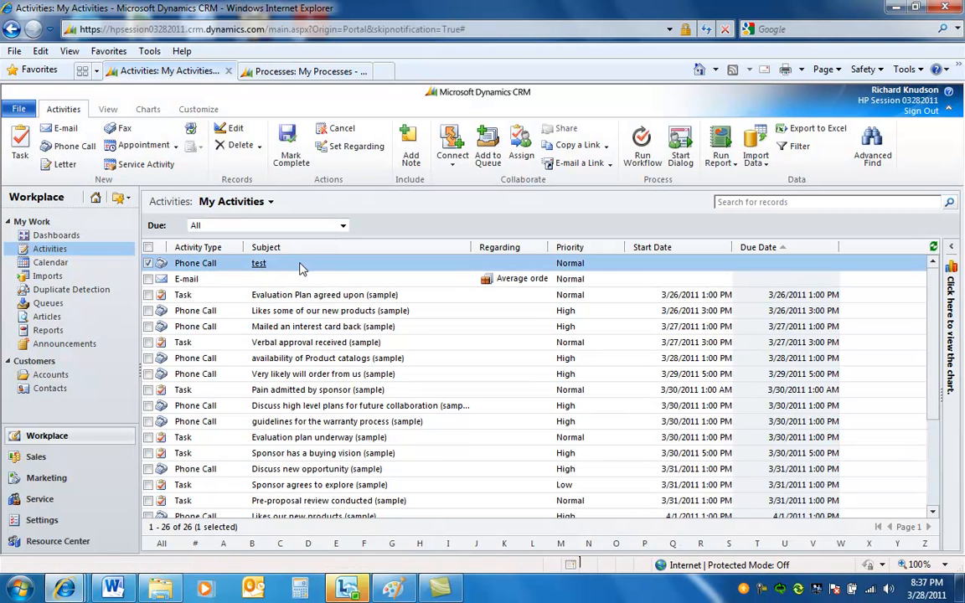
pyautogui.moveTo(702, 270)
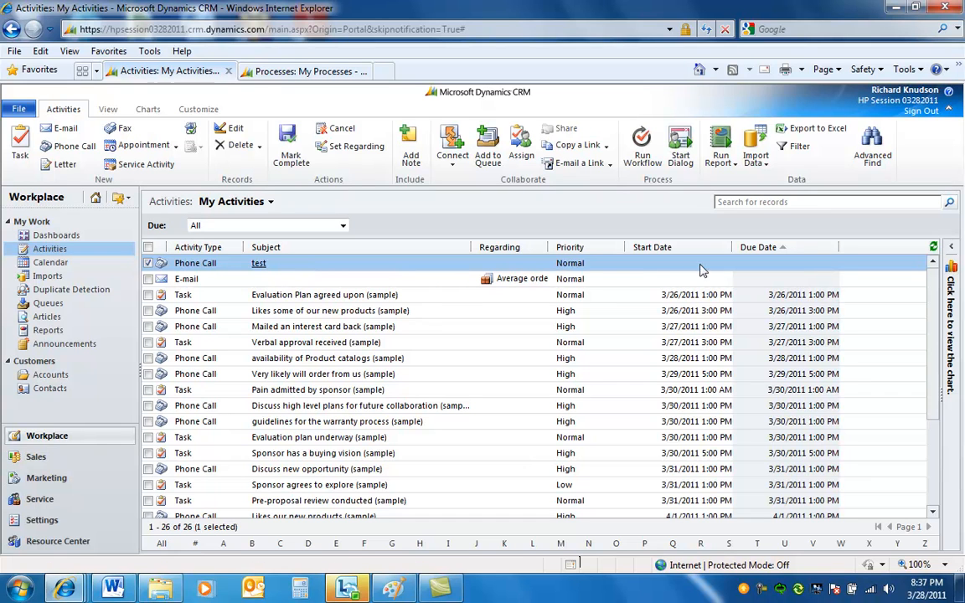
pyautogui.moveTo(670, 268)
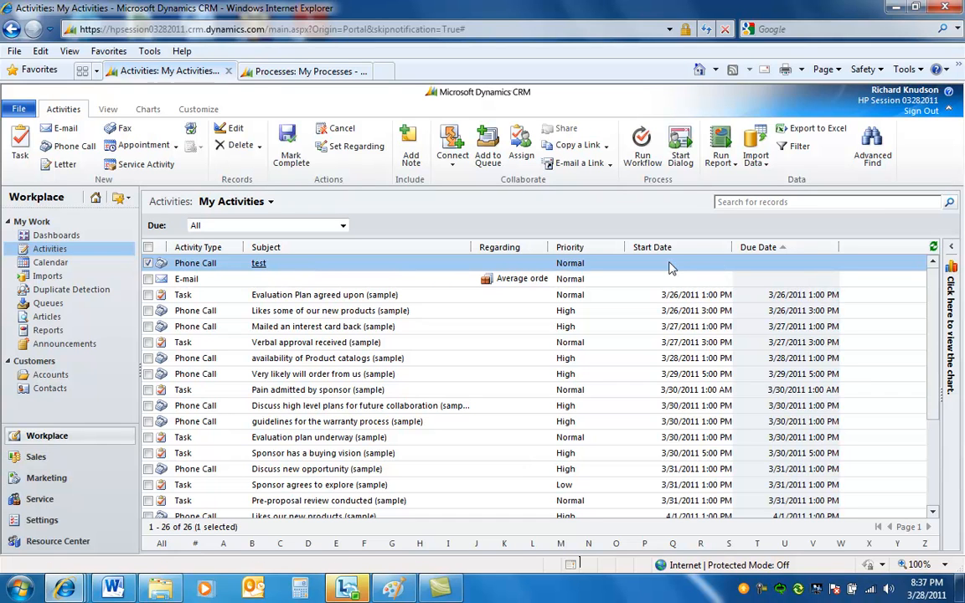
pyautogui.moveTo(707, 268)
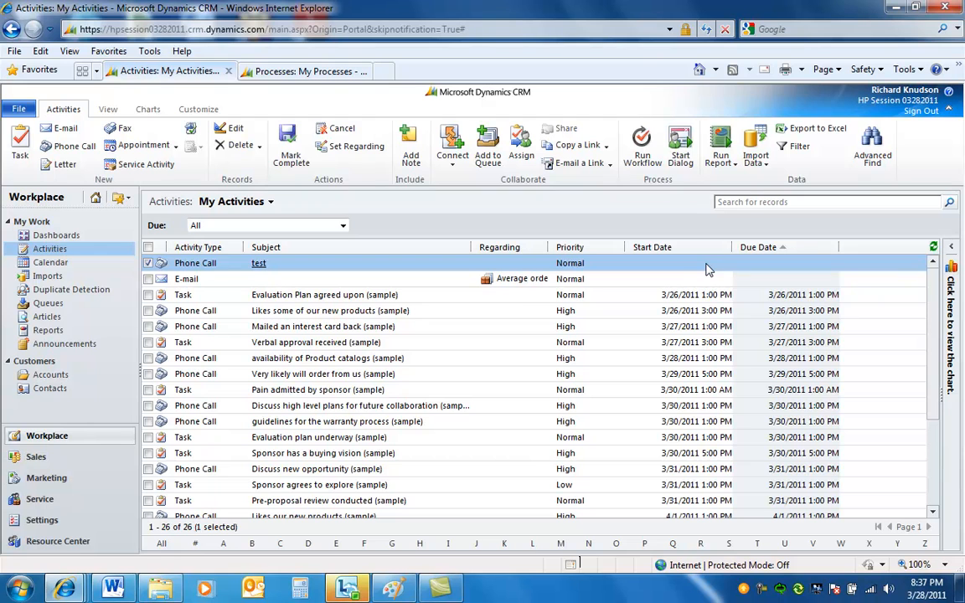
pyautogui.moveTo(680, 267)
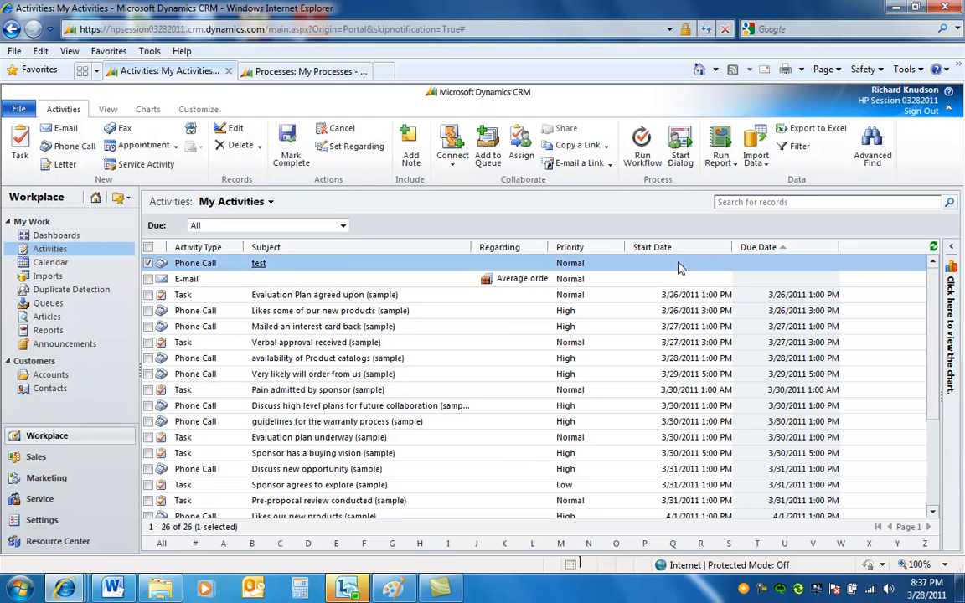
pyautogui.moveTo(684, 268)
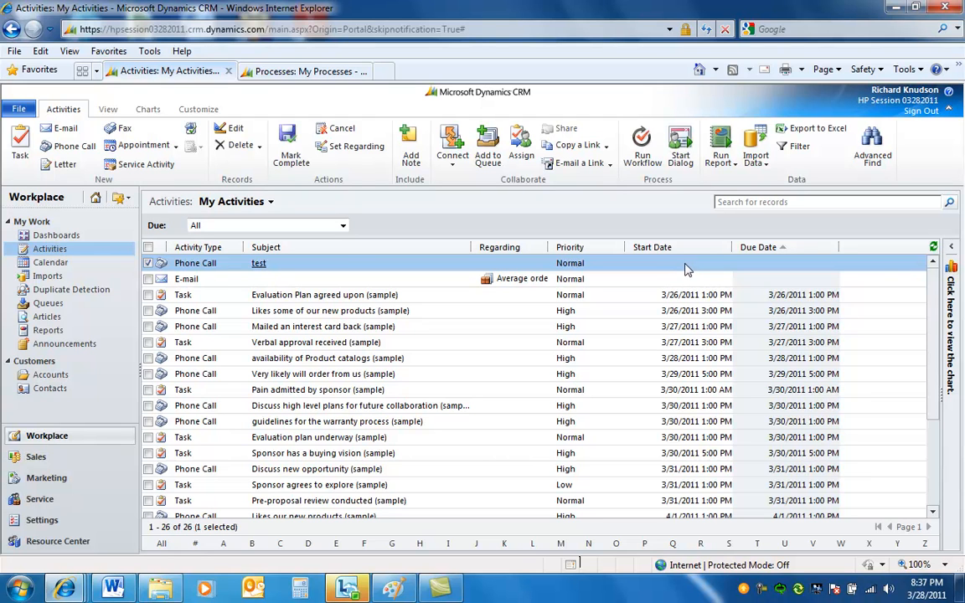
pyautogui.moveTo(723, 266)
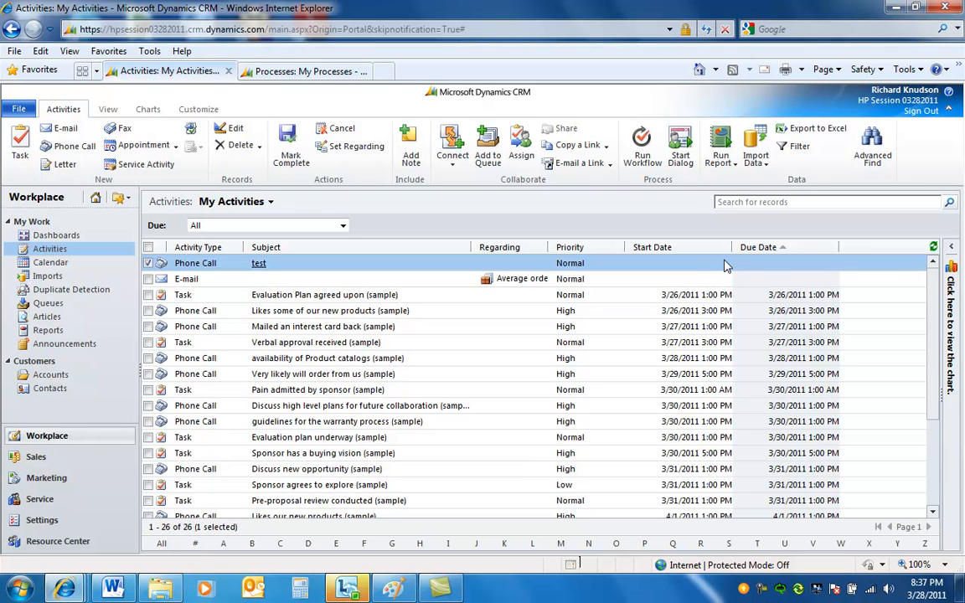
pyautogui.moveTo(680, 178)
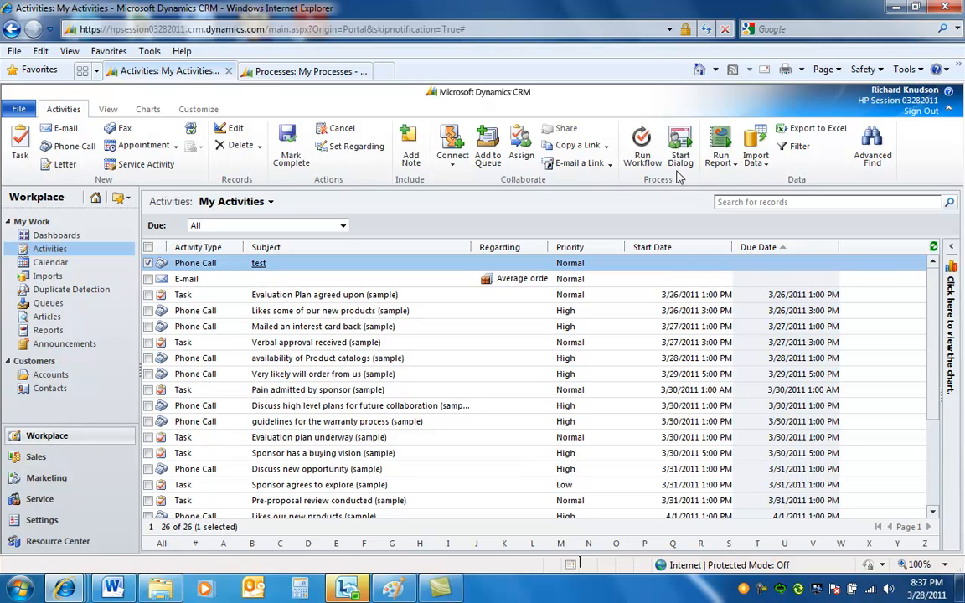
# - Start an on-demand dialog for the phone call and choose Case Intake
pyautogui.click(680, 148)
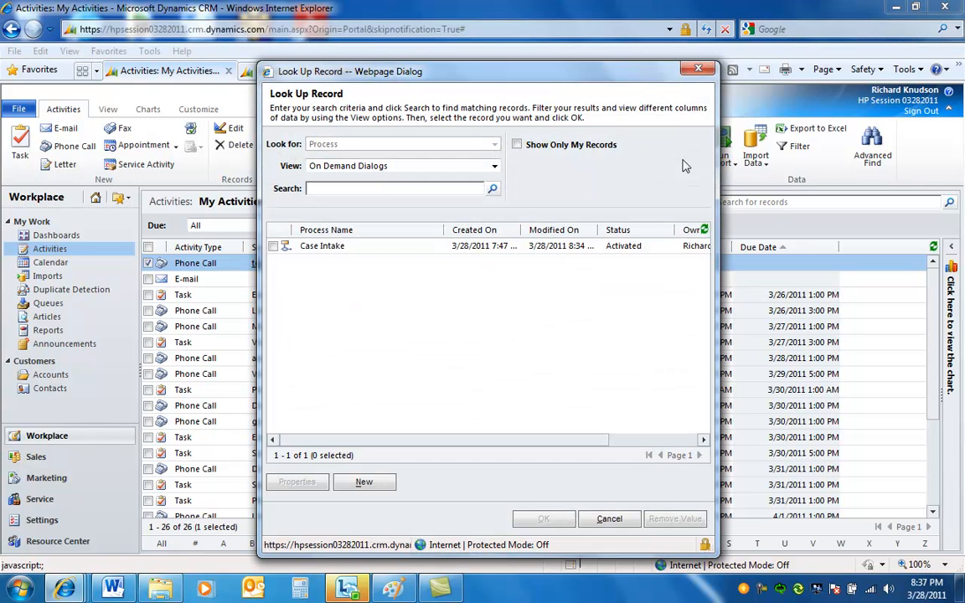
pyautogui.moveTo(422, 251)
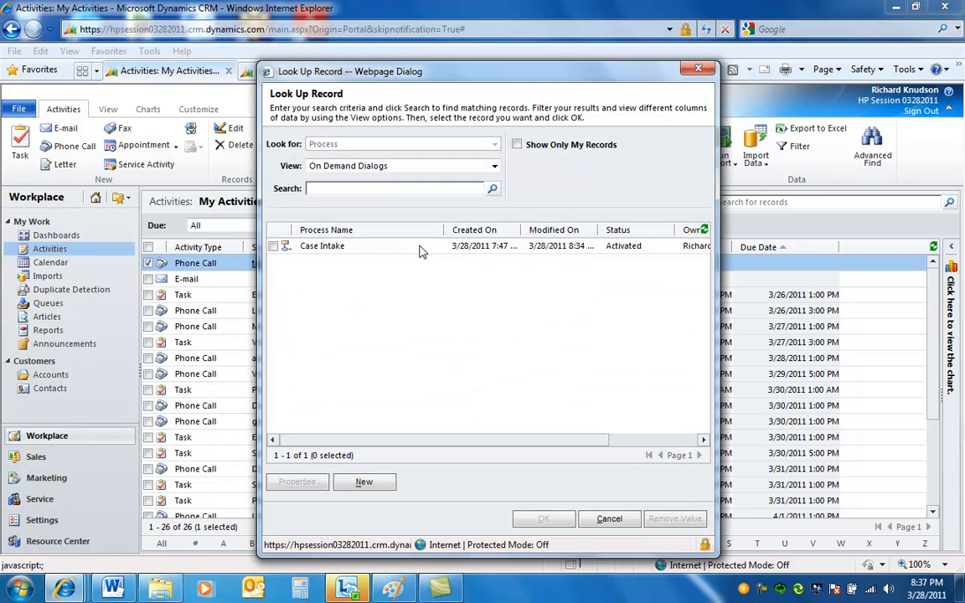
pyautogui.moveTo(405, 248)
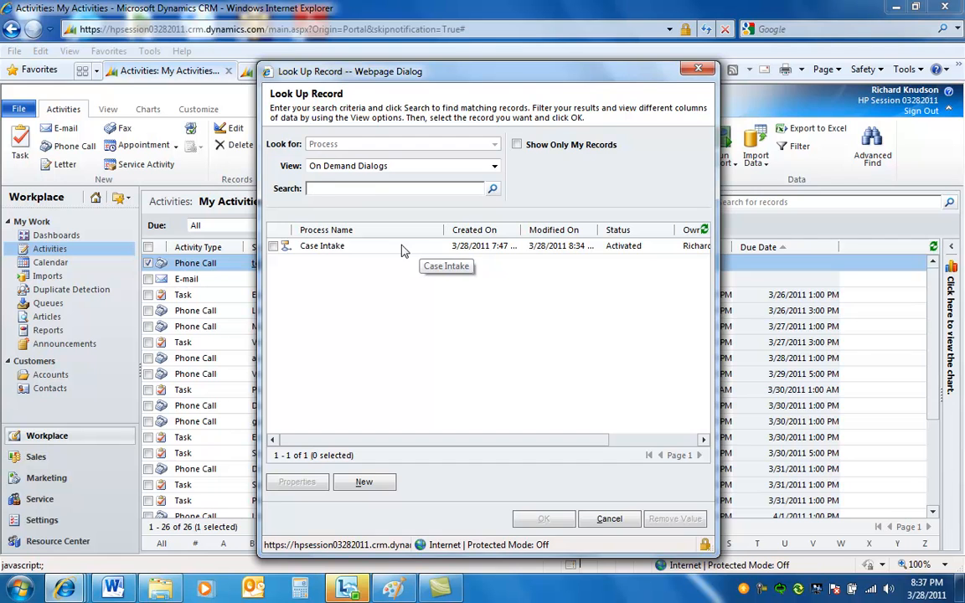
pyautogui.click(543, 519)
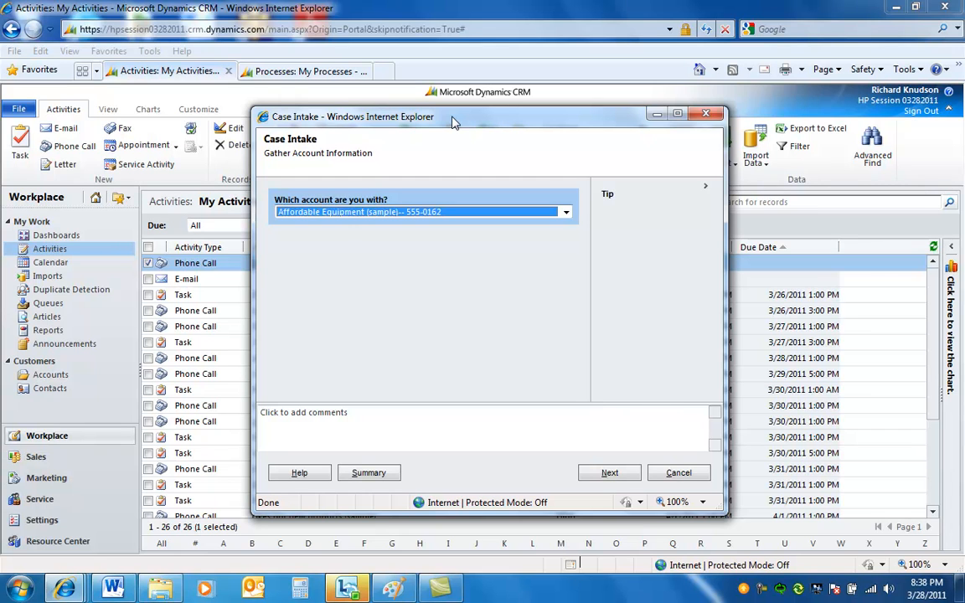
pyautogui.moveTo(459, 198)
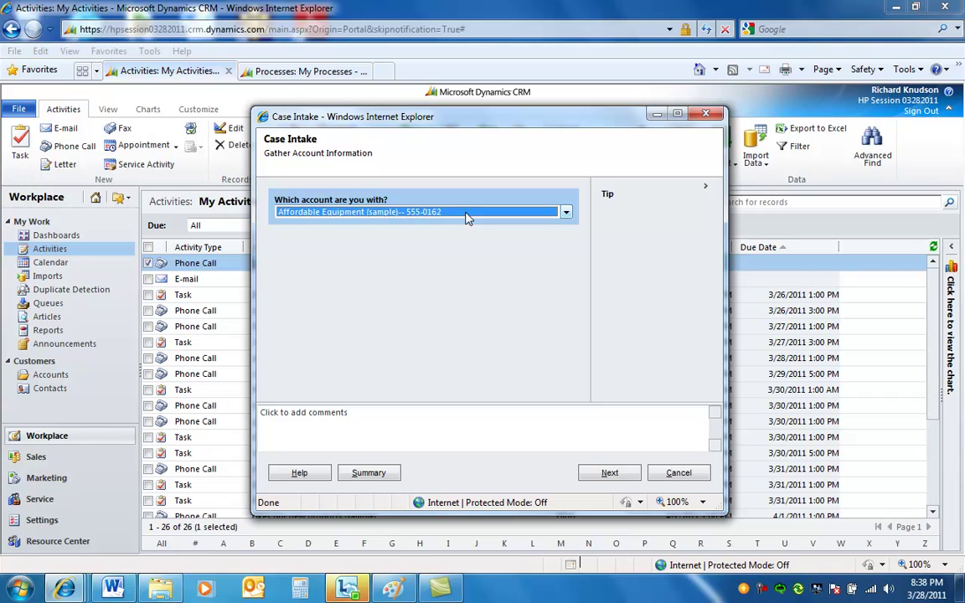
# - Answer 'Which account are you with?' with Affordable Equipment (sample)
pyautogui.click(566, 211)
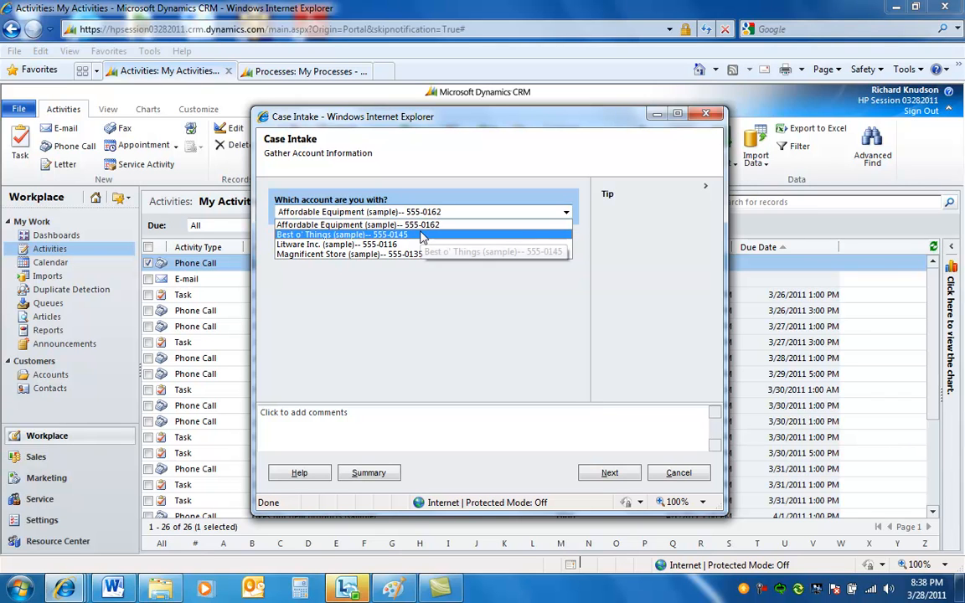
pyautogui.moveTo(422, 255)
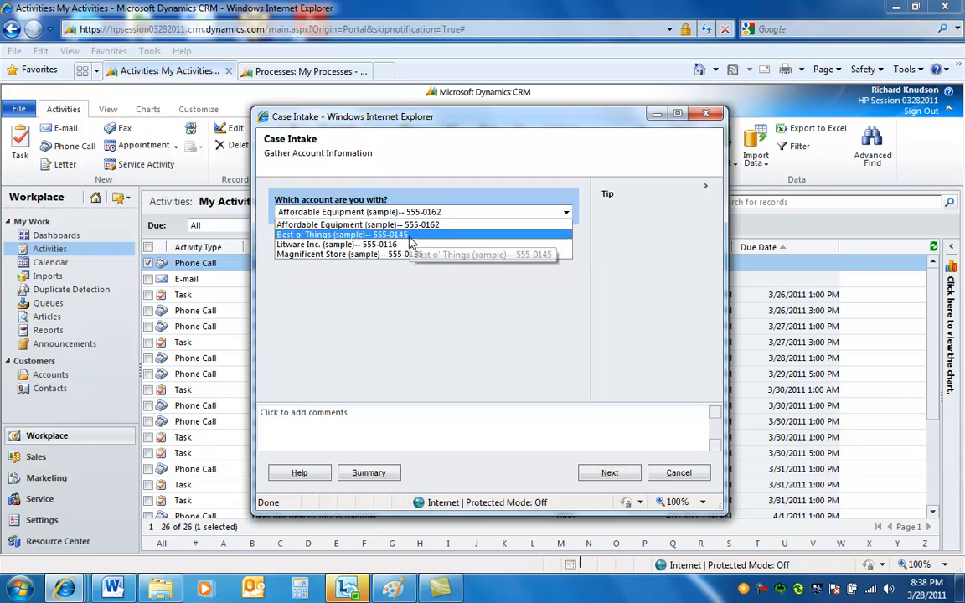
pyautogui.moveTo(422, 255)
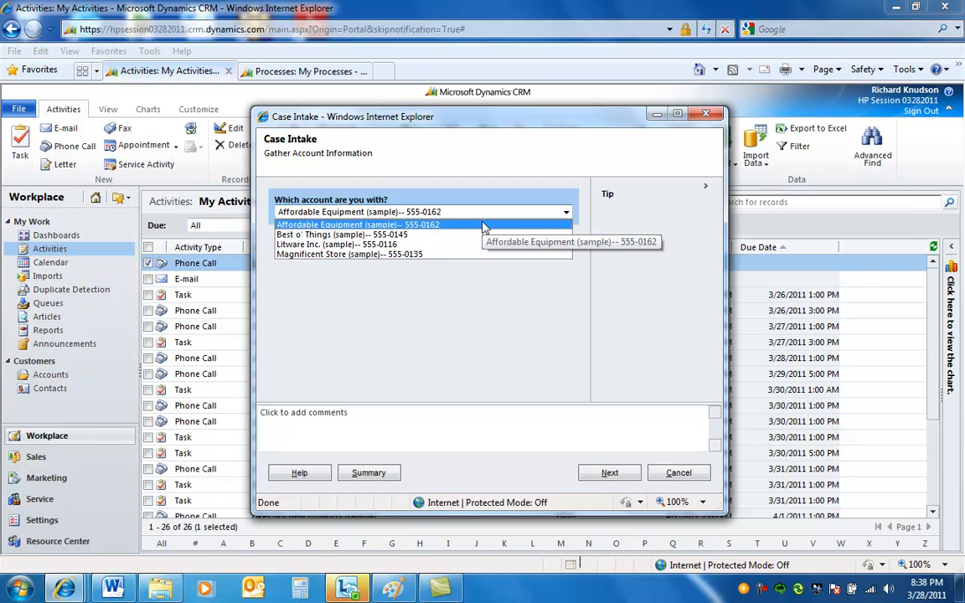
pyautogui.click(359, 224)
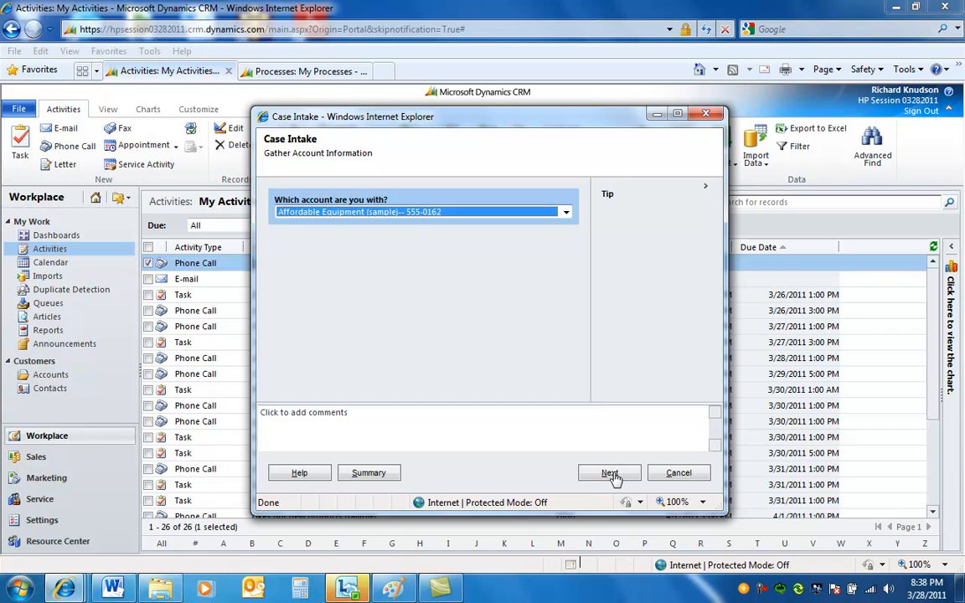
# - Advance to the last page and finish the Case Intake dialog
pyautogui.click(610, 472)
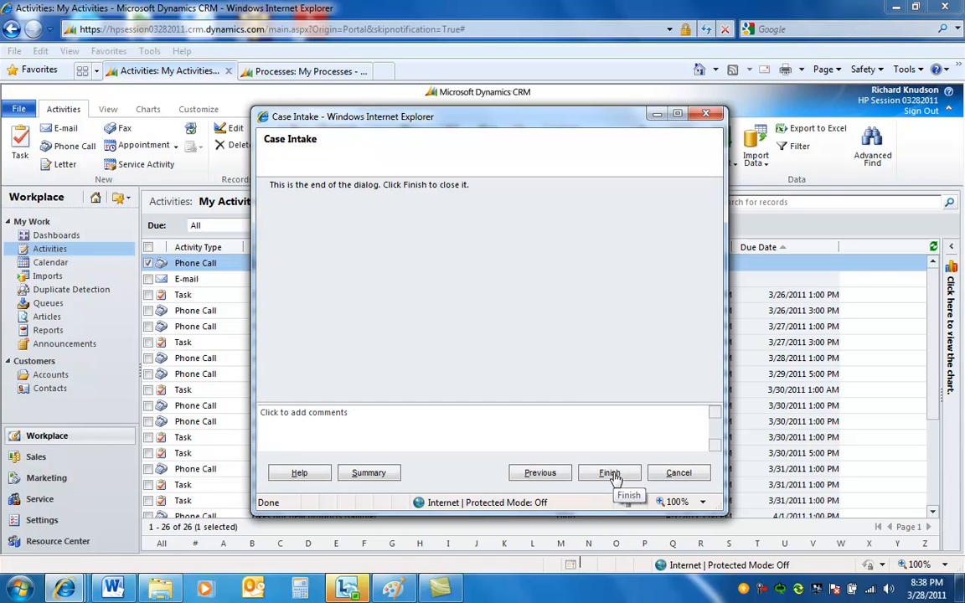
pyautogui.click(610, 472)
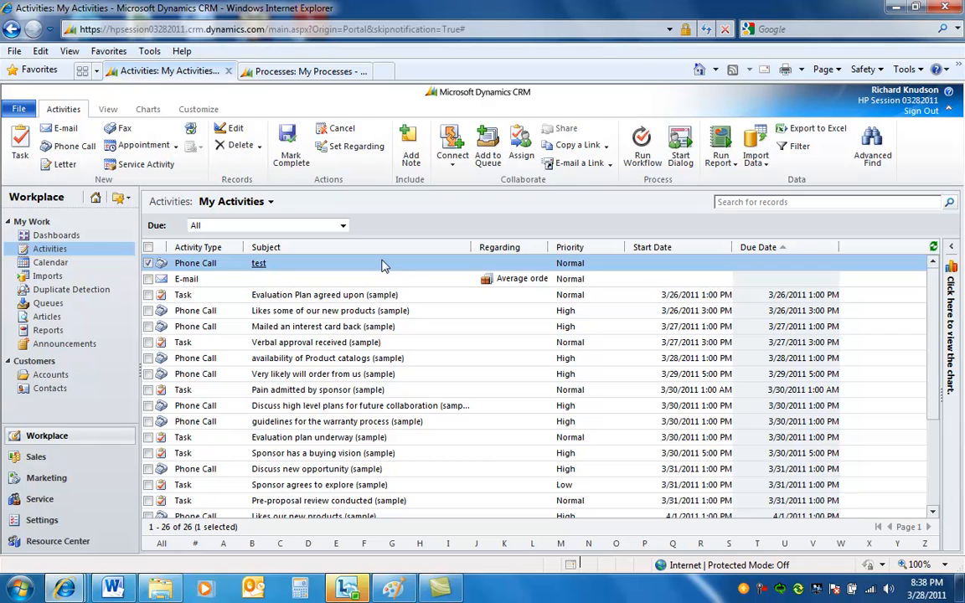
pyautogui.moveTo(378, 269)
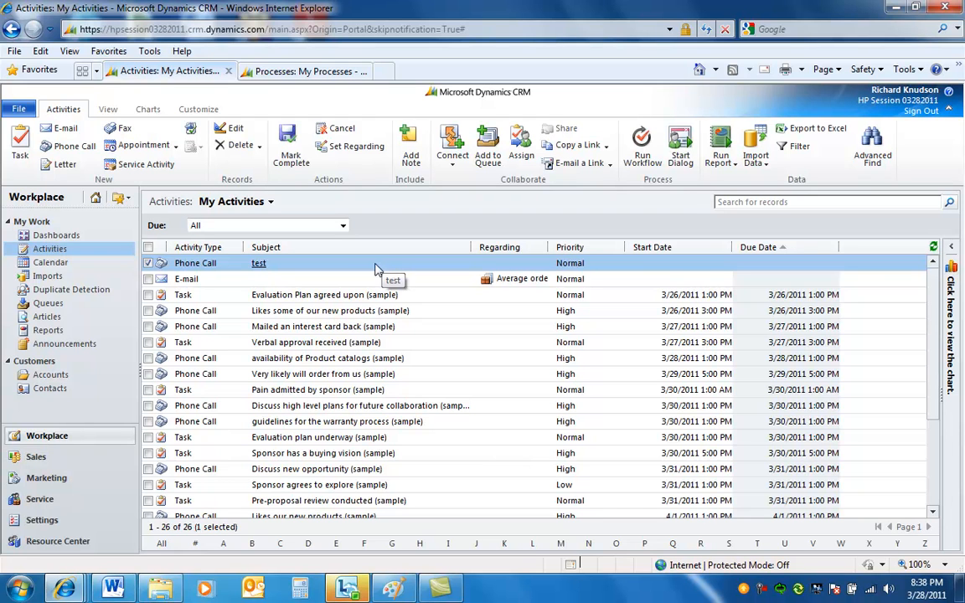
pyautogui.moveTo(342, 269)
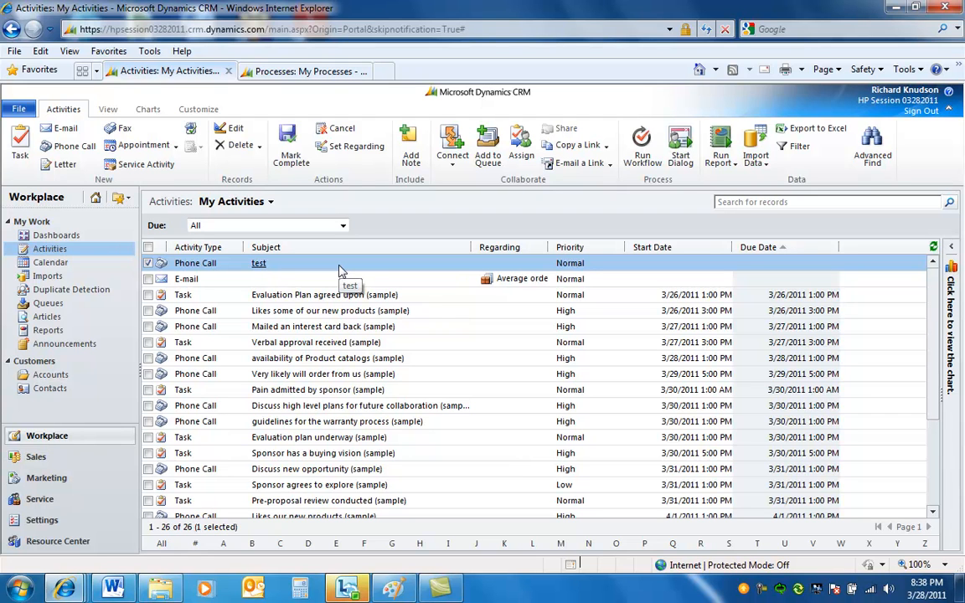
pyautogui.moveTo(342, 270)
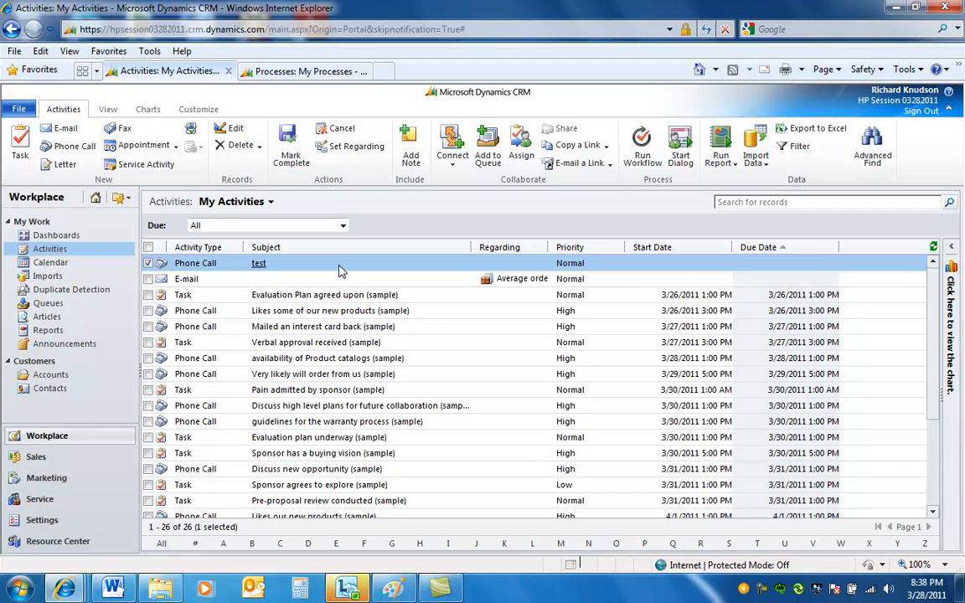
pyautogui.moveTo(321, 295)
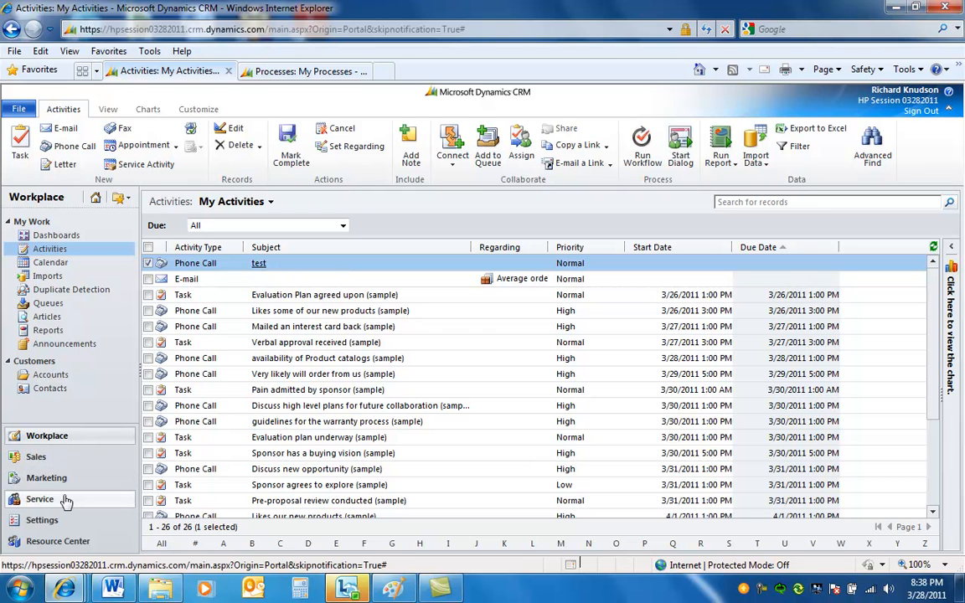
# - Go to Settings > Processes and open the Case Intake process definition
pyautogui.click(41, 499)
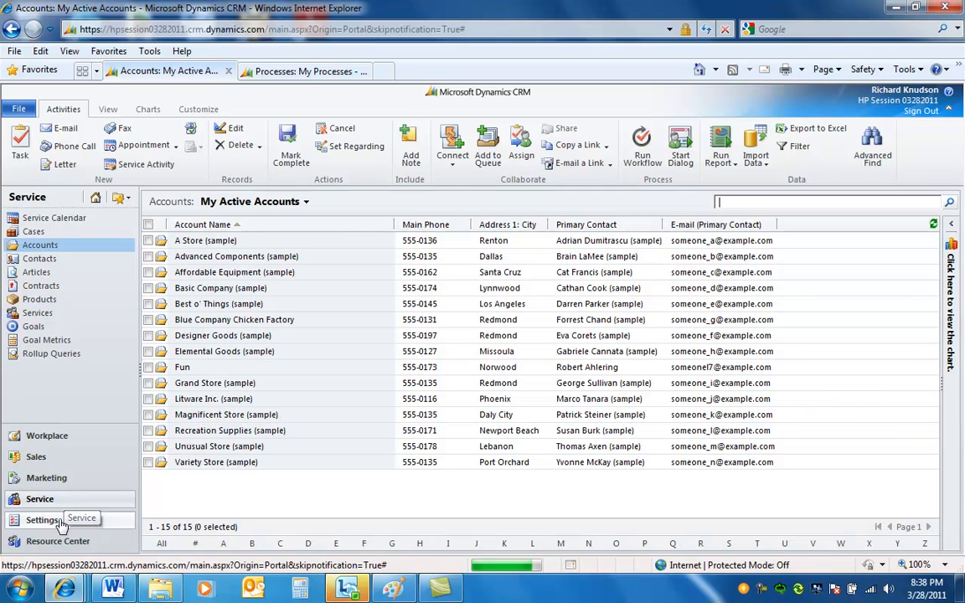
pyautogui.click(42, 519)
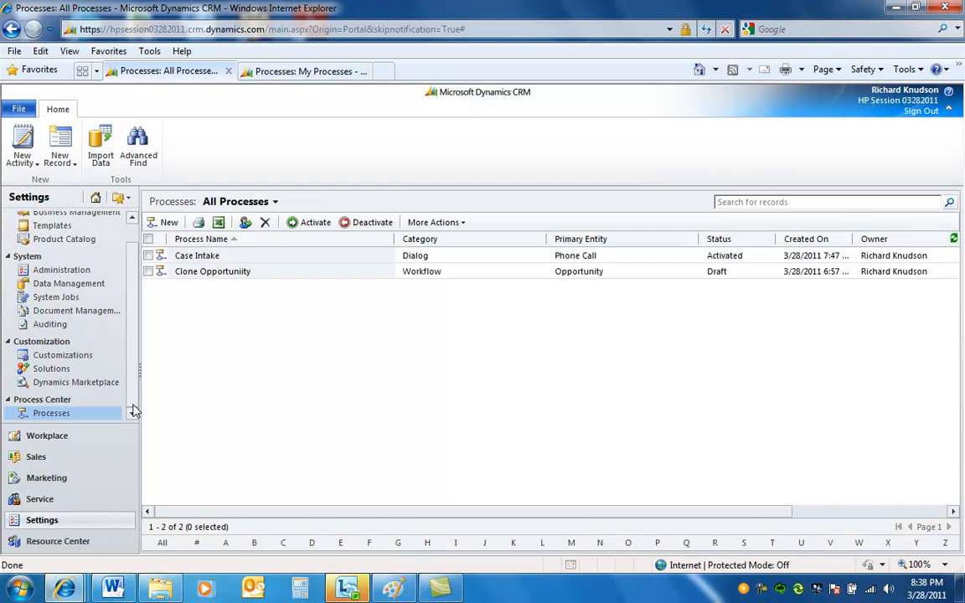
pyautogui.click(50, 412)
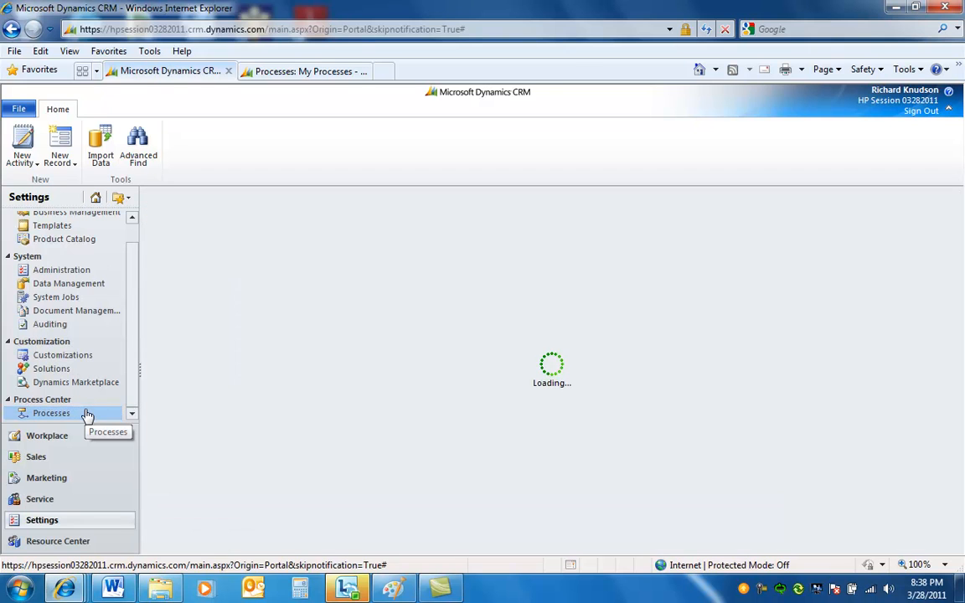
pyautogui.click(50, 412)
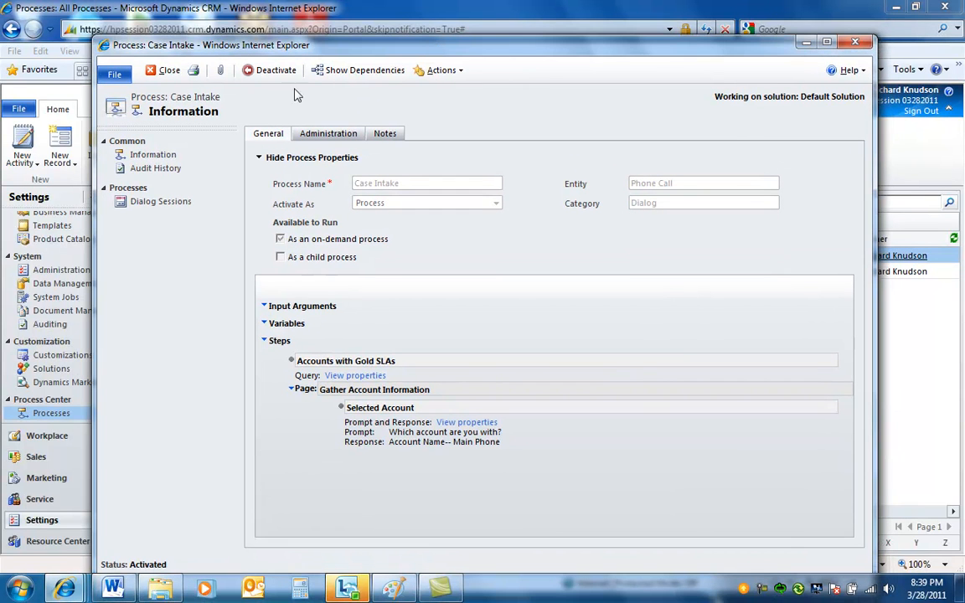
# - Deactivate Case Intake to Draft, hide its properties and select the Accounts with Gold SLAs step
pyautogui.click(274, 71)
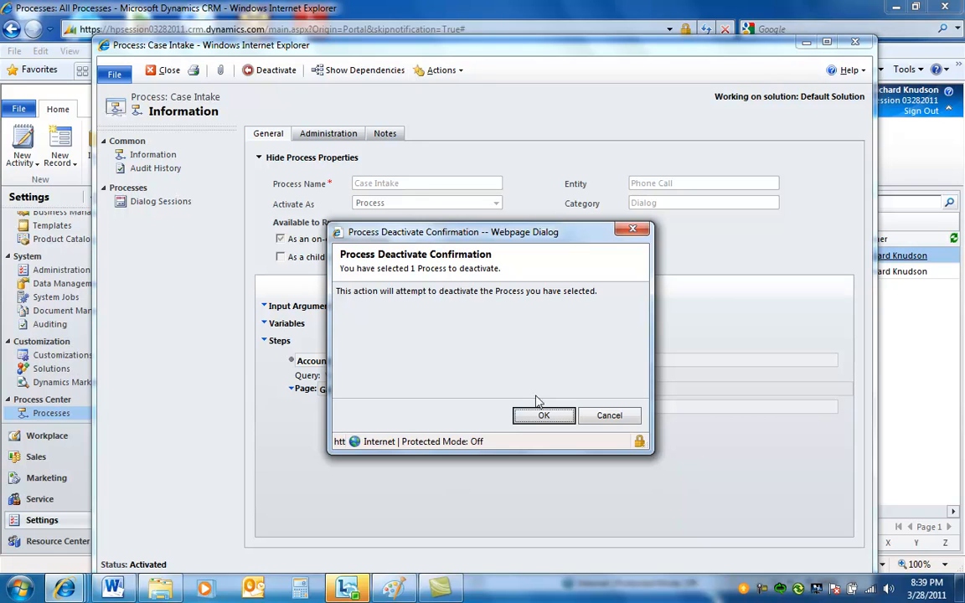
pyautogui.click(609, 415)
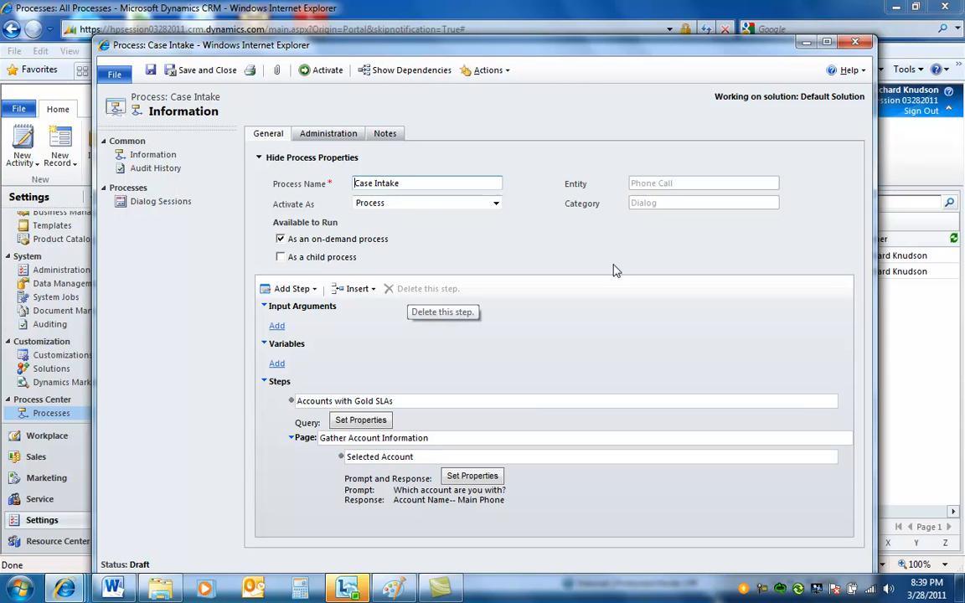
pyautogui.moveTo(422, 203)
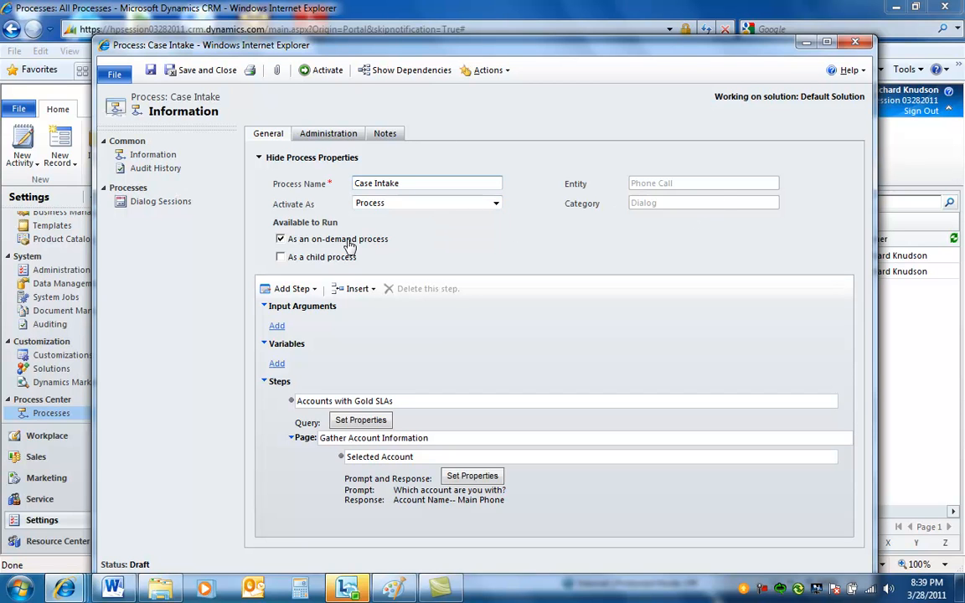
pyautogui.moveTo(317, 151)
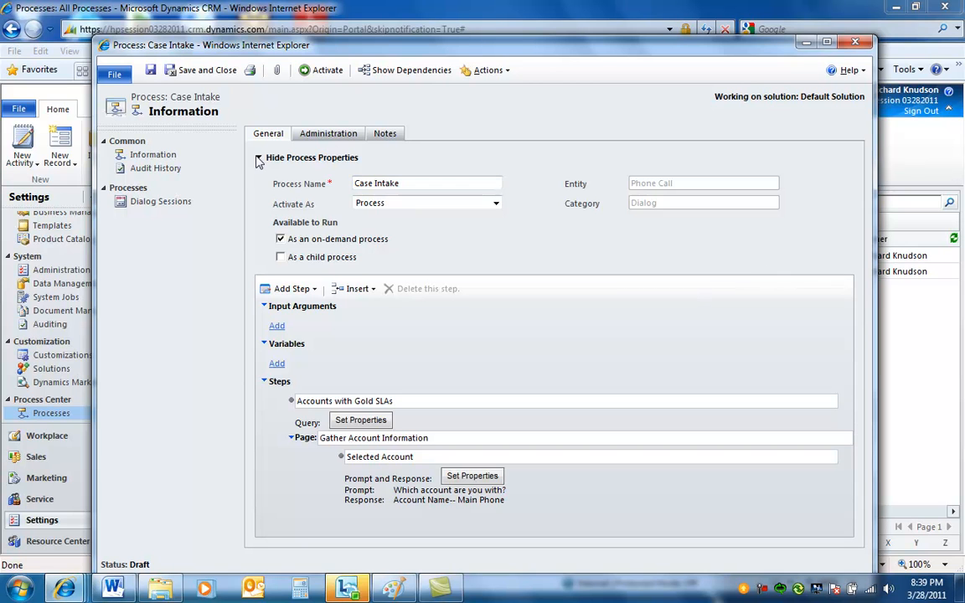
pyautogui.click(258, 158)
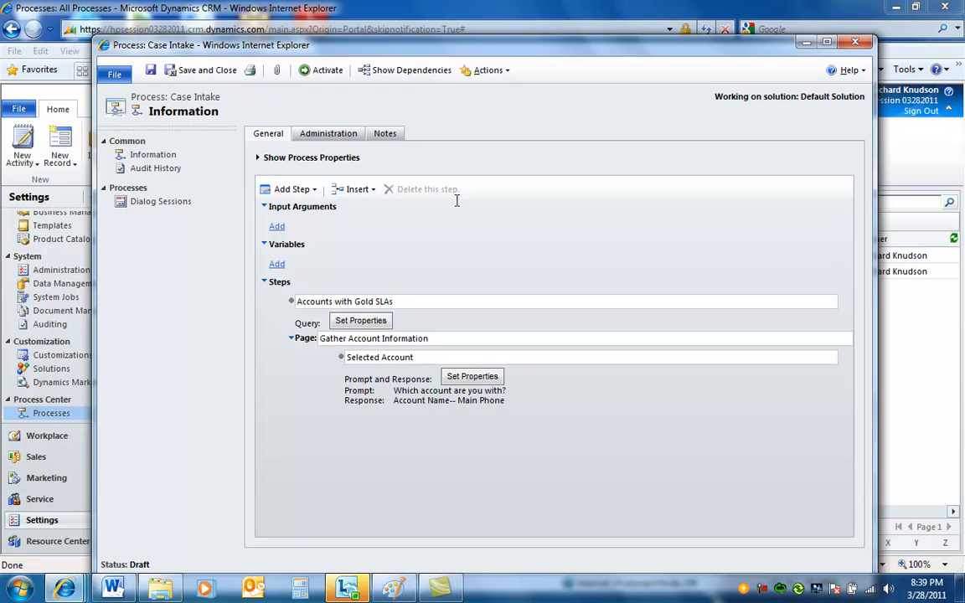
pyautogui.click(345, 301)
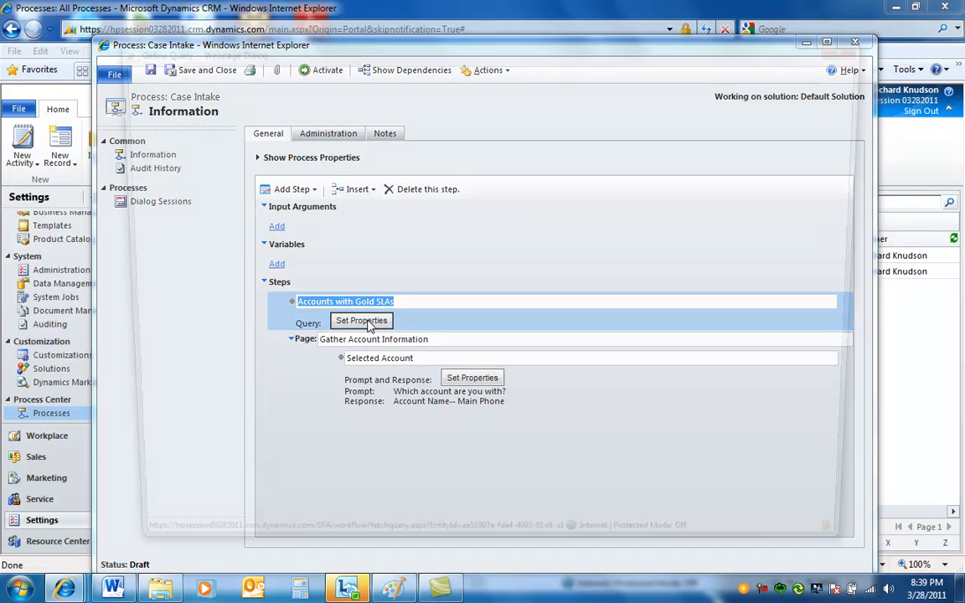
# - Open the Accounts with Gold SLAs query showing Status Active and Contracts (Customer) Service Level Gold
pyautogui.click(362, 322)
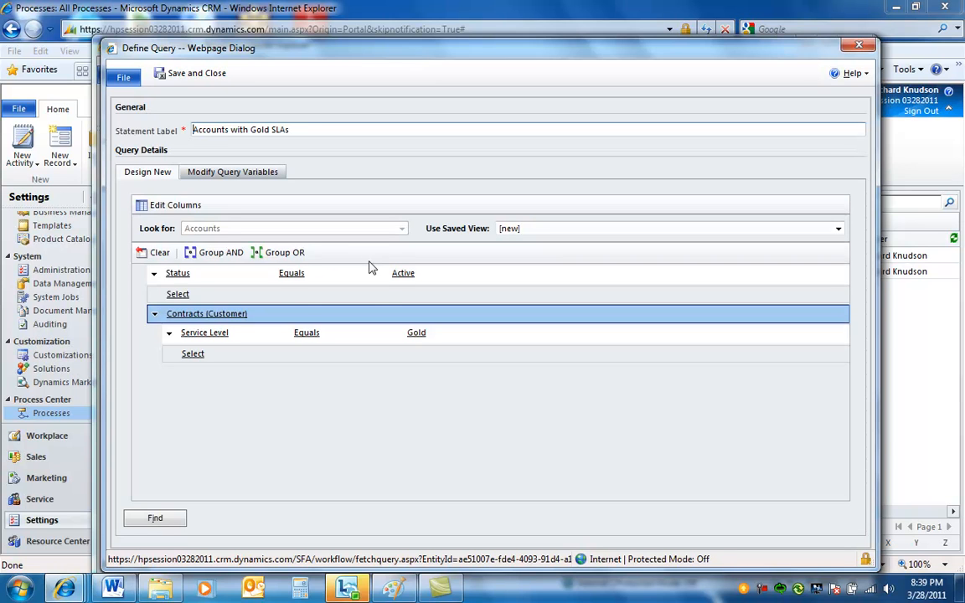
pyautogui.moveTo(244, 288)
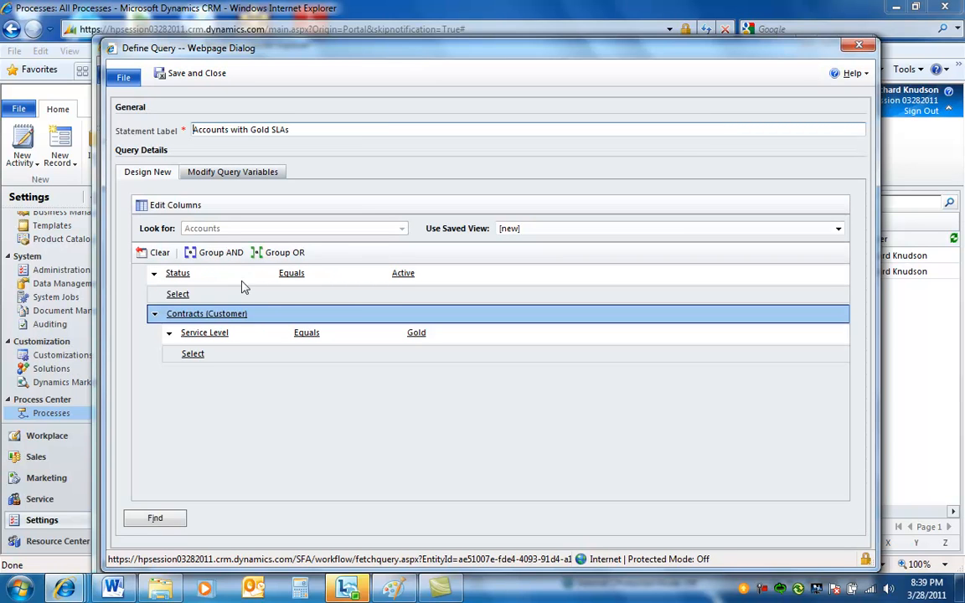
pyautogui.moveTo(205, 276)
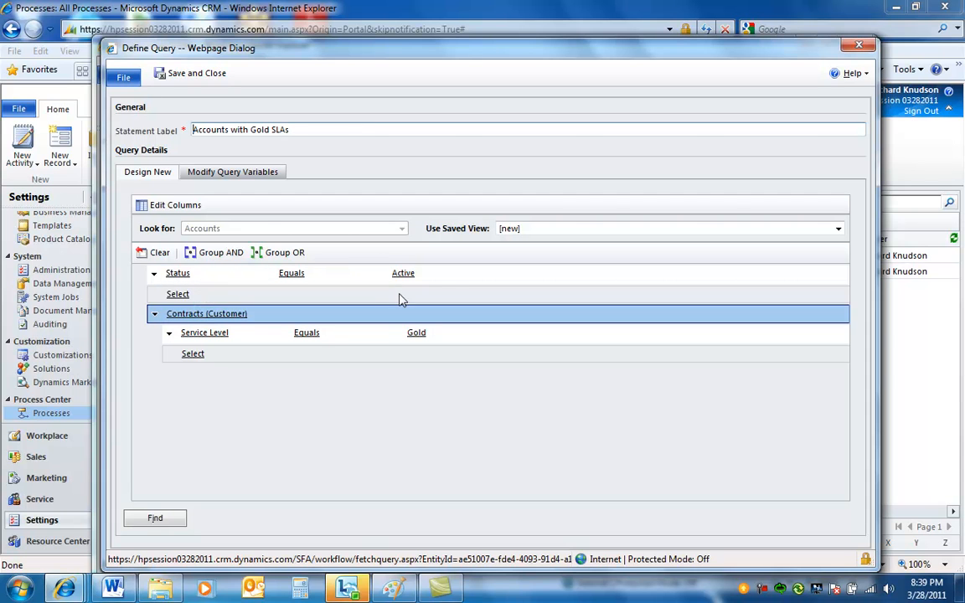
pyautogui.moveTo(258, 232)
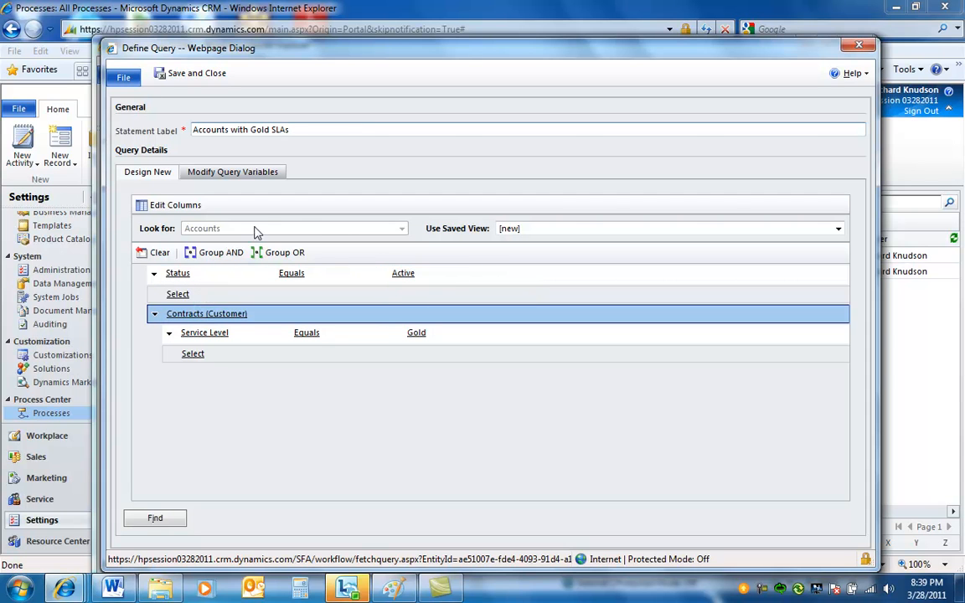
pyautogui.click(206, 314)
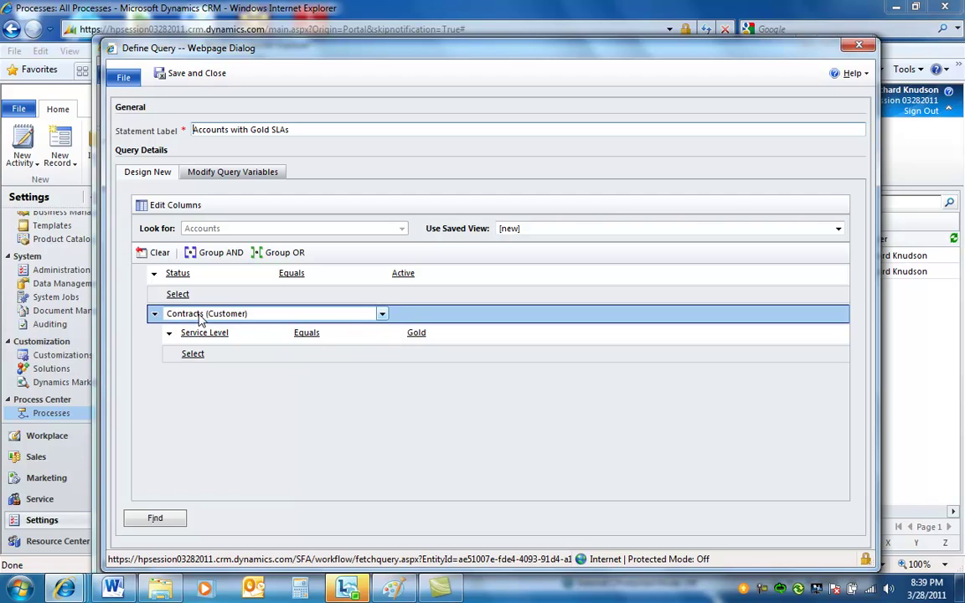
pyautogui.moveTo(214, 318)
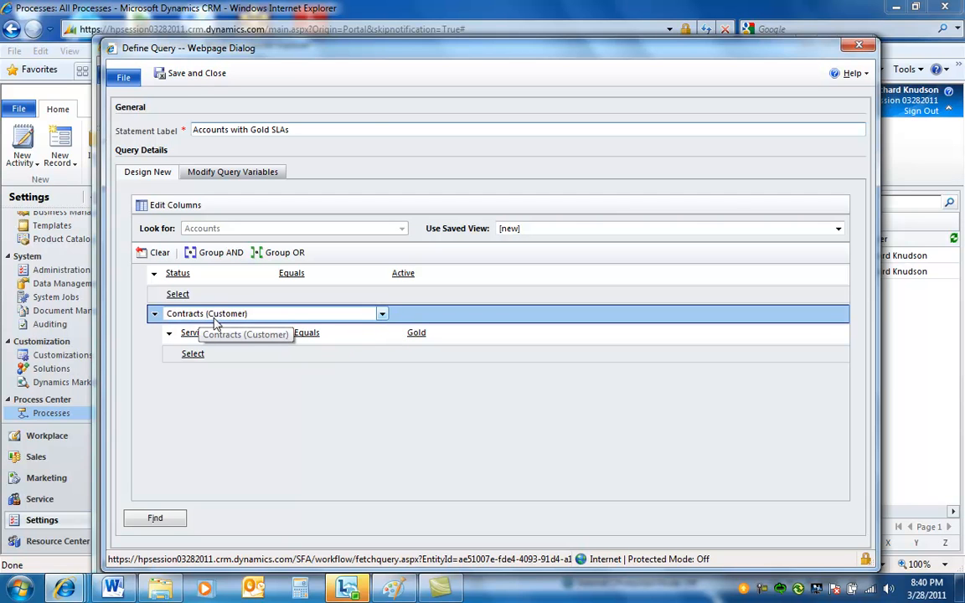
pyautogui.moveTo(340, 346)
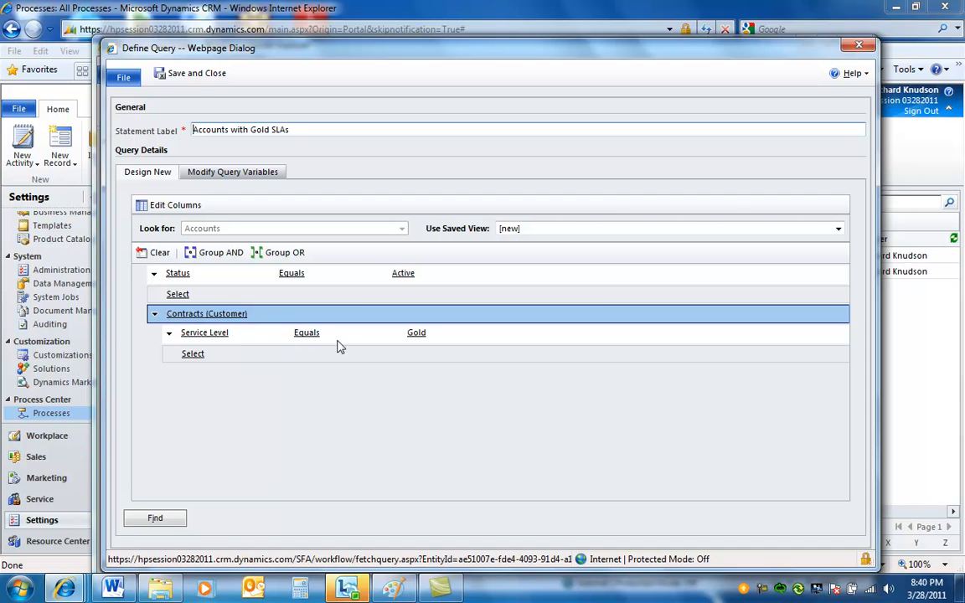
pyautogui.moveTo(308, 206)
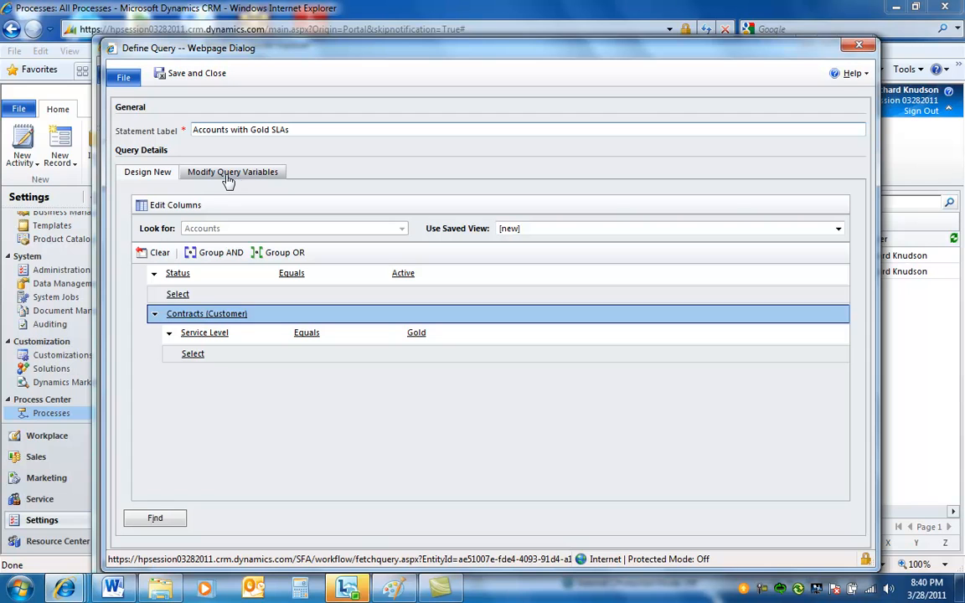
# - Inspect the query's FetchXML variables: statecode 0 and contractservicelevelcode 1
pyautogui.click(233, 171)
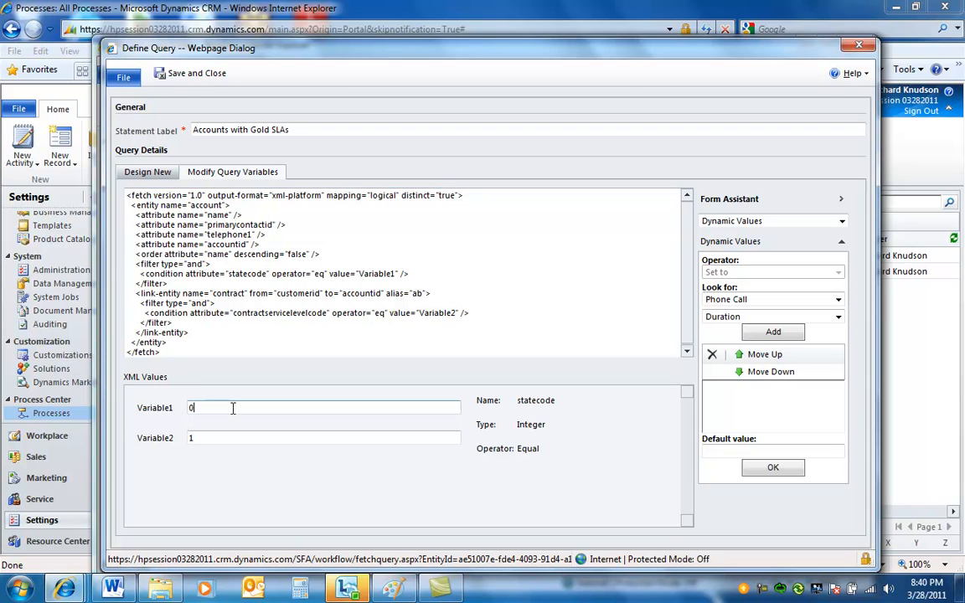
pyautogui.moveTo(318, 419)
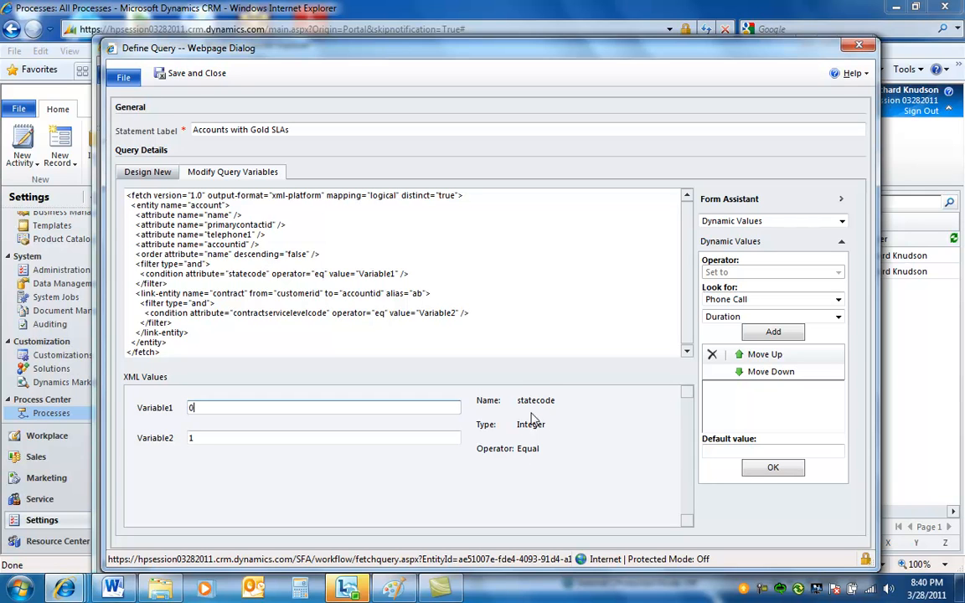
pyautogui.moveTo(541, 472)
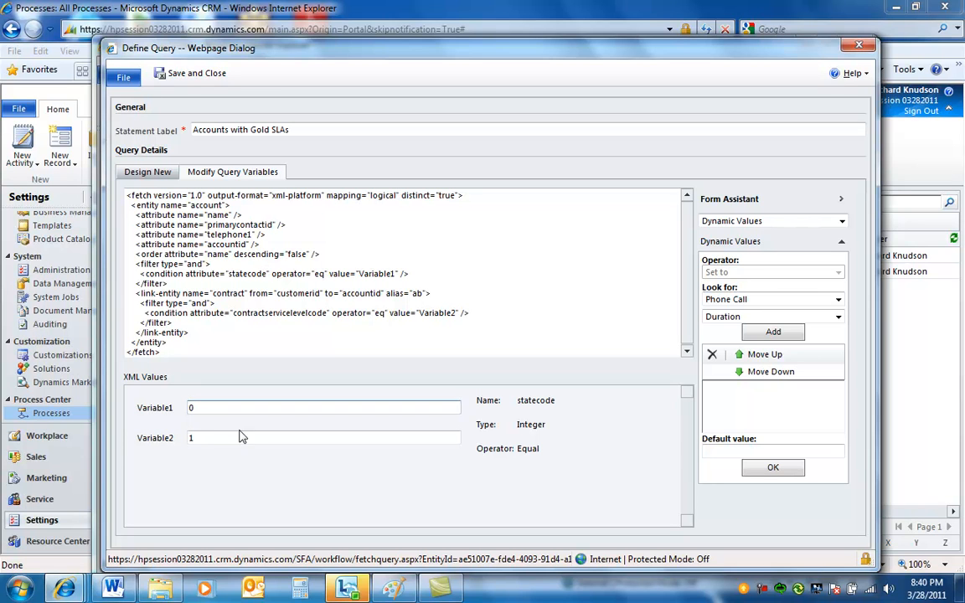
pyautogui.click(238, 437)
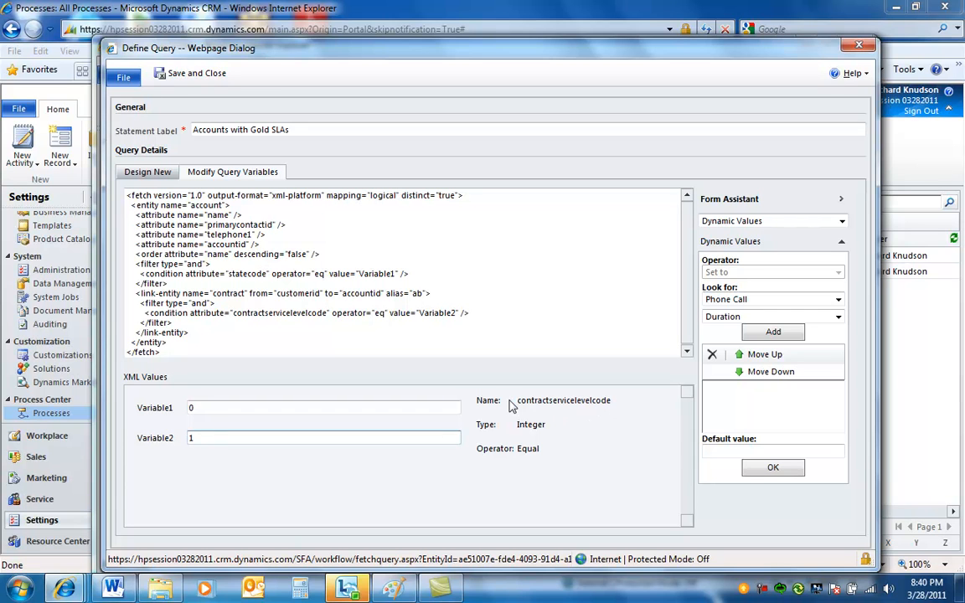
pyautogui.moveTo(576, 429)
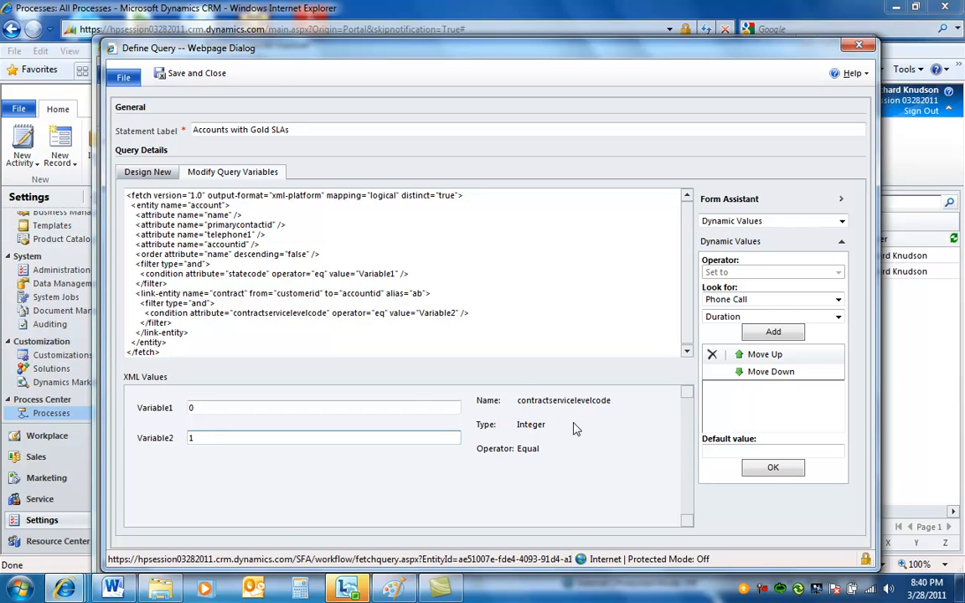
pyautogui.moveTo(295, 327)
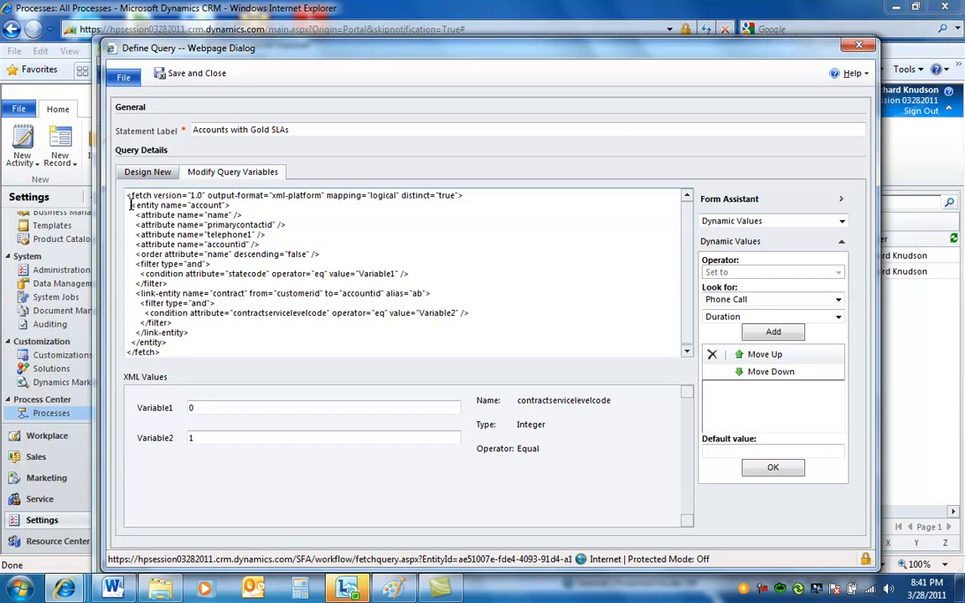
pyautogui.moveTo(131, 204); pyautogui.dragTo(242, 224)
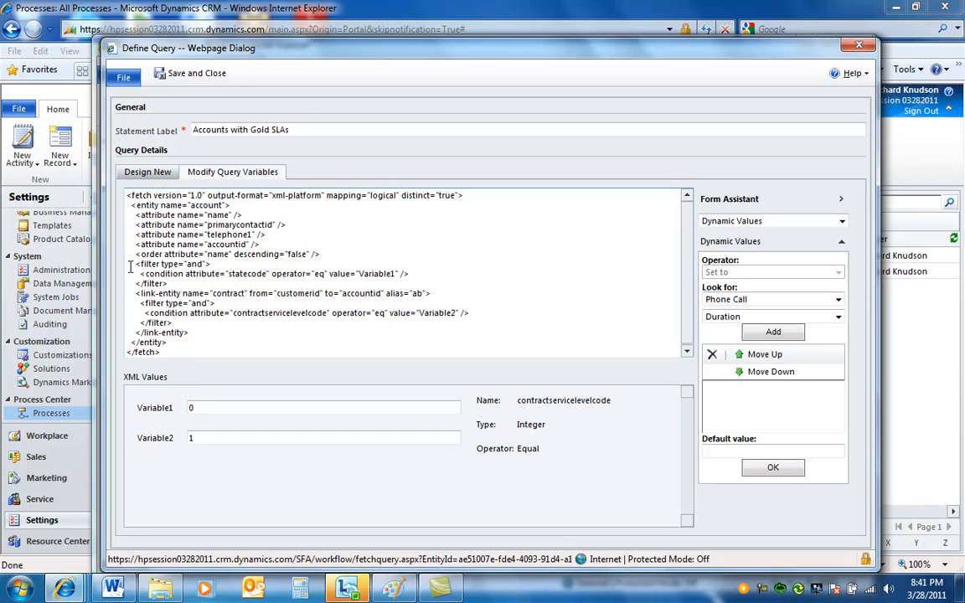
pyautogui.moveTo(127, 264); pyautogui.dragTo(188, 332)
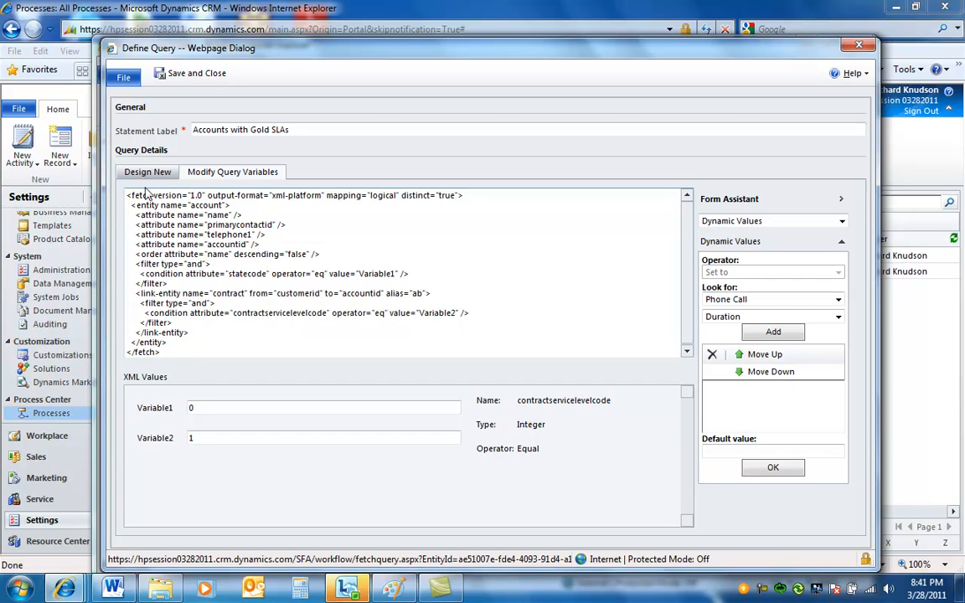
pyautogui.moveTo(857, 57)
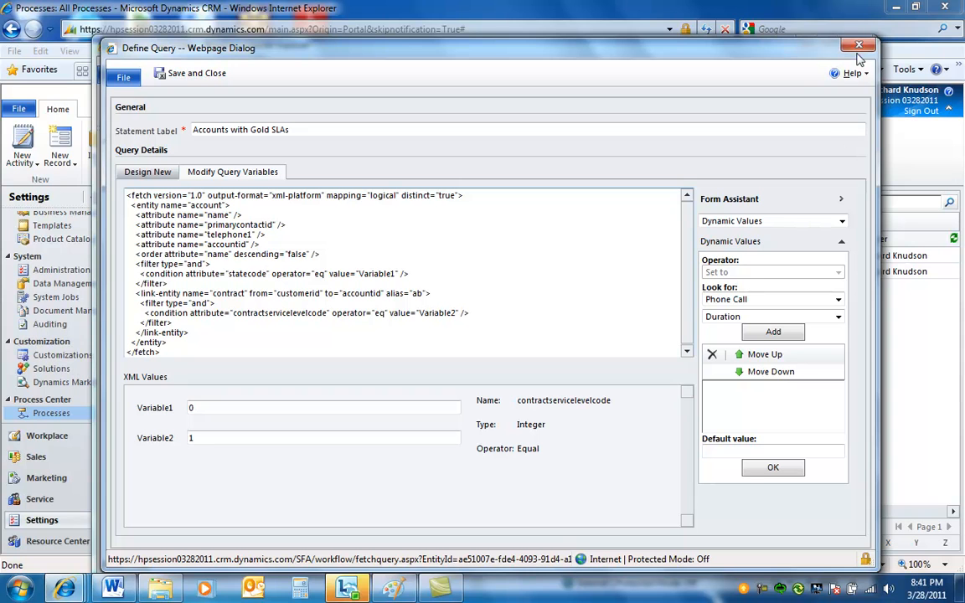
# - Leave the Define Query window unsaved and select the Selected Account prompt step
pyautogui.click(857, 44)
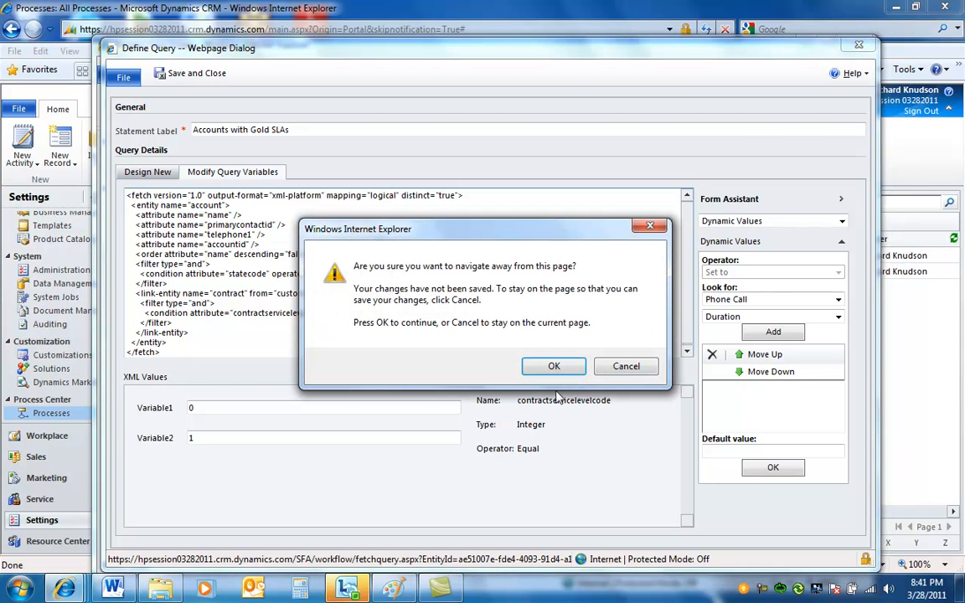
pyautogui.click(553, 365)
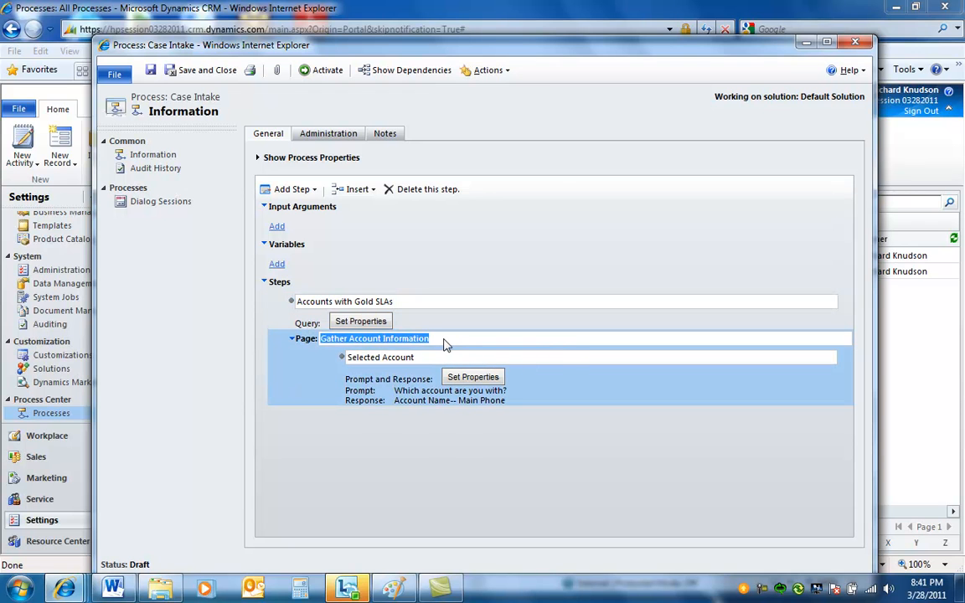
pyautogui.moveTo(449, 345)
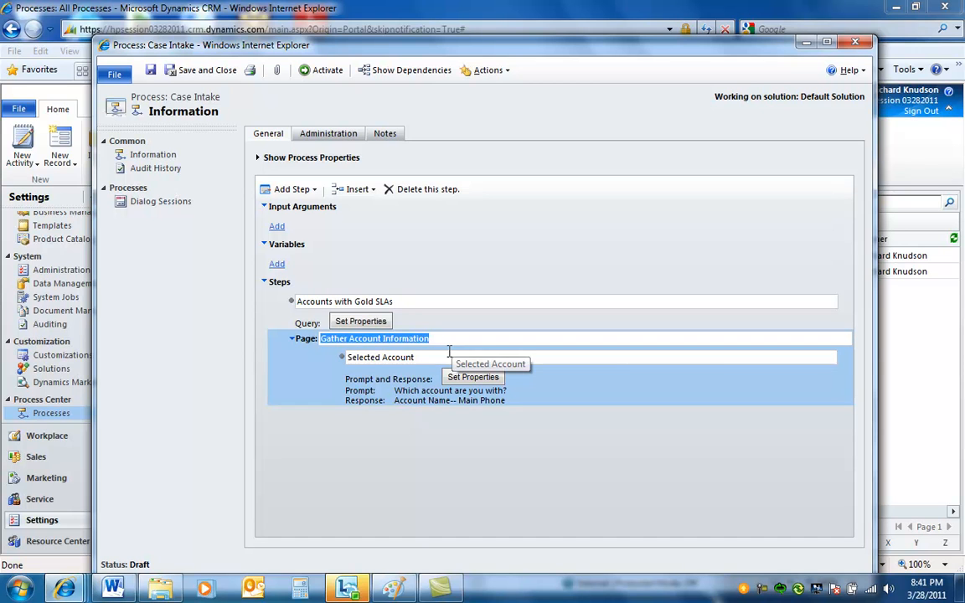
pyautogui.click(378, 357)
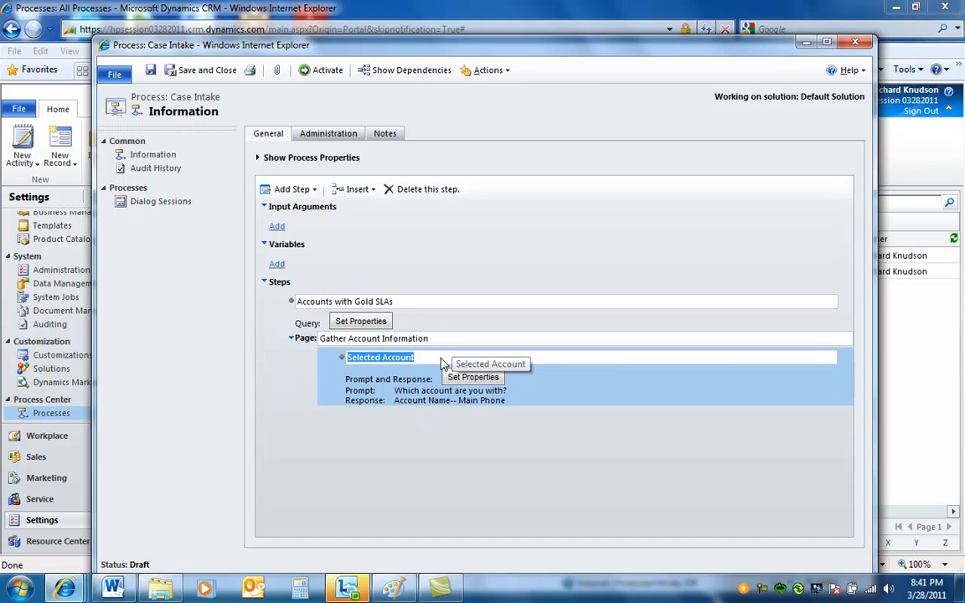
pyautogui.moveTo(472, 375)
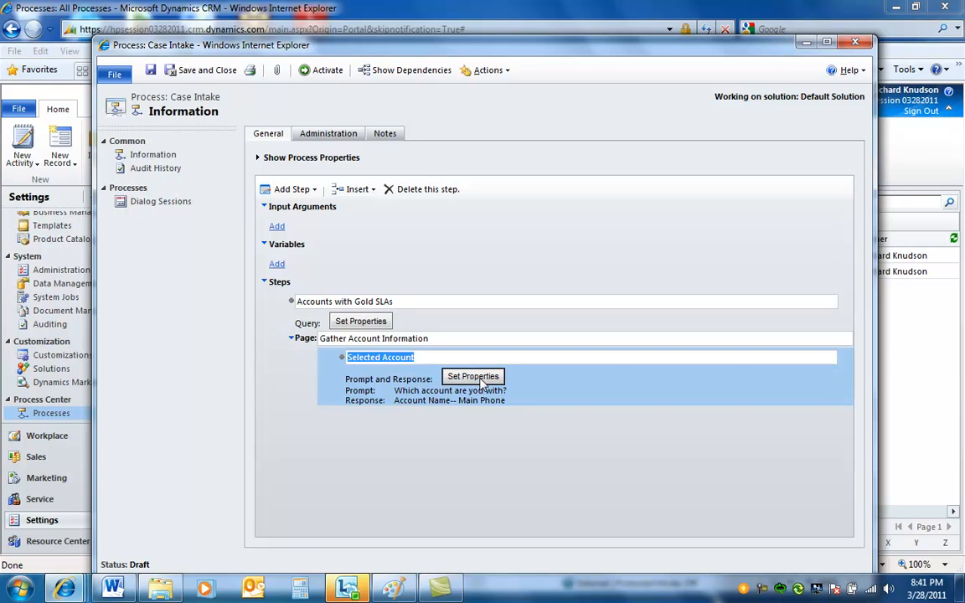
# - In Selected Account's properties, answer from the Accounts with Gold SLAs query showing Account Name and Main Phone
pyautogui.click(472, 375)
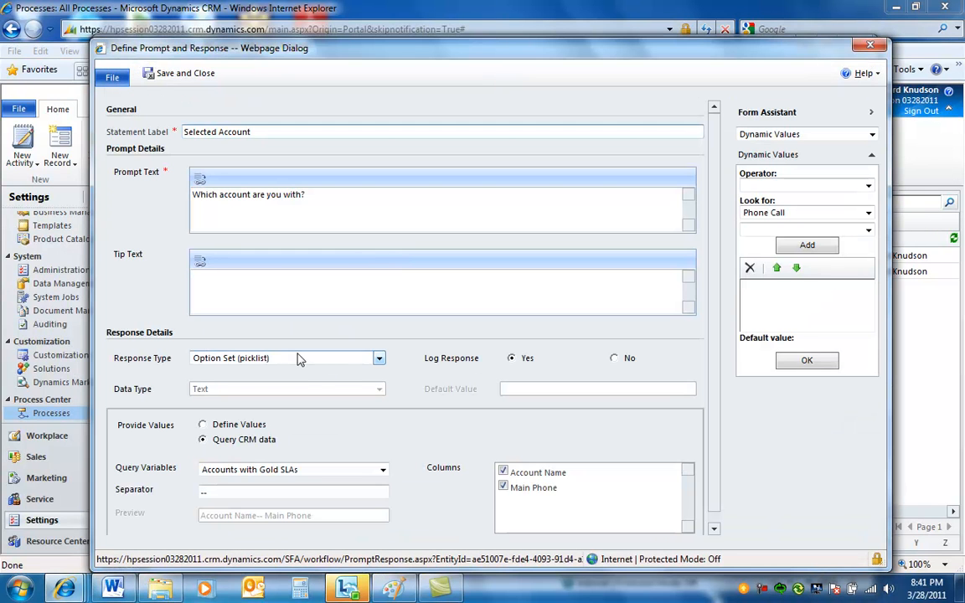
pyautogui.moveTo(282, 361)
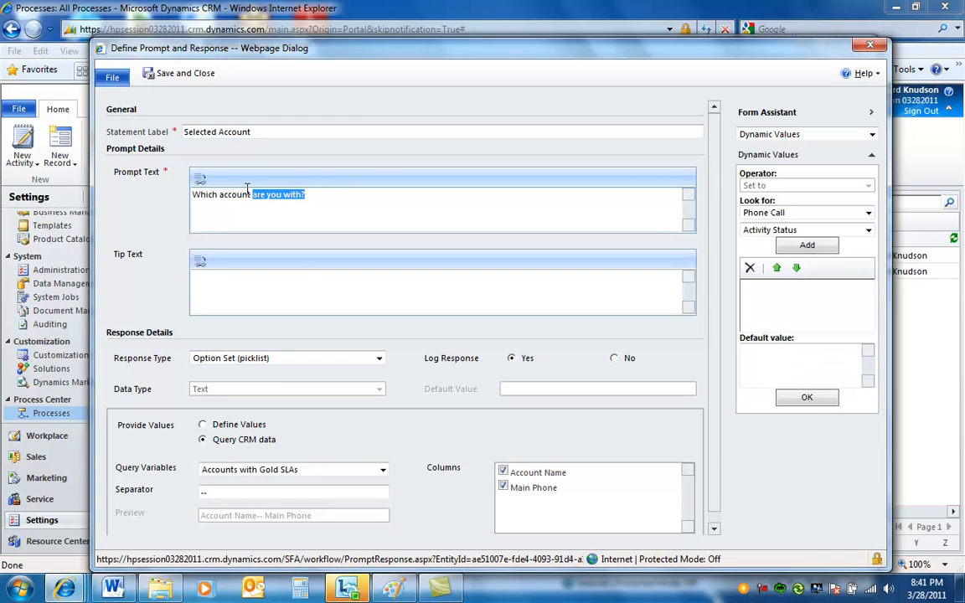
pyautogui.tripleClick(248, 195)
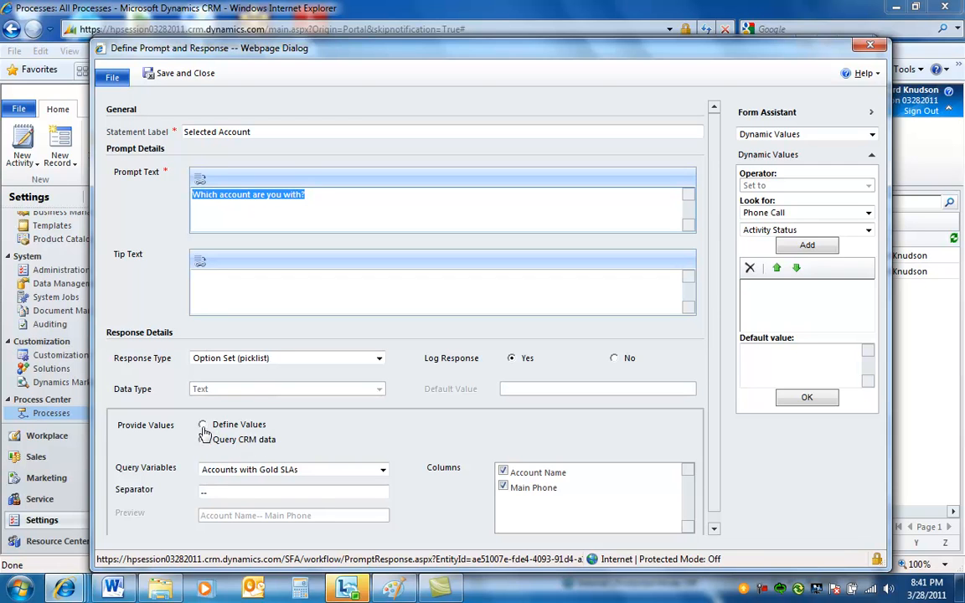
pyautogui.click(201, 439)
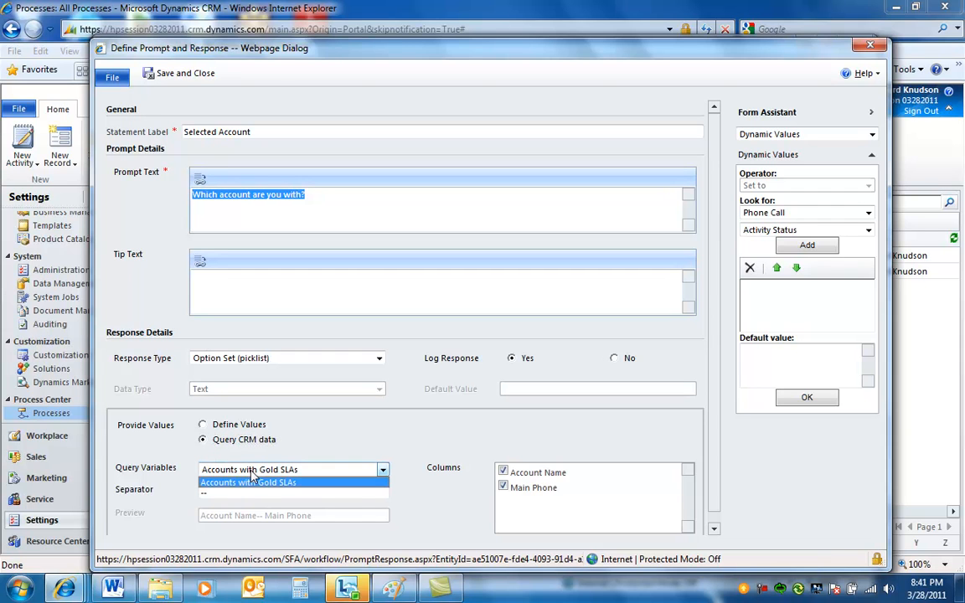
pyautogui.click(247, 482)
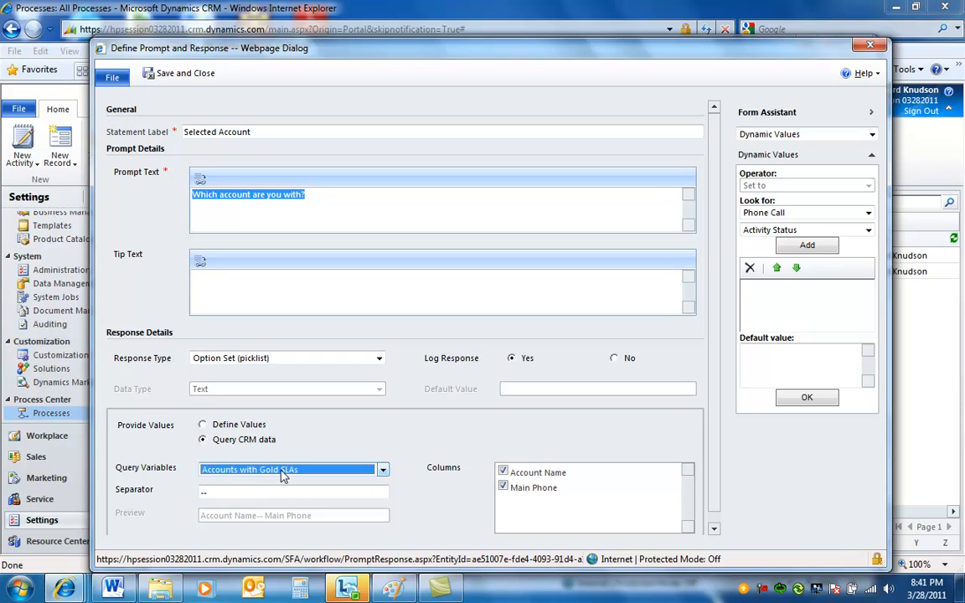
pyautogui.moveTo(355, 476)
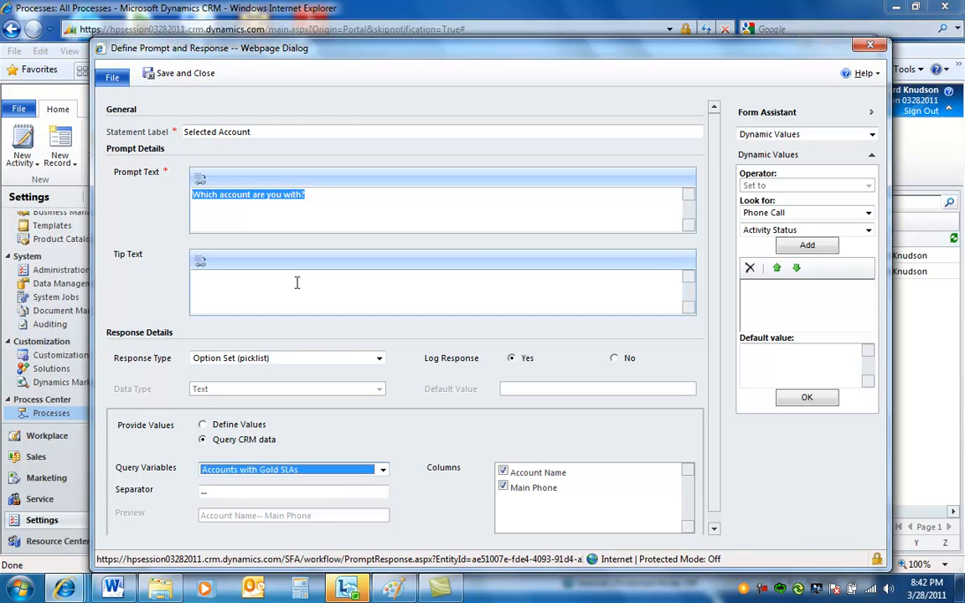
pyautogui.moveTo(399, 469)
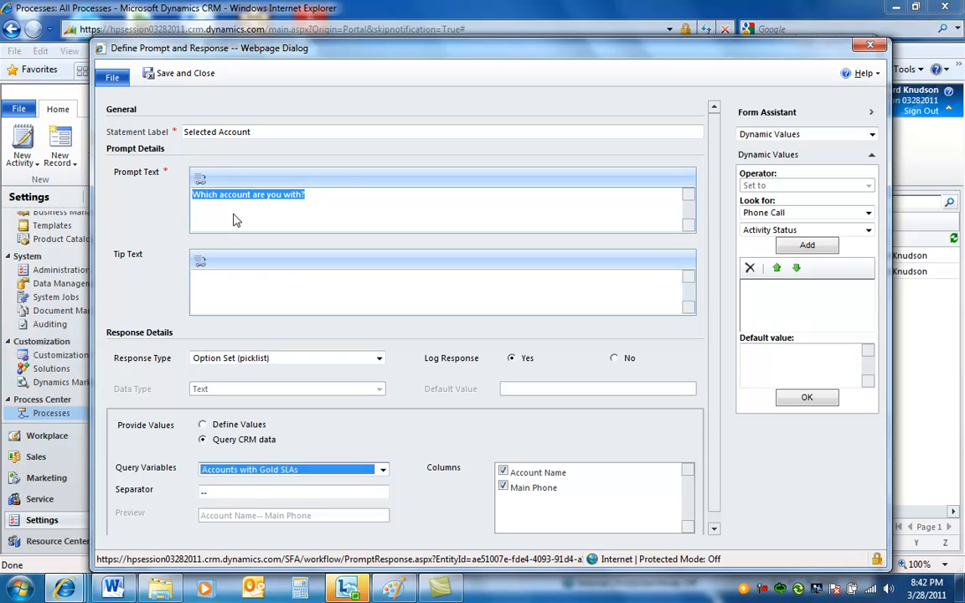
pyautogui.moveTo(286, 422)
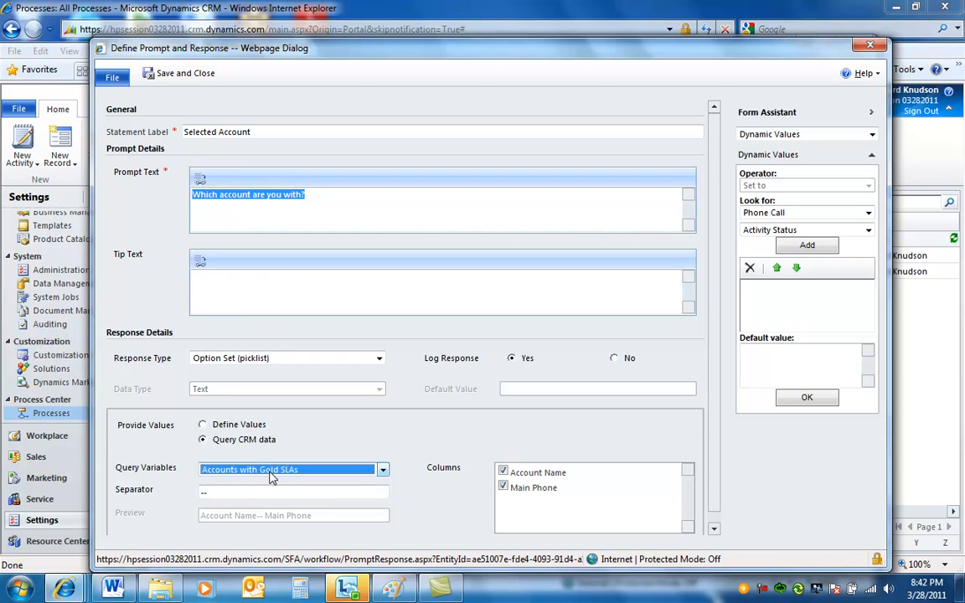
pyautogui.moveTo(335, 516)
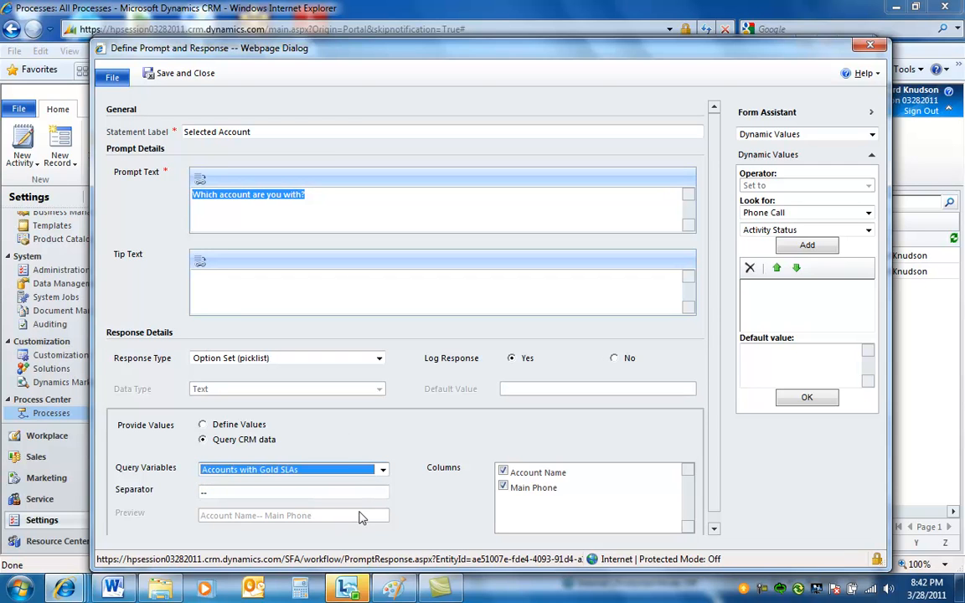
pyautogui.click(503, 488)
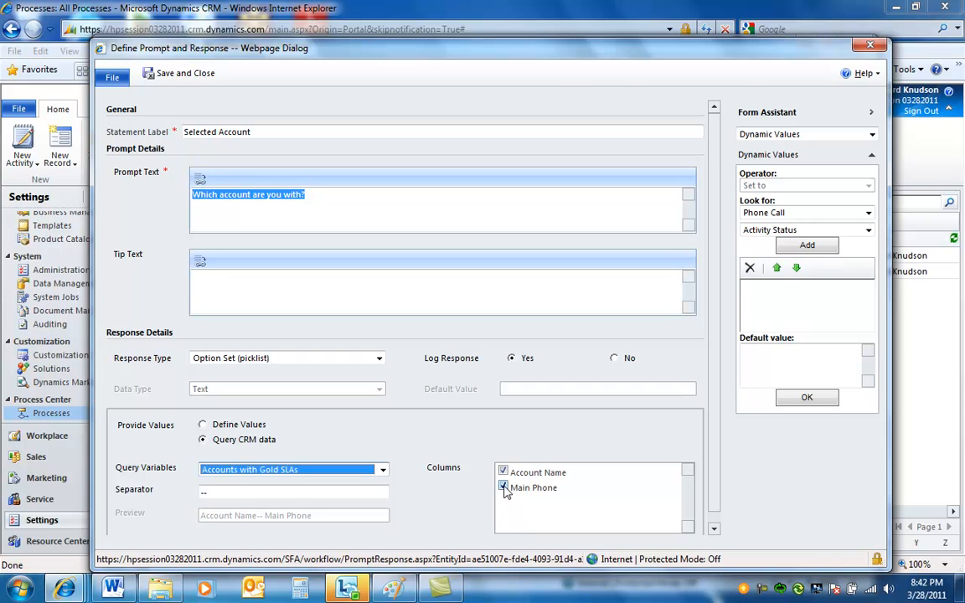
pyautogui.click(293, 492)
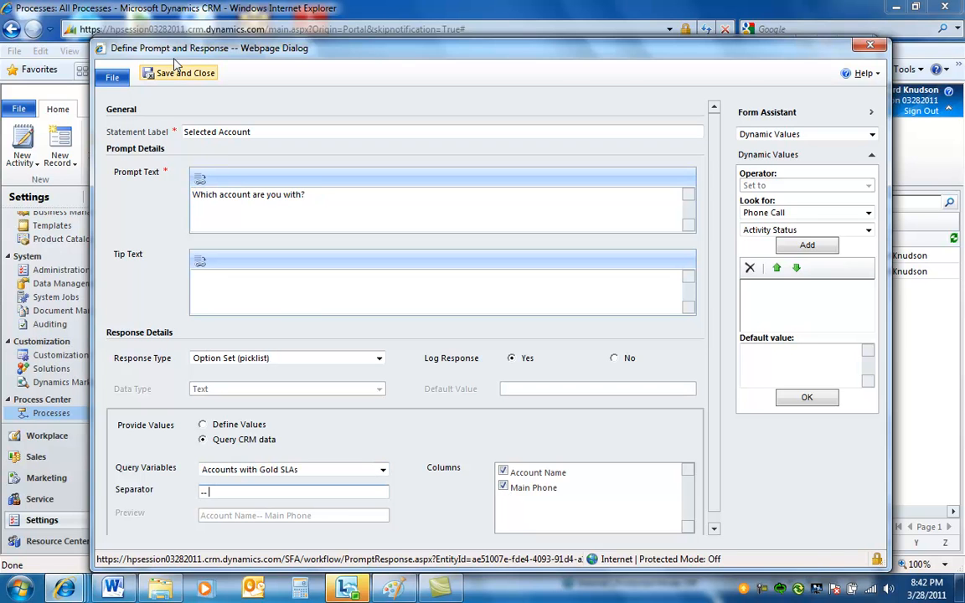
# - Save and close the prompt, then add a Query CRM Data step after Gather Account Information
pyautogui.click(178, 74)
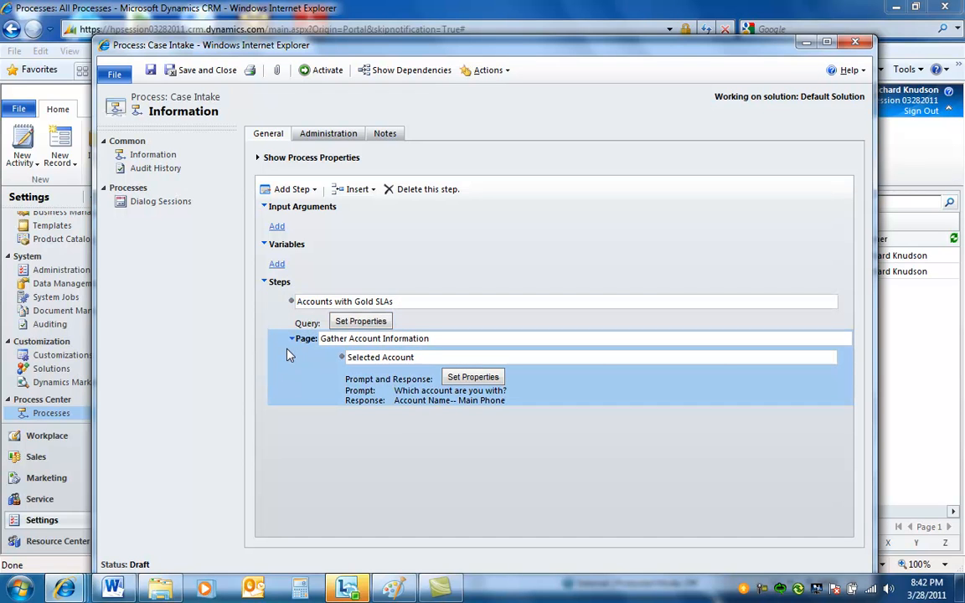
pyautogui.moveTo(369, 402)
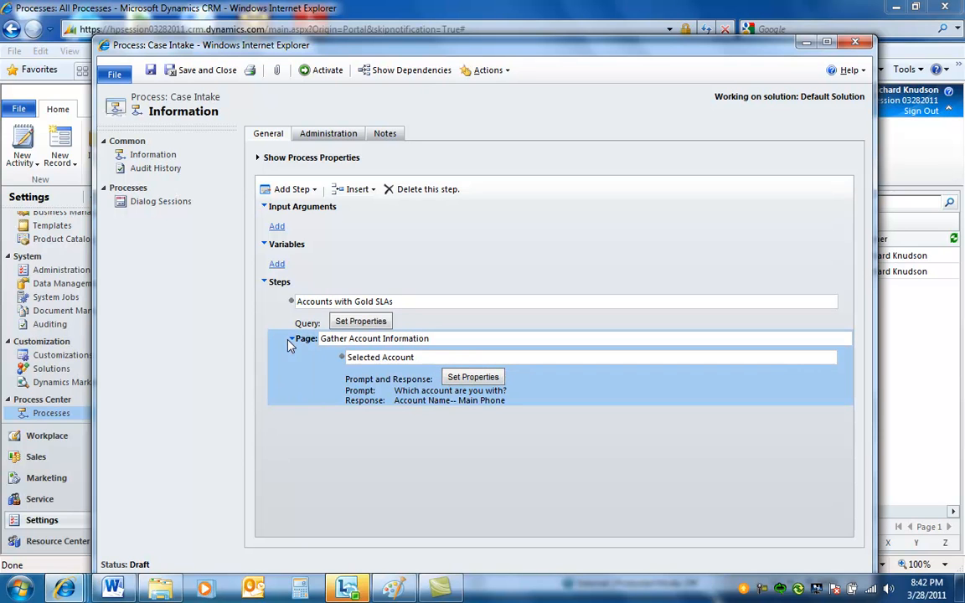
pyautogui.click(291, 187)
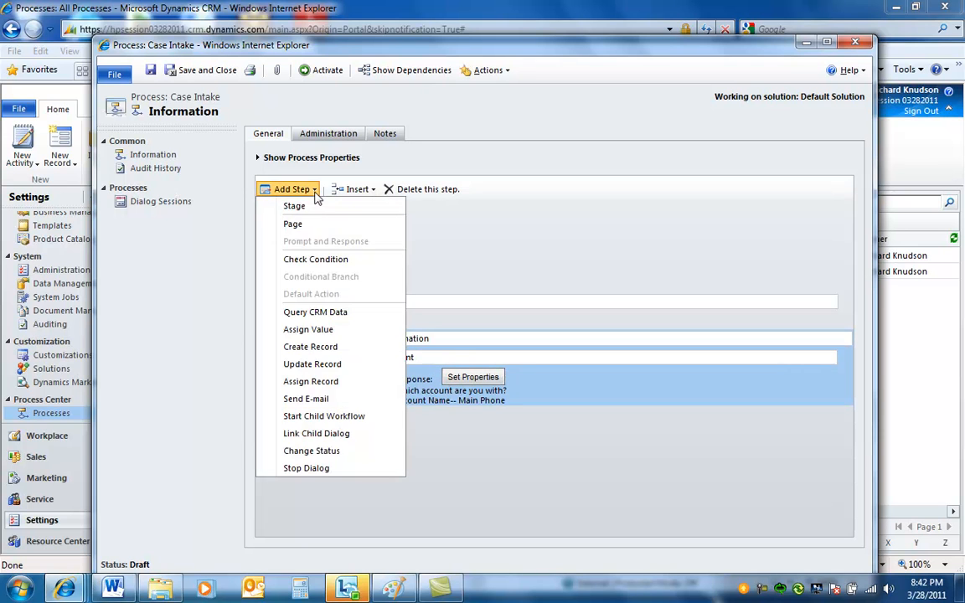
pyautogui.moveTo(315, 311)
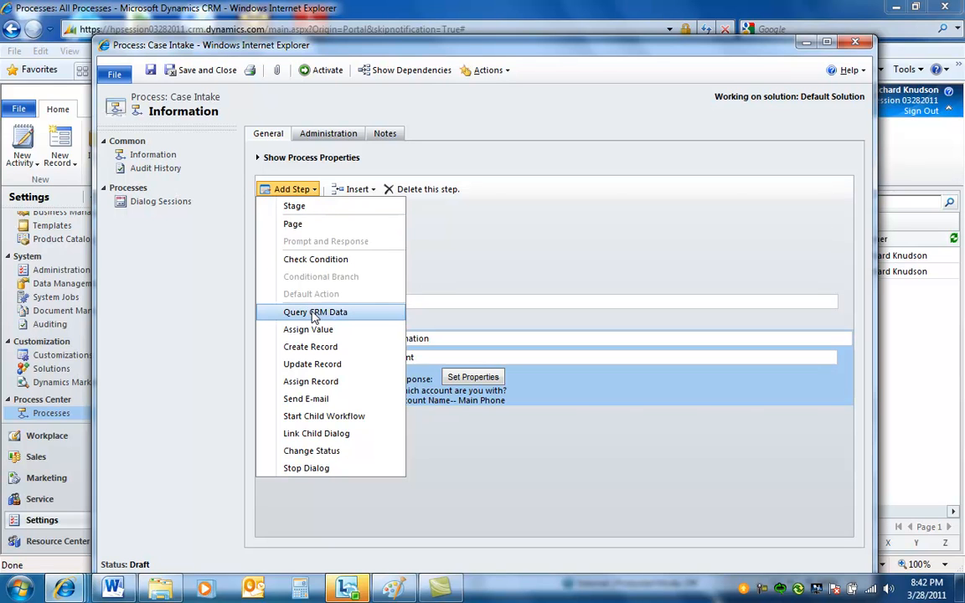
pyautogui.click(315, 312)
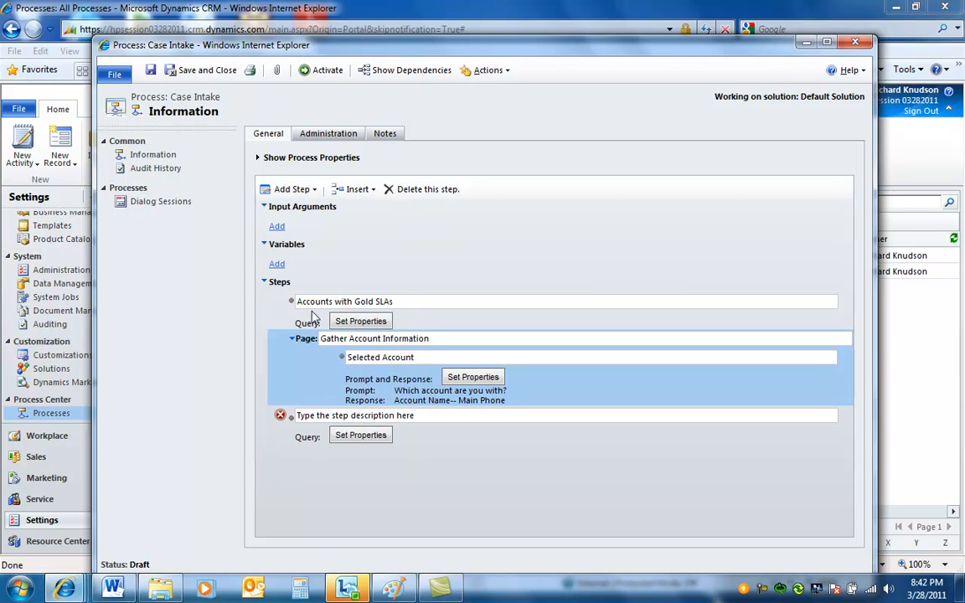
pyautogui.moveTo(422, 411)
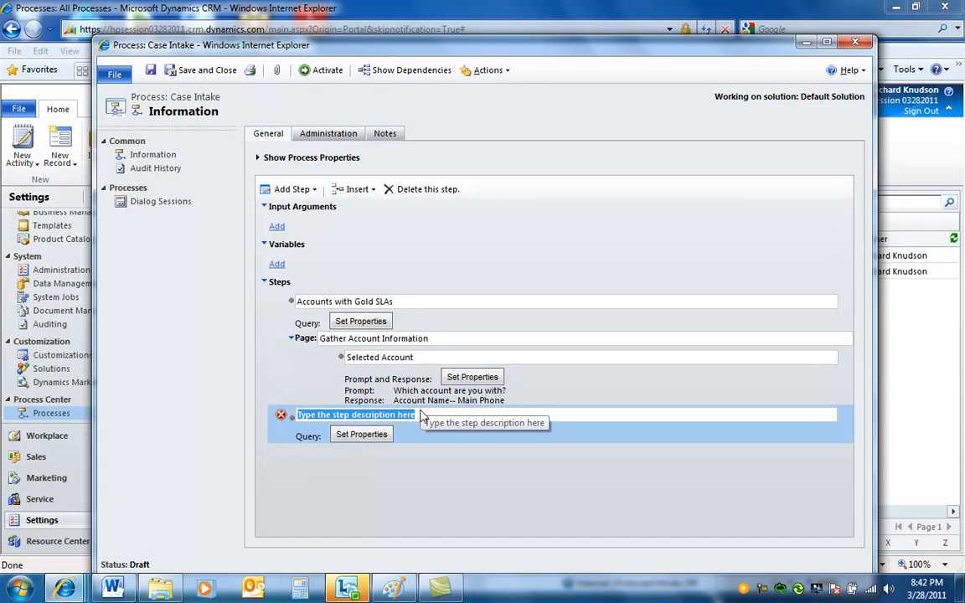
pyautogui.moveTo(444, 418)
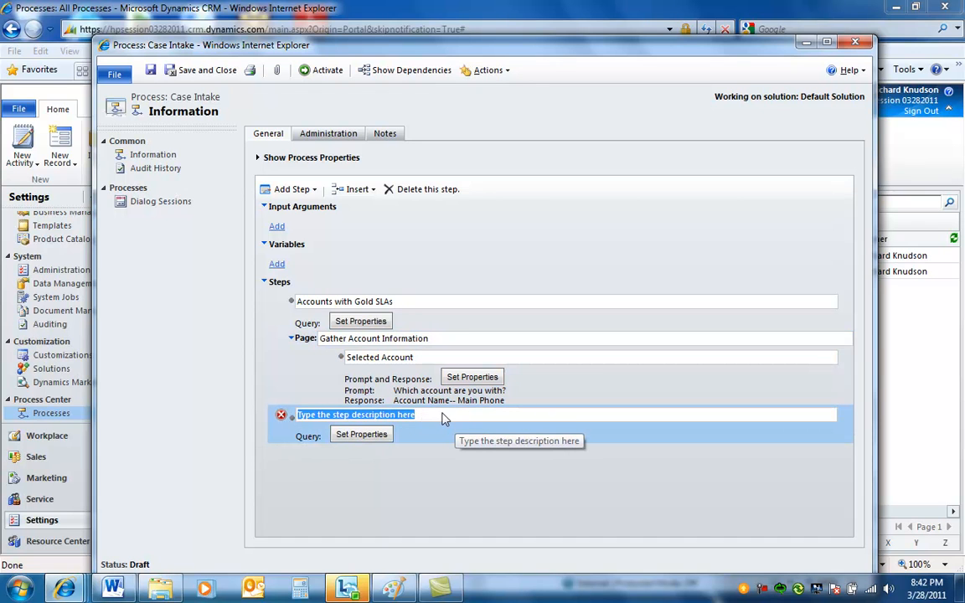
# - Name the new query step 'SLAs for Selected Account'
pyautogui.write('S')
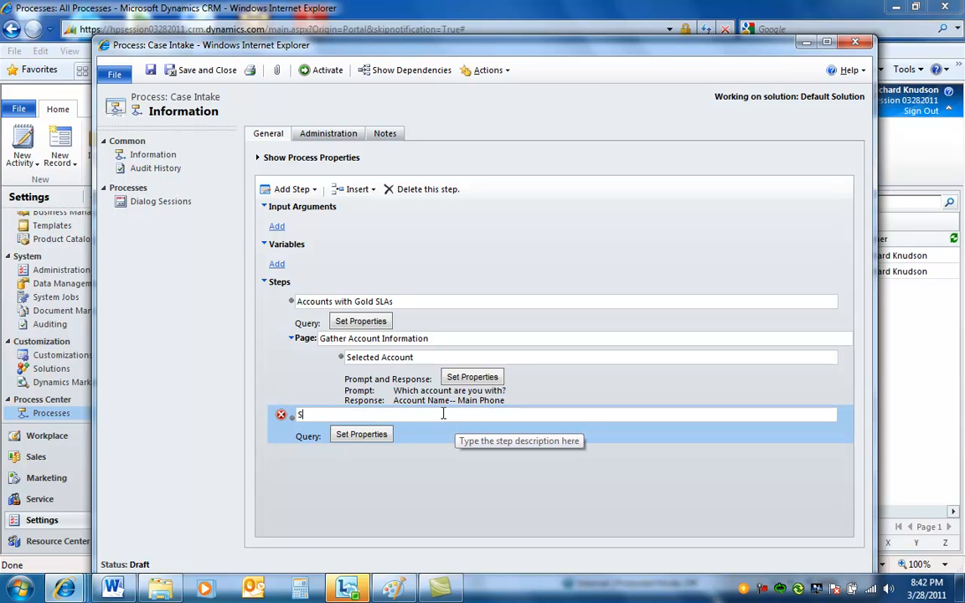
pyautogui.write('LAs for')
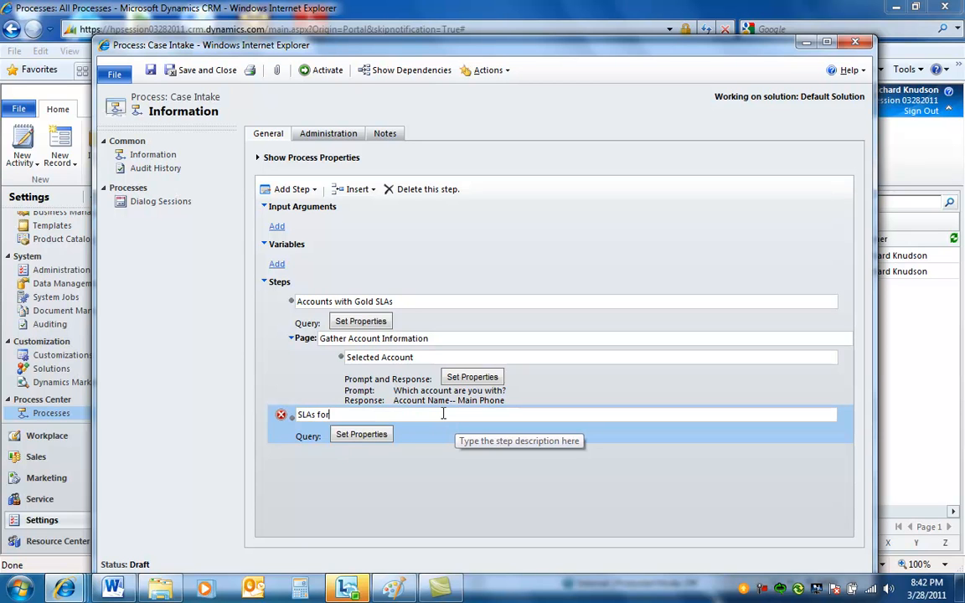
pyautogui.write('Selected')
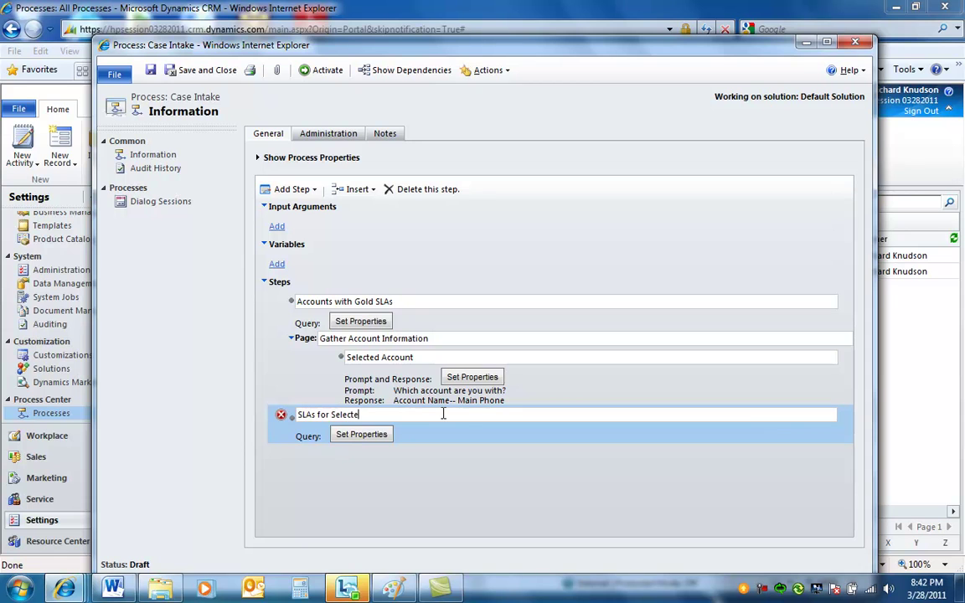
pyautogui.write('d Account')
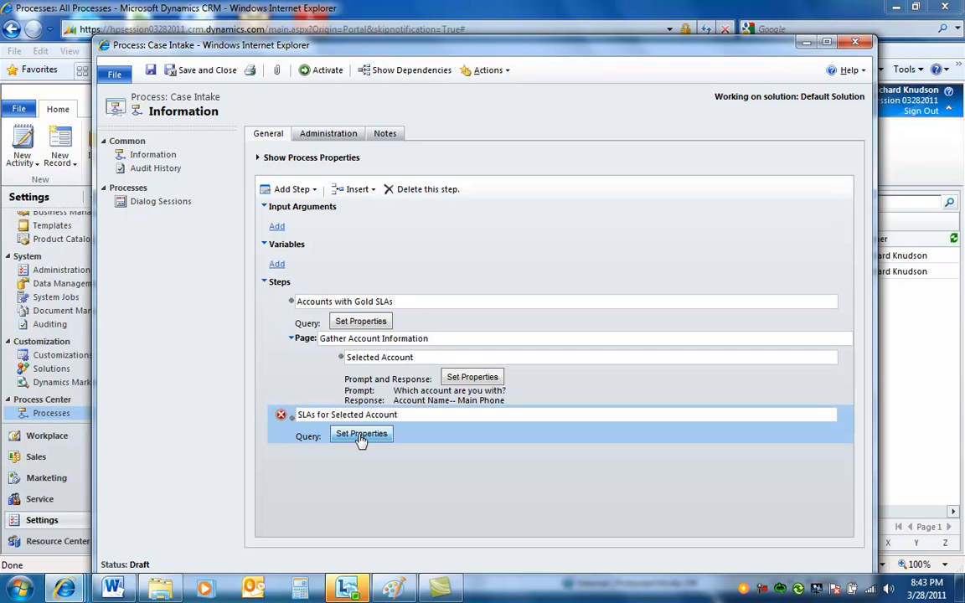
# - In the new step's query definition, make it look for Contracts
pyautogui.click(362, 432)
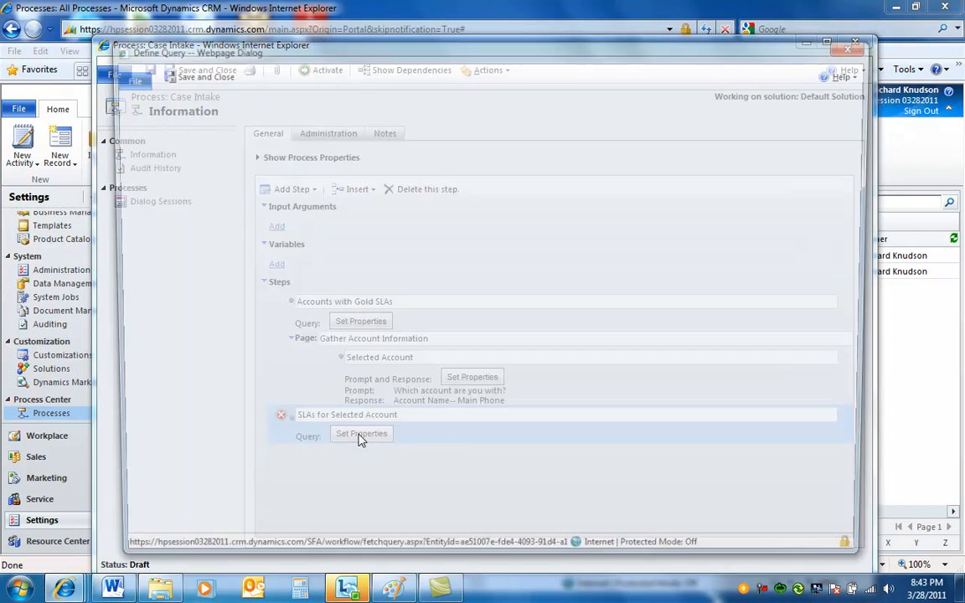
pyautogui.click(361, 432)
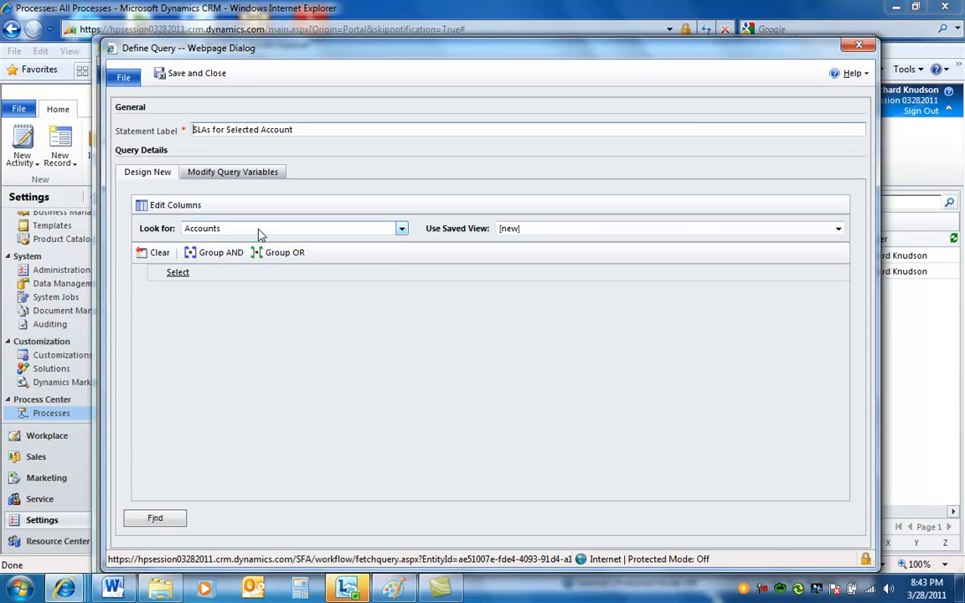
pyautogui.click(402, 228)
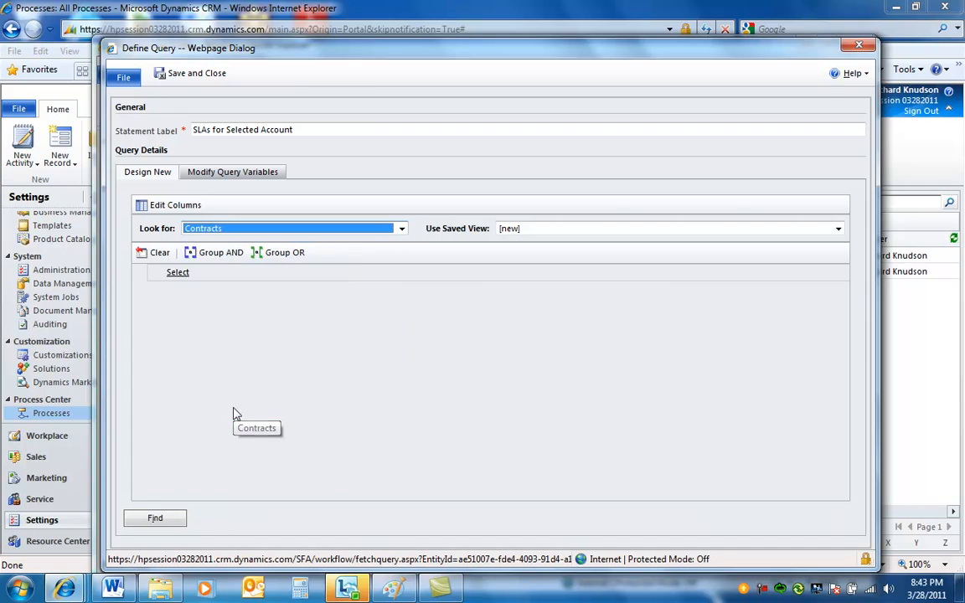
pyautogui.click(177, 271)
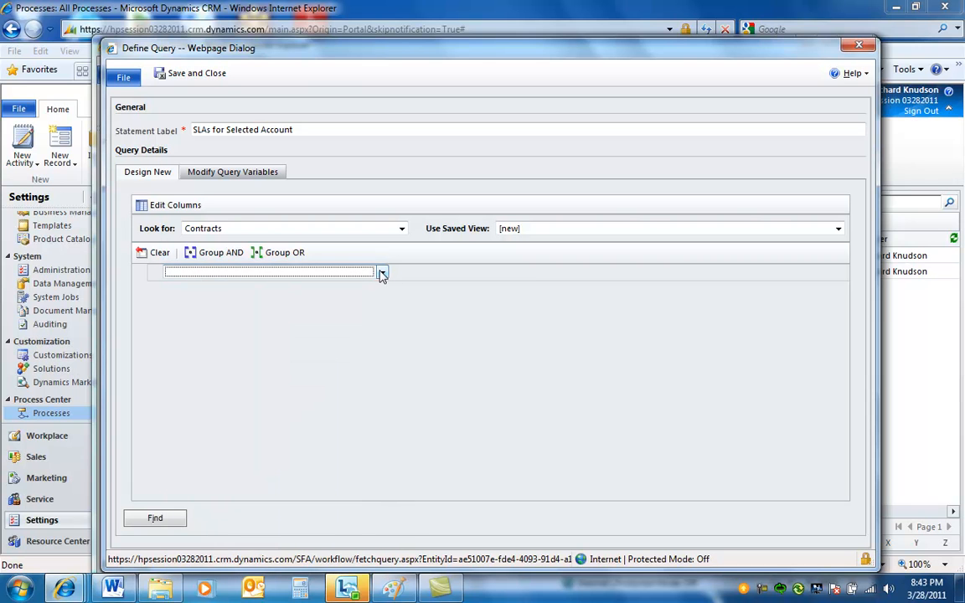
# - Add the condition Status Equals Active
pyautogui.click(382, 273)
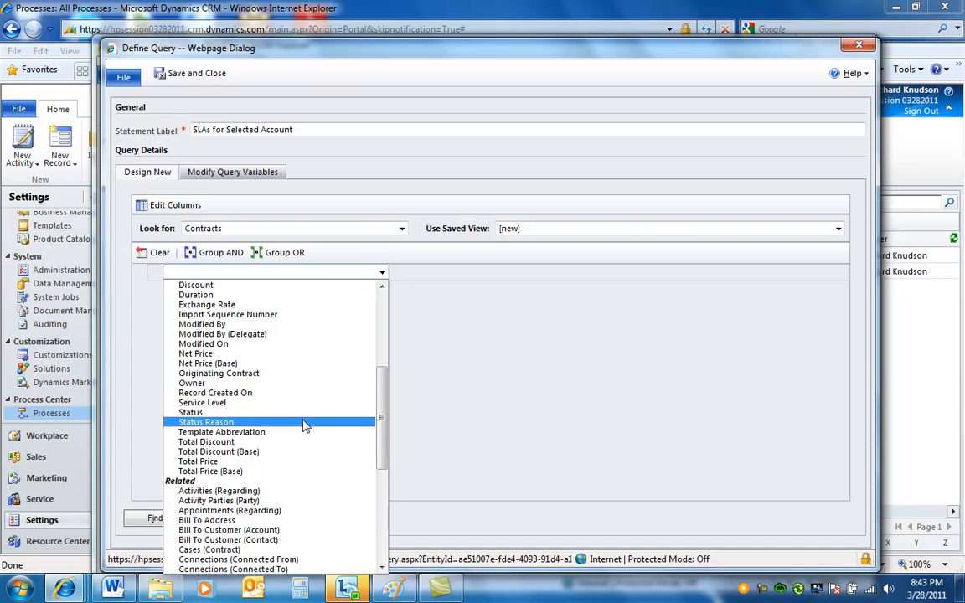
pyautogui.click(191, 412)
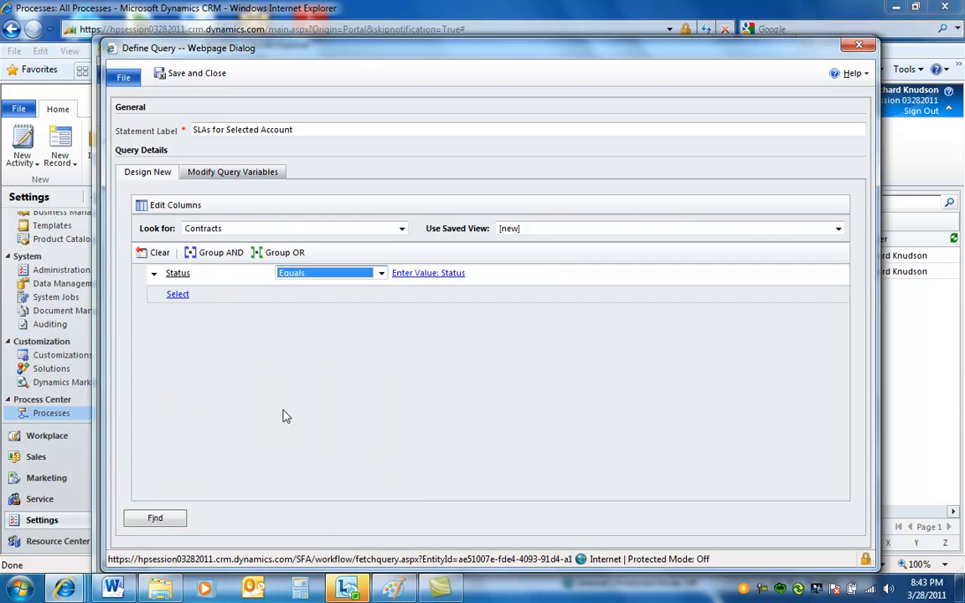
pyautogui.click(429, 271)
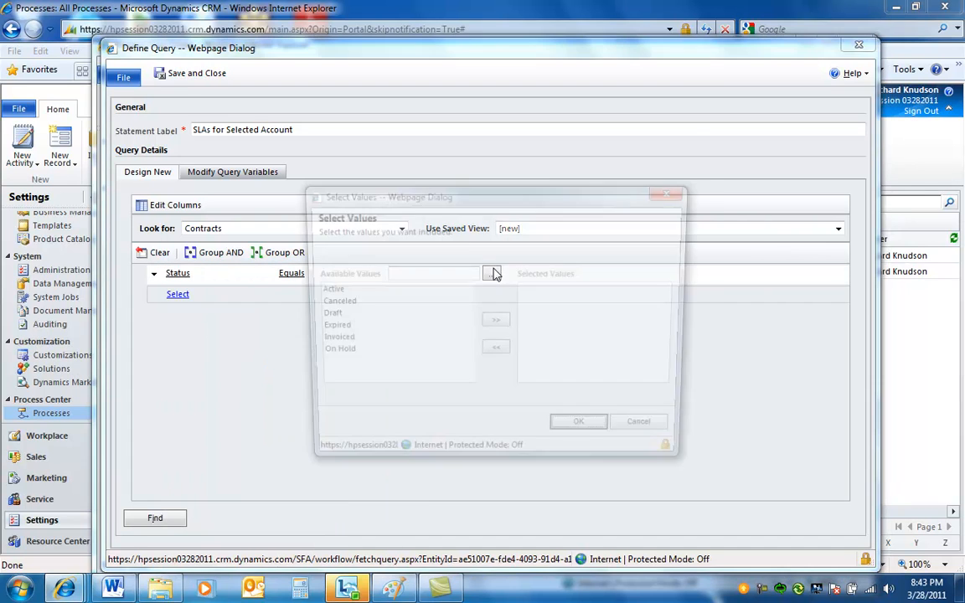
pyautogui.click(496, 321)
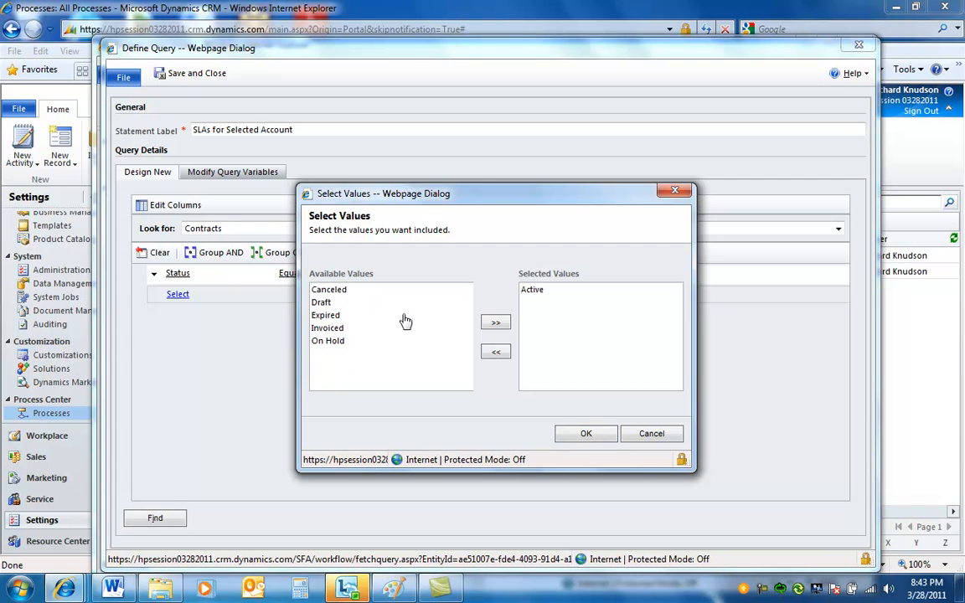
pyautogui.click(586, 432)
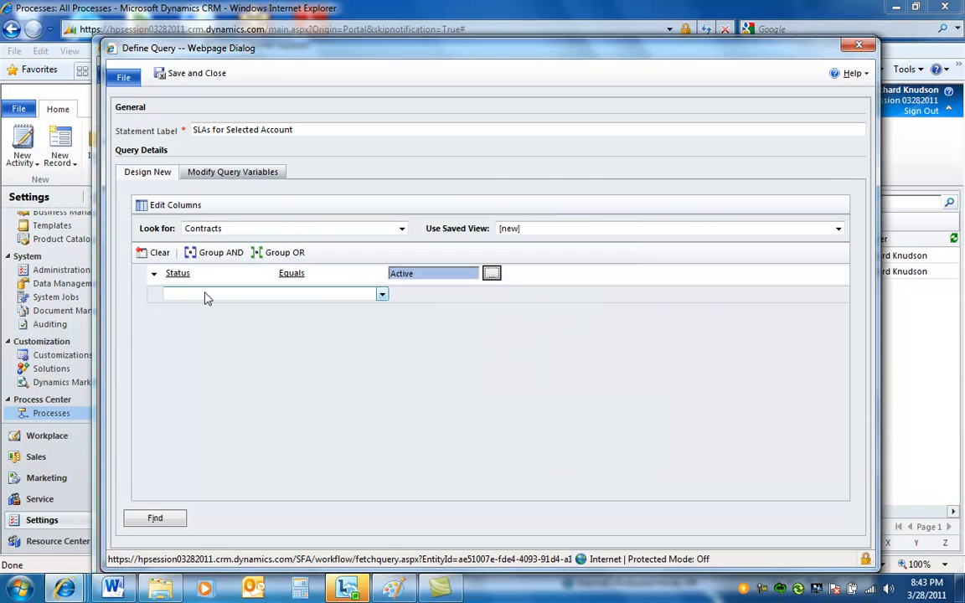
# - Add the condition Service Level Equals Gold and start another condition row
pyautogui.click(381, 293)
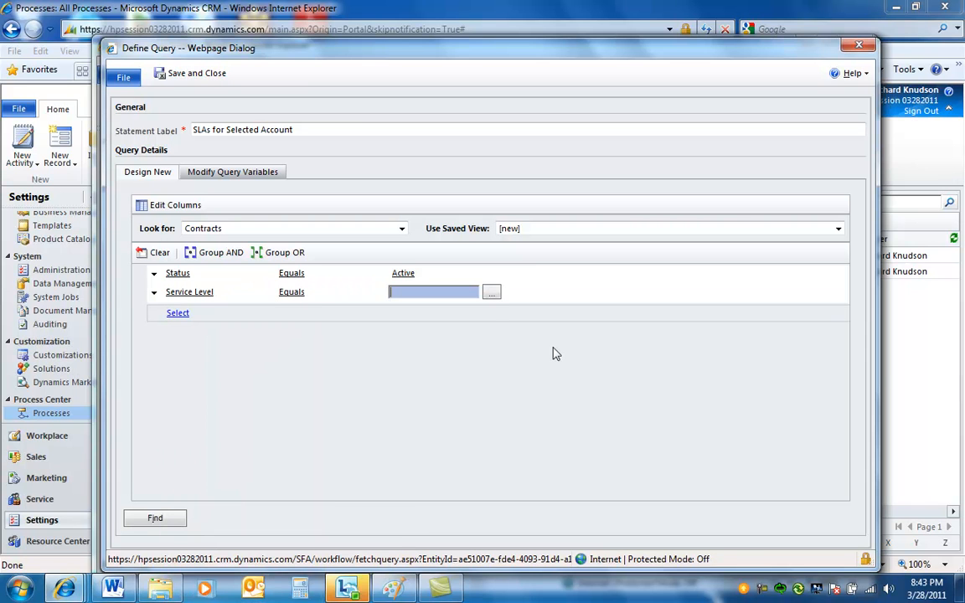
pyautogui.click(492, 291)
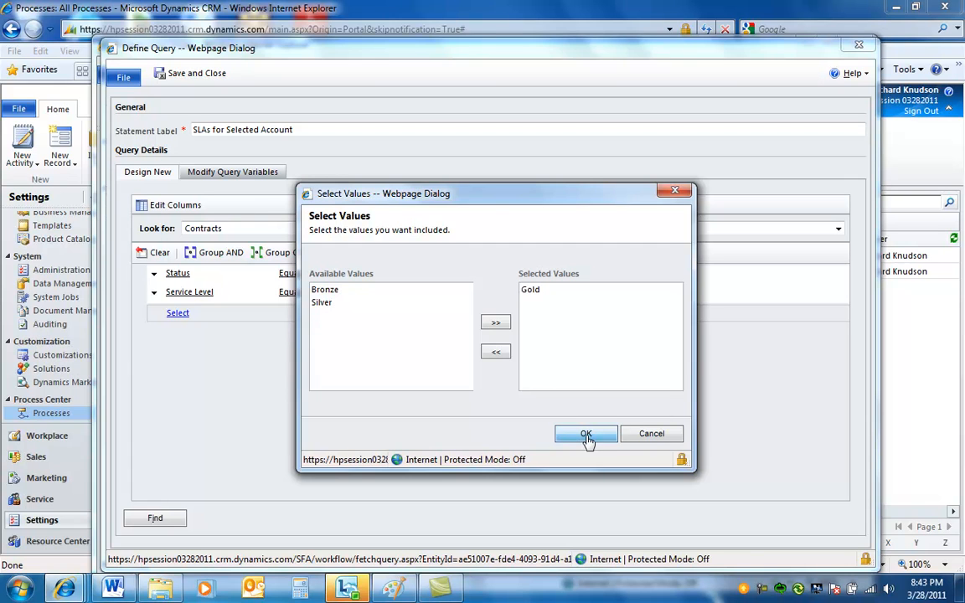
pyautogui.click(586, 434)
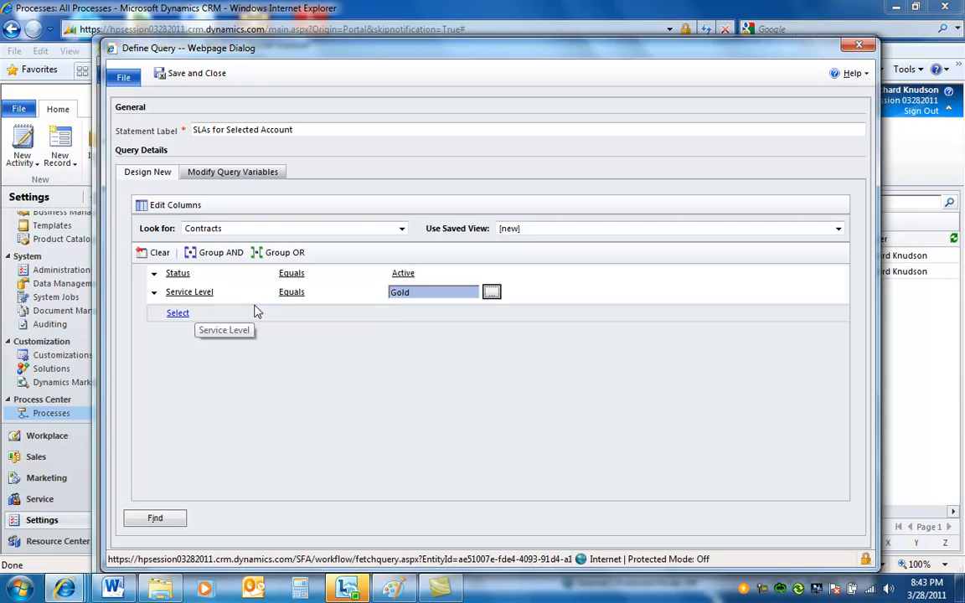
pyautogui.click(178, 313)
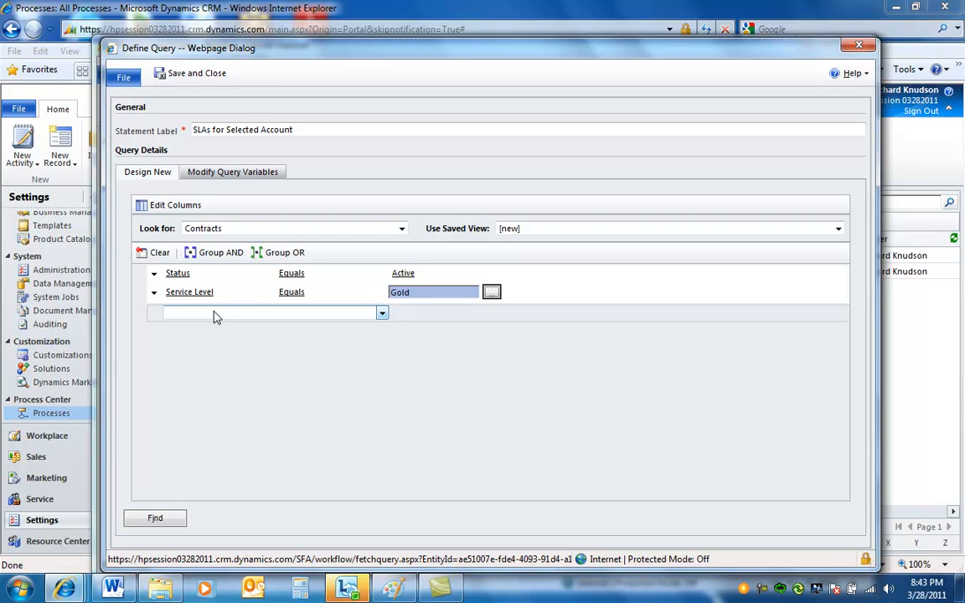
pyautogui.moveTo(221, 316)
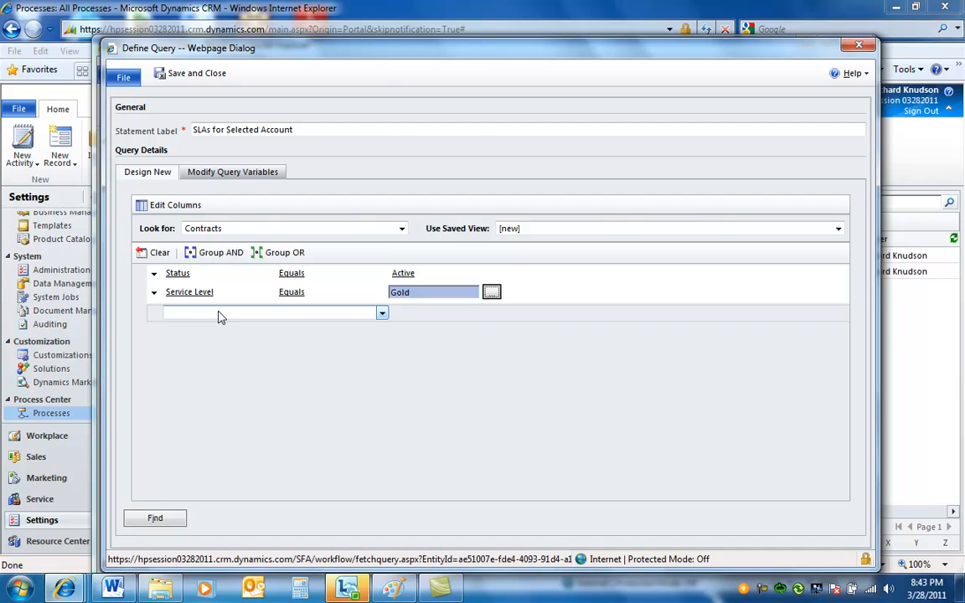
# - Make the third condition filter on Customer, dismissing the account lookup without picking one
pyautogui.click(382, 313)
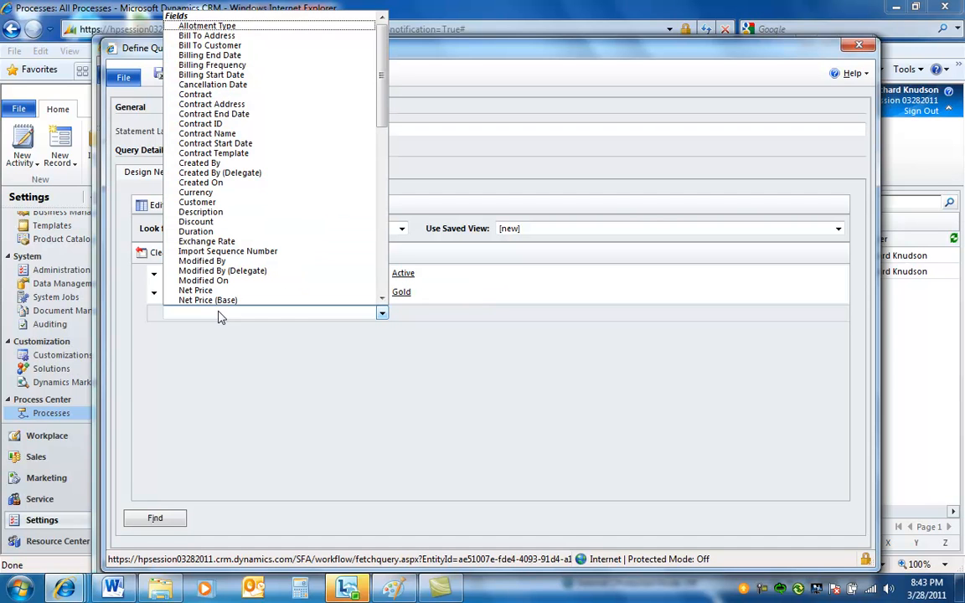
pyautogui.click(214, 114)
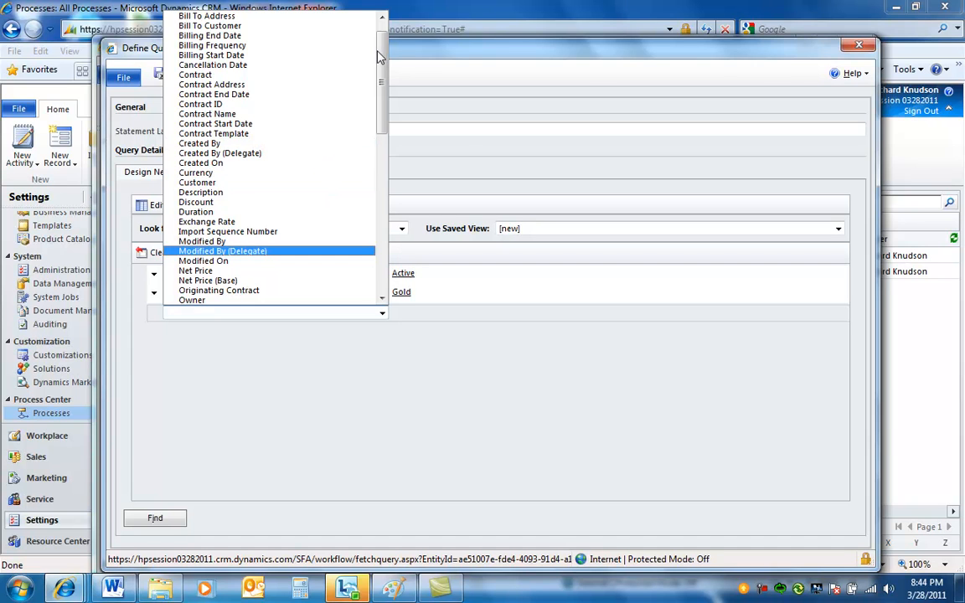
pyautogui.click(198, 182)
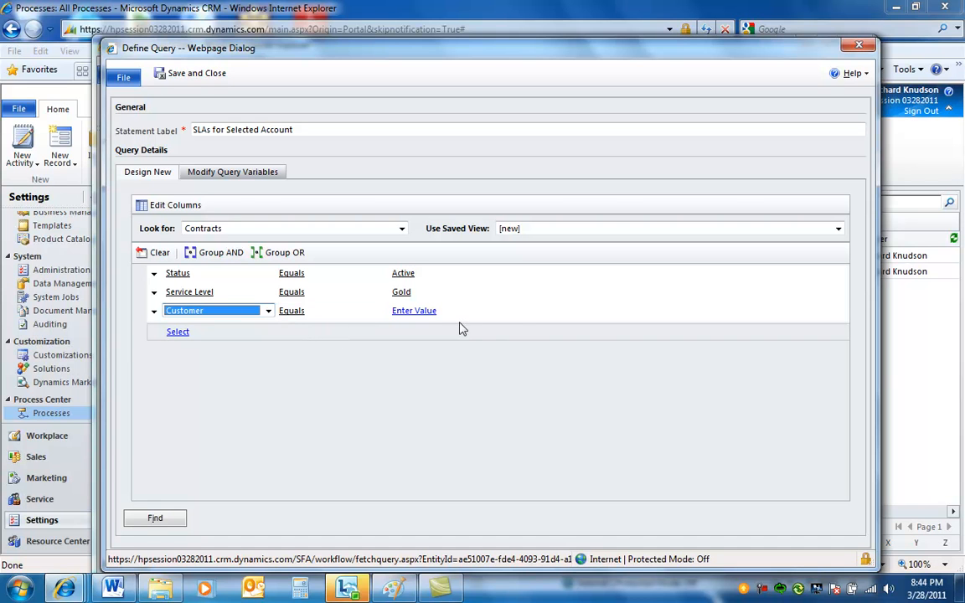
pyautogui.click(413, 310)
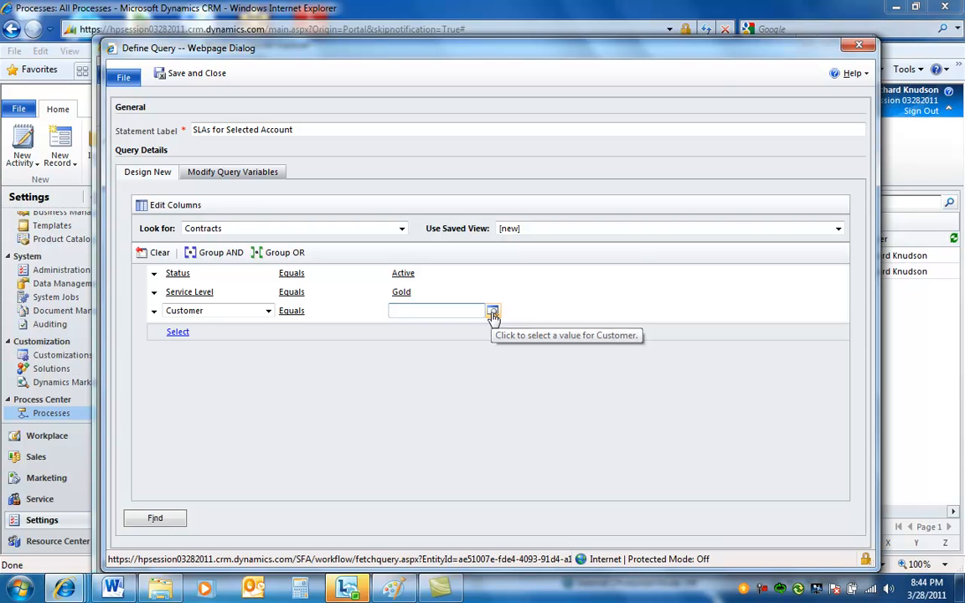
pyautogui.click(493, 310)
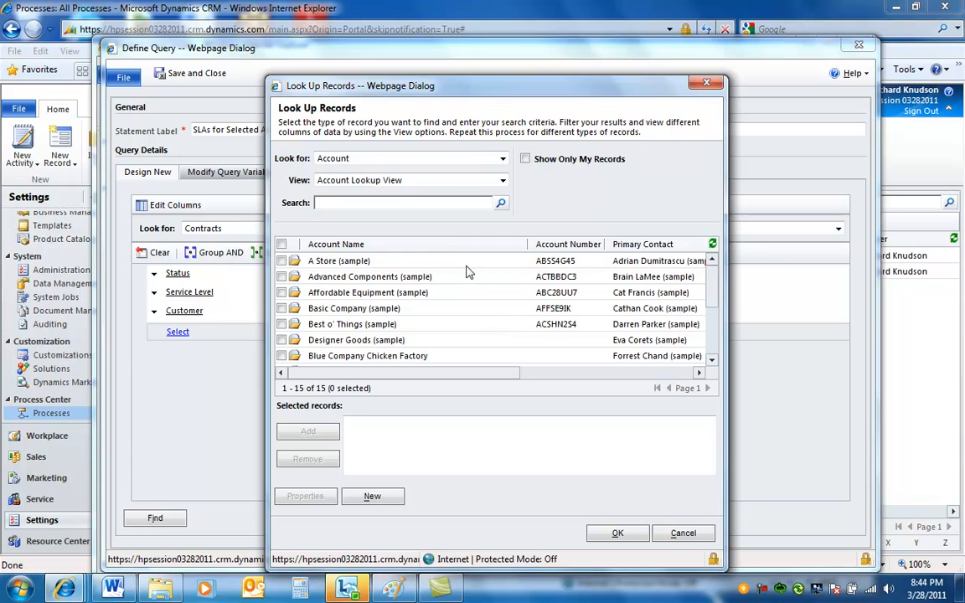
pyautogui.click(684, 532)
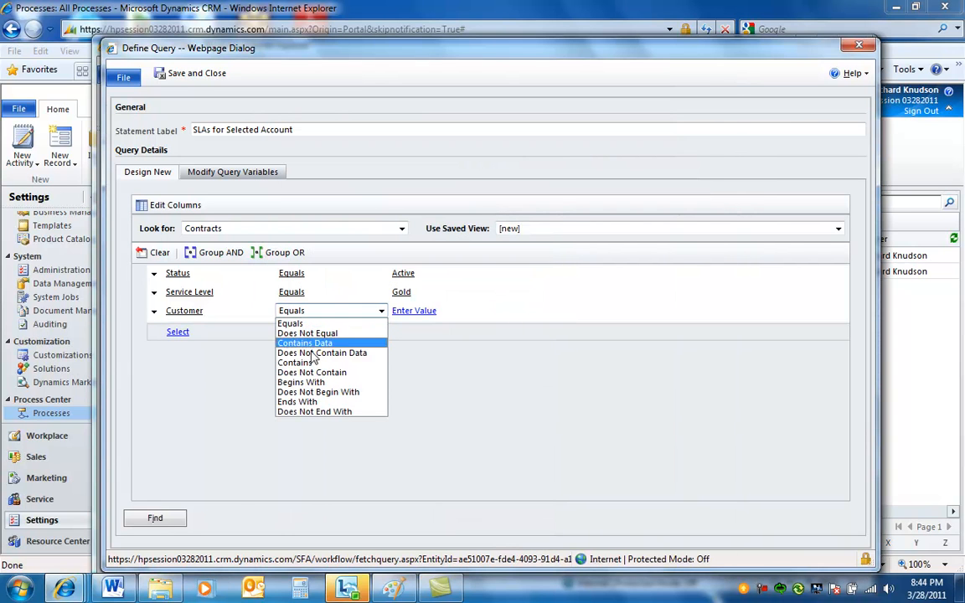
# - Set the Customer condition to Begins With 'acme'
pyautogui.click(300, 382)
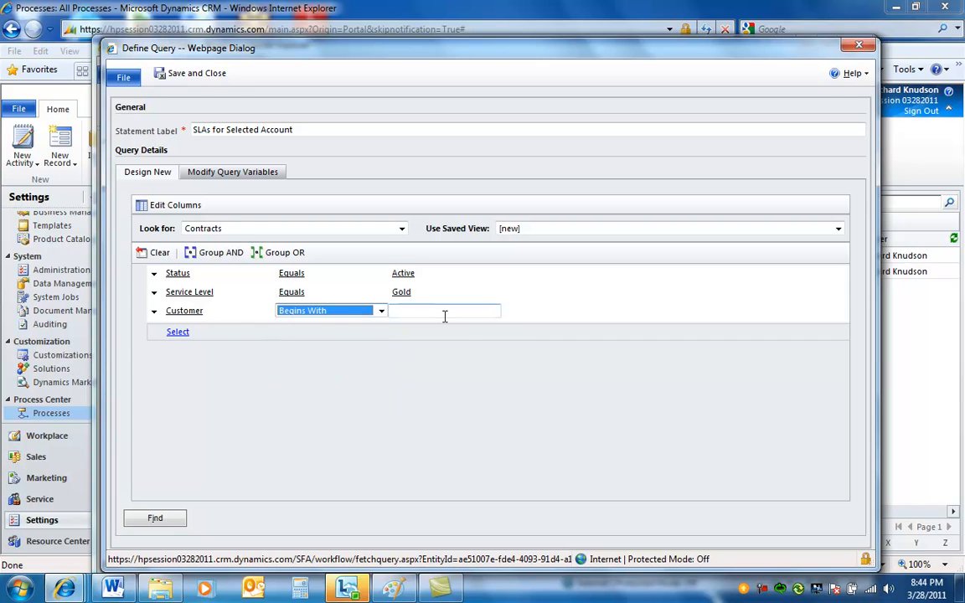
pyautogui.write('acme')
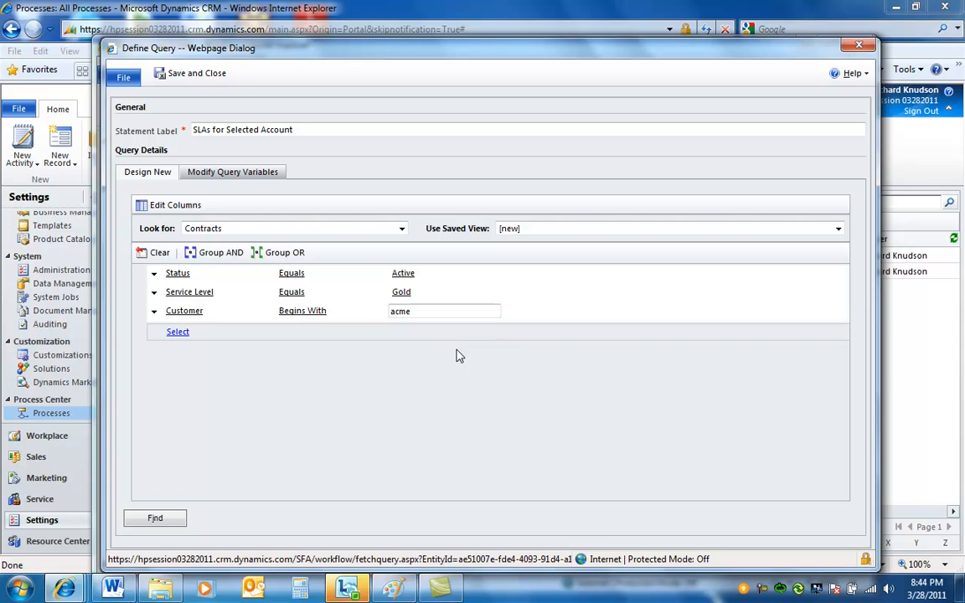
pyautogui.click(443, 310)
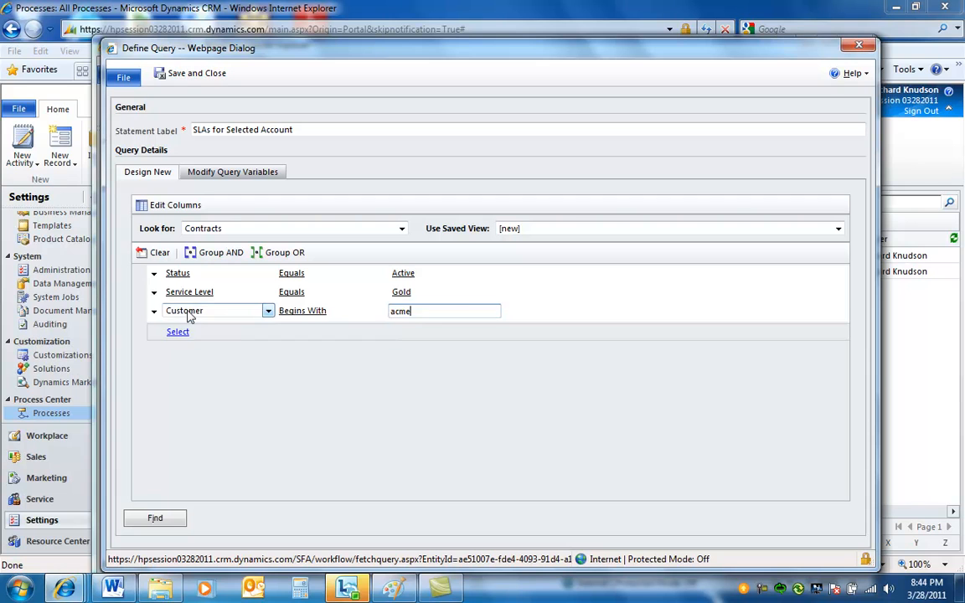
pyautogui.moveTo(435, 310)
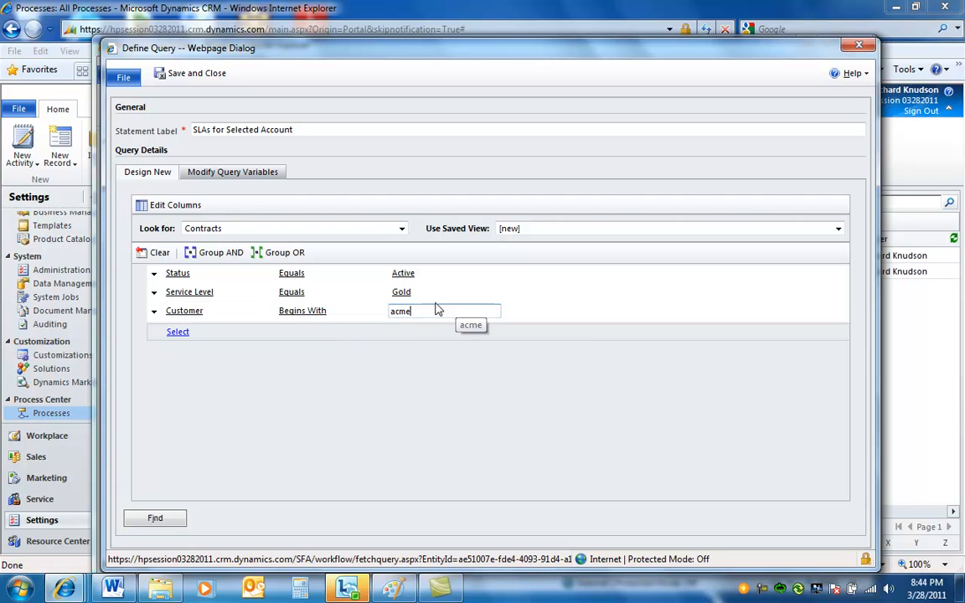
# - On Modify Query Variables, inspect the variables and clear Variable3
pyautogui.click(231, 171)
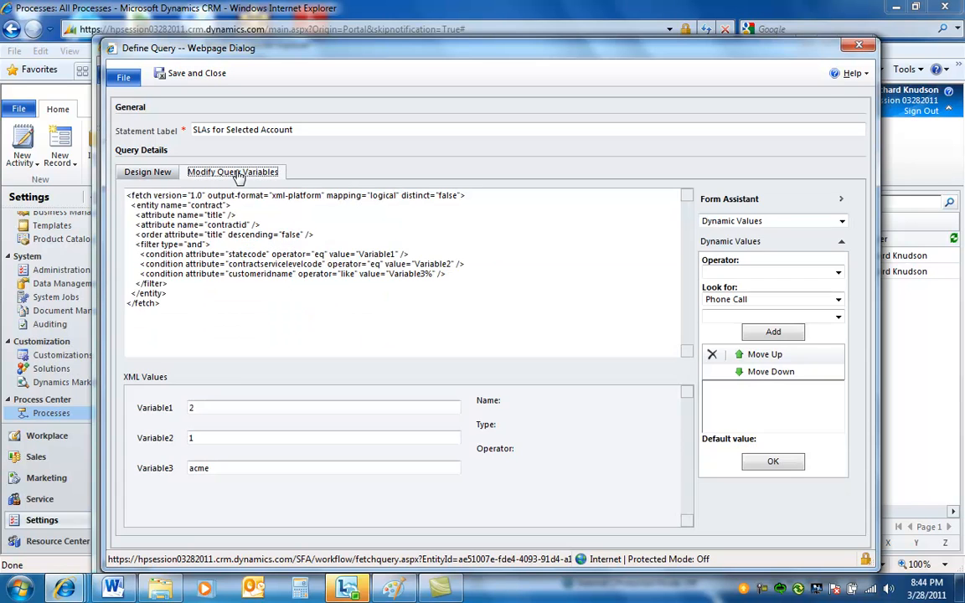
pyautogui.moveTo(335, 352)
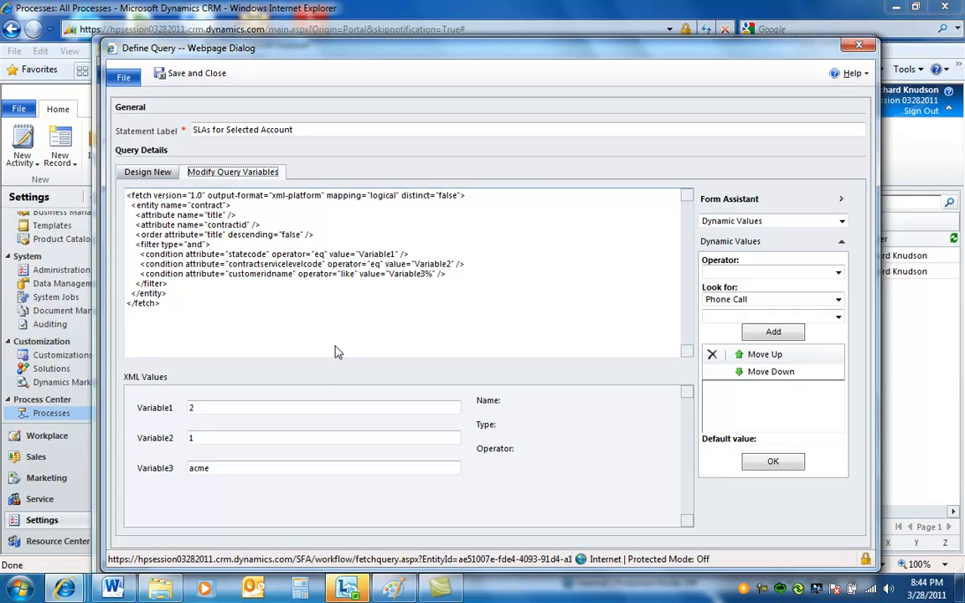
pyautogui.click(322, 407)
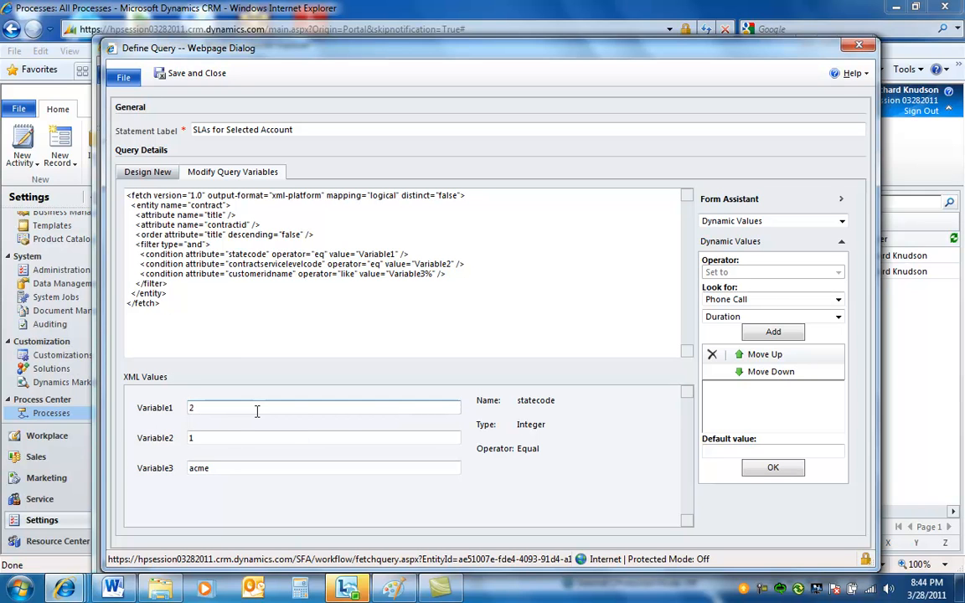
pyautogui.click(322, 437)
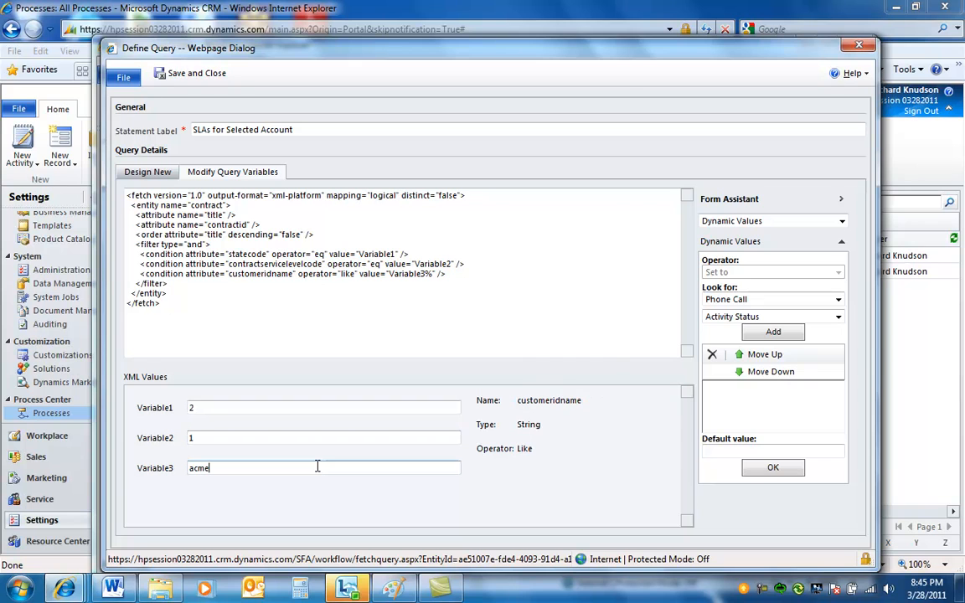
pyautogui.moveTo(529, 402)
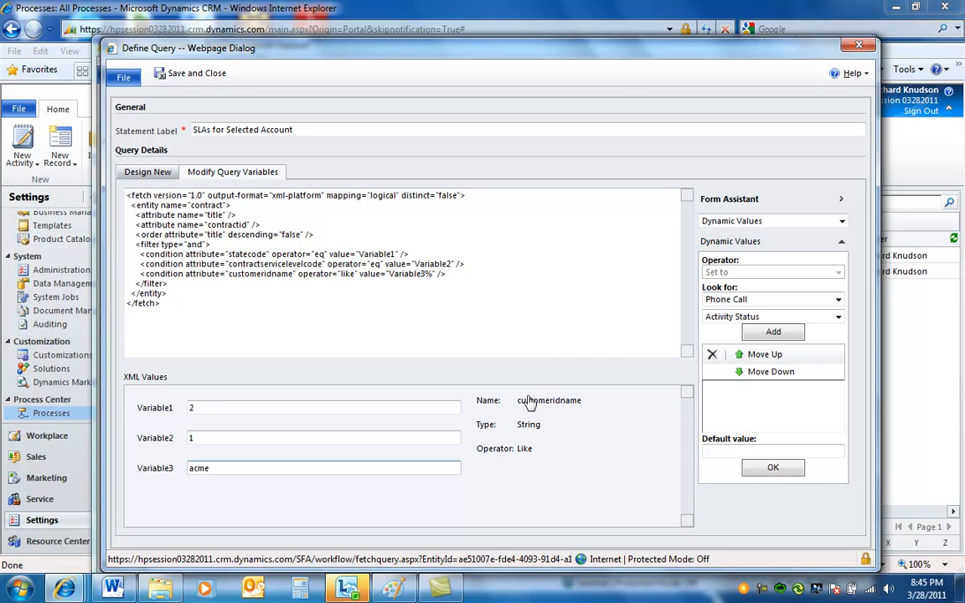
pyautogui.moveTo(606, 432)
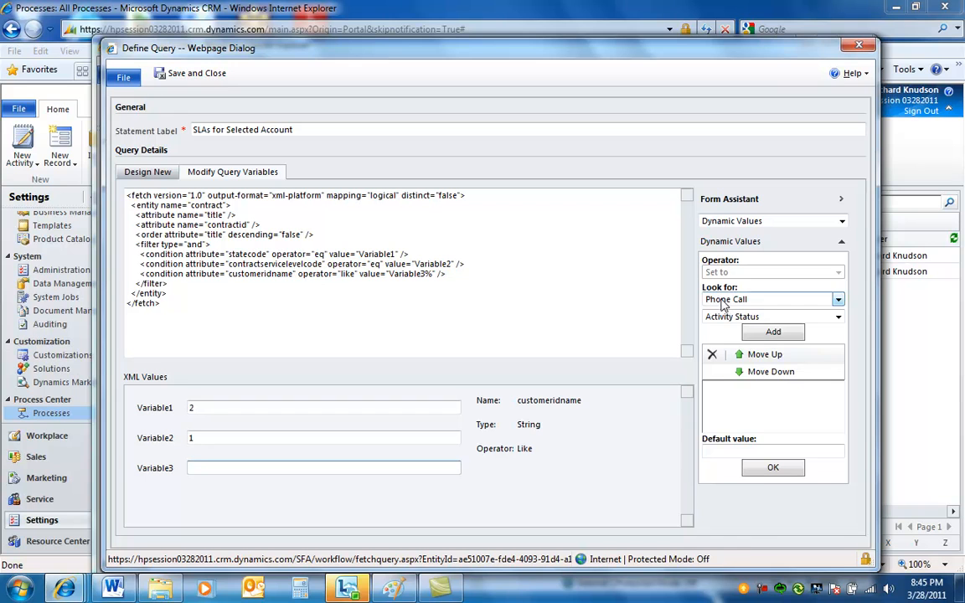
# - In Form Assistant, set the dynamic value source to Selected Account (Account) with the Account Name field
pyautogui.click(837, 298)
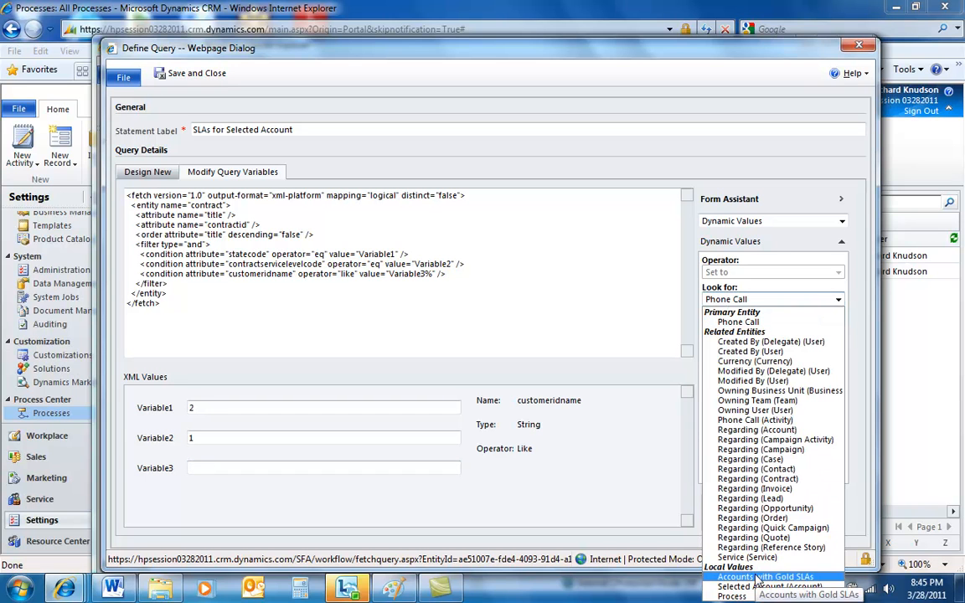
pyautogui.moveTo(770, 586)
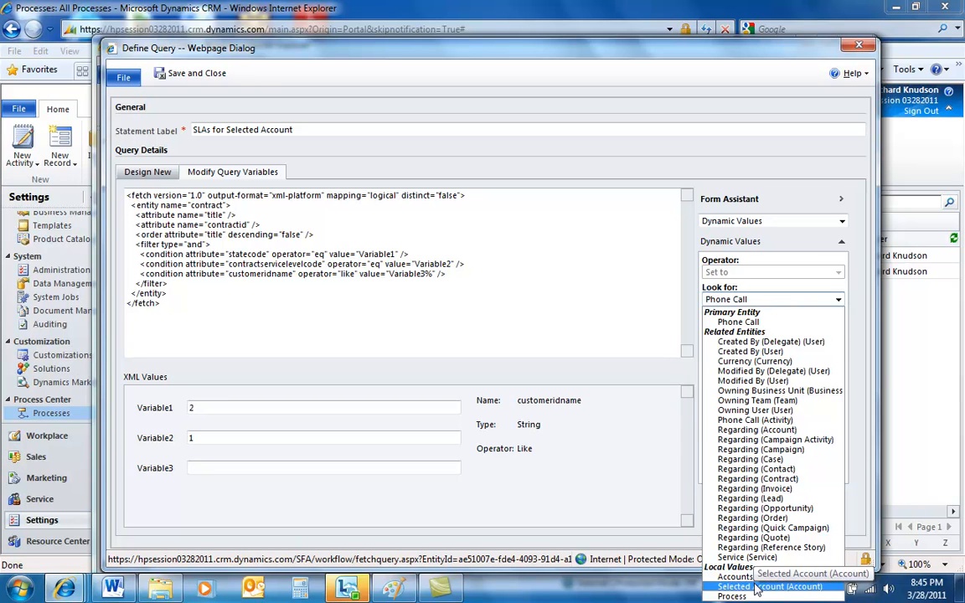
pyautogui.click(777, 586)
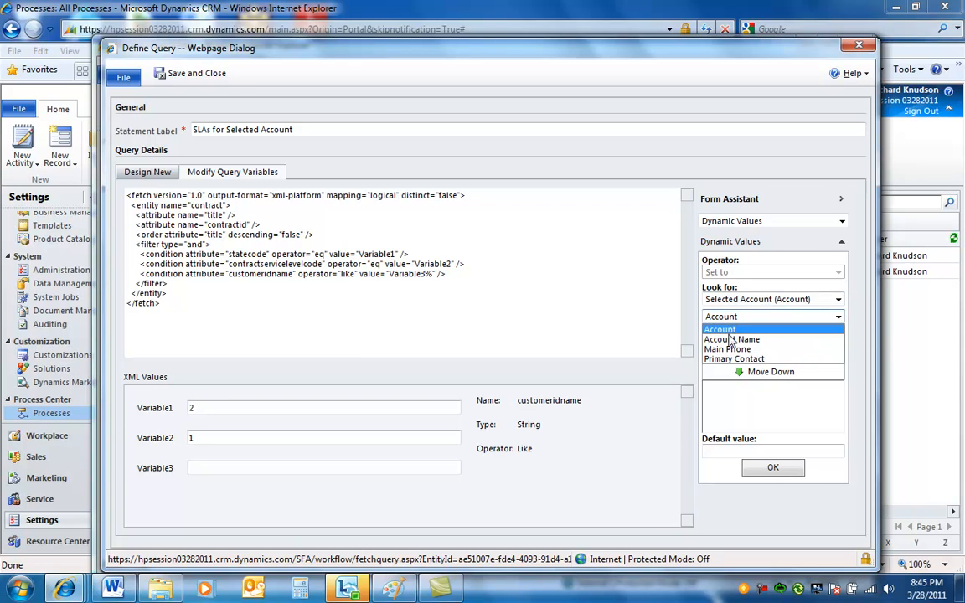
pyautogui.click(730, 339)
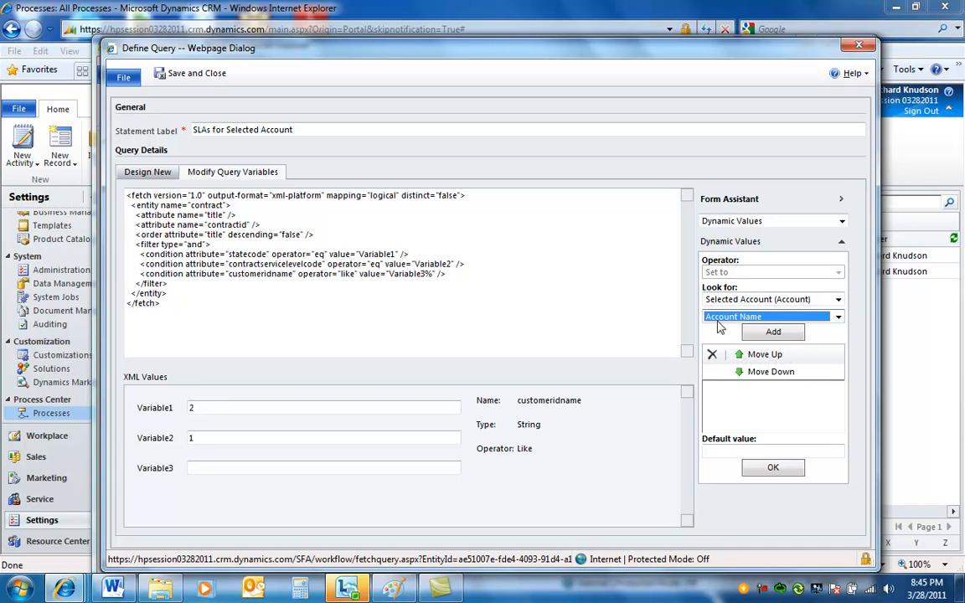
pyautogui.click(834, 316)
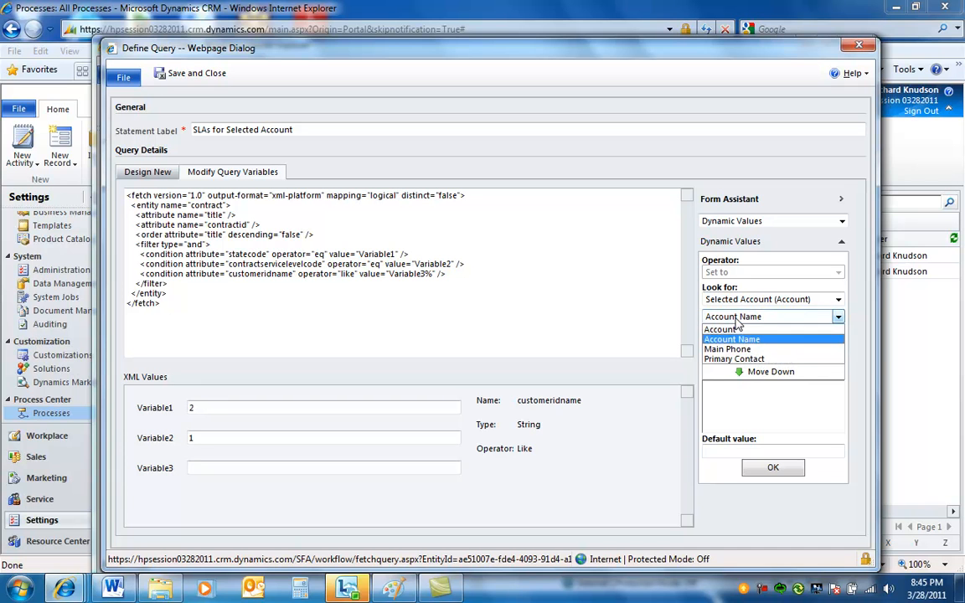
pyautogui.click(729, 328)
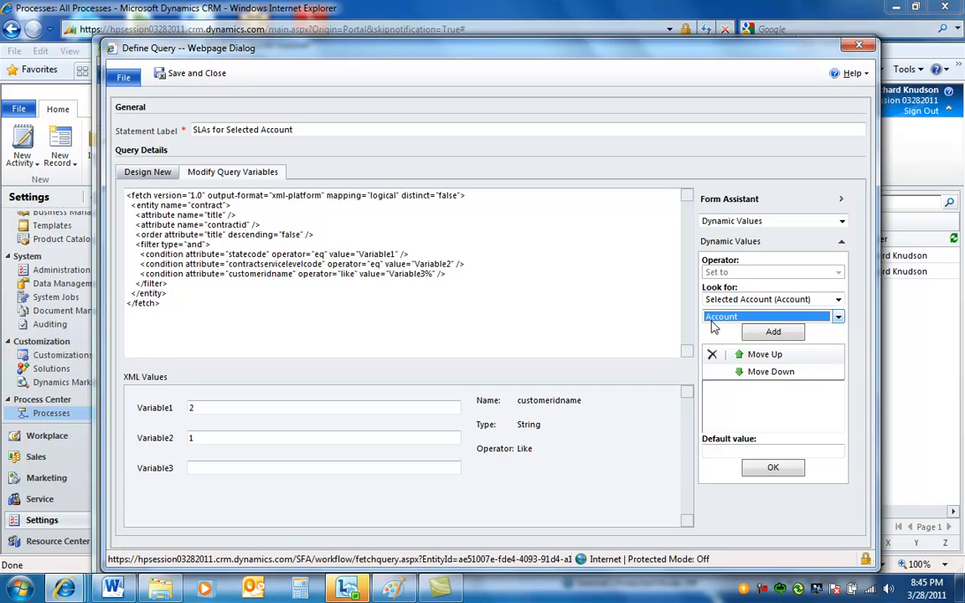
pyautogui.moveTo(731, 322)
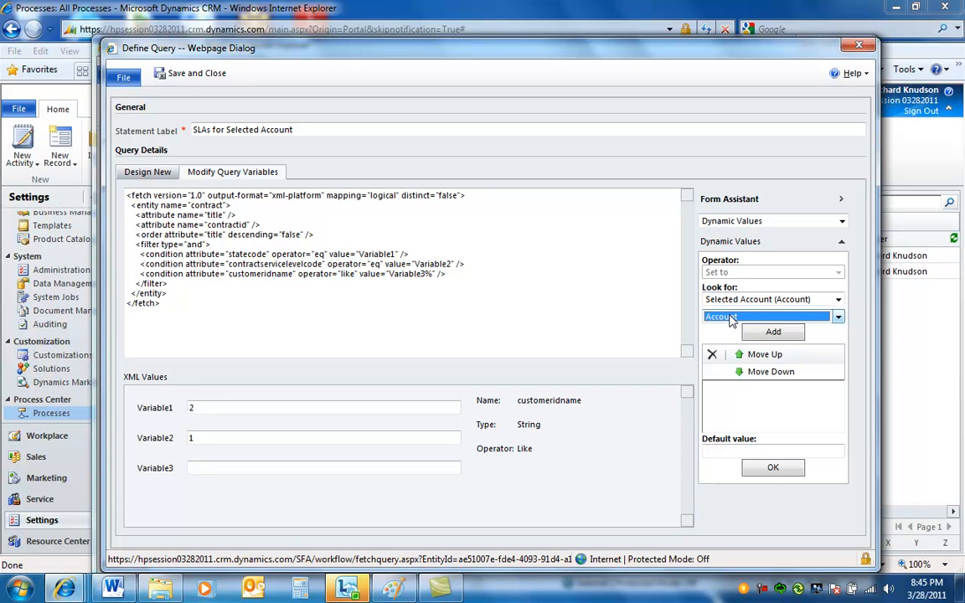
pyautogui.click(837, 317)
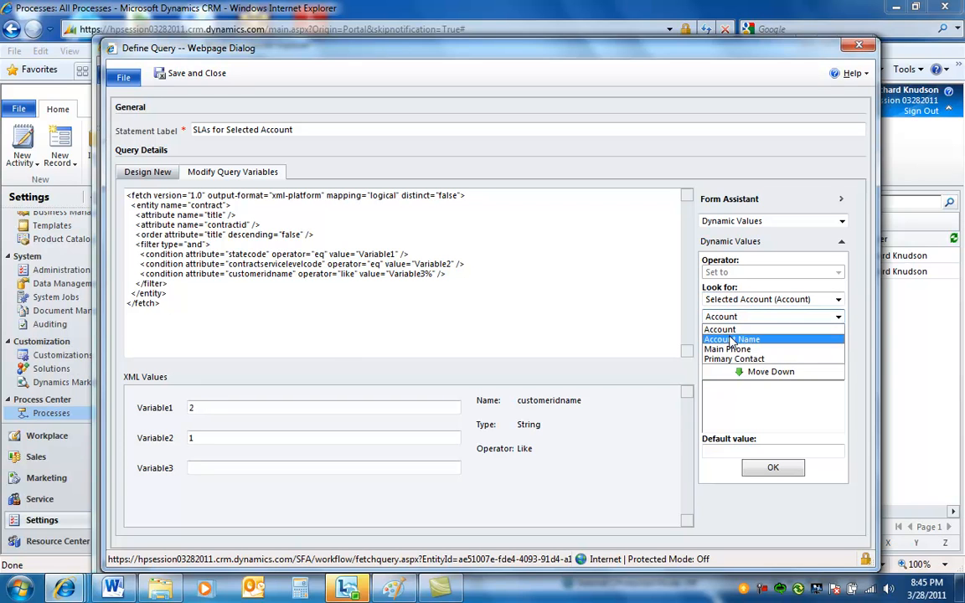
pyautogui.click(730, 338)
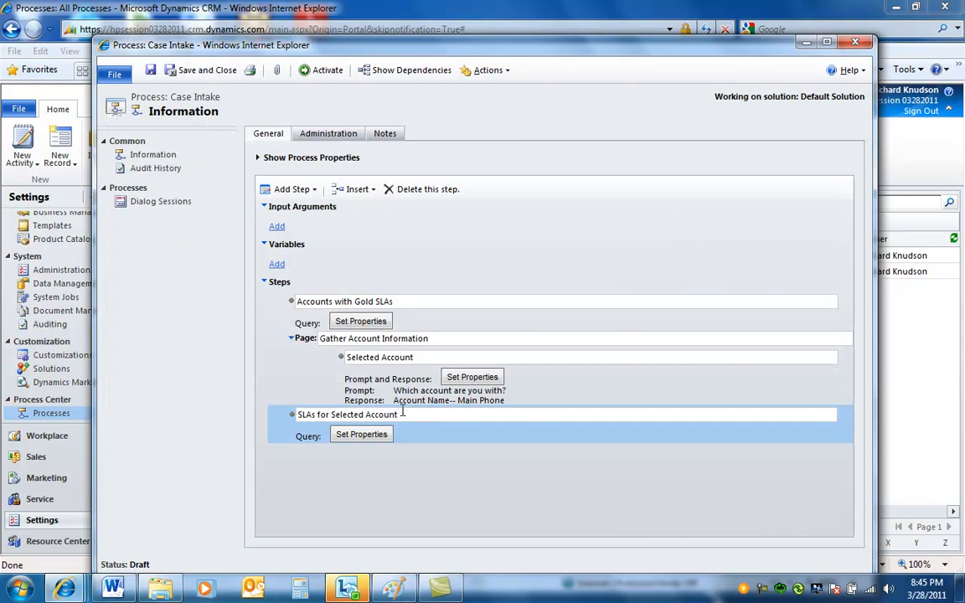
# - After the SLA query step, add a new page named 'Gather SLA Information'
pyautogui.doubleClick(347, 415)
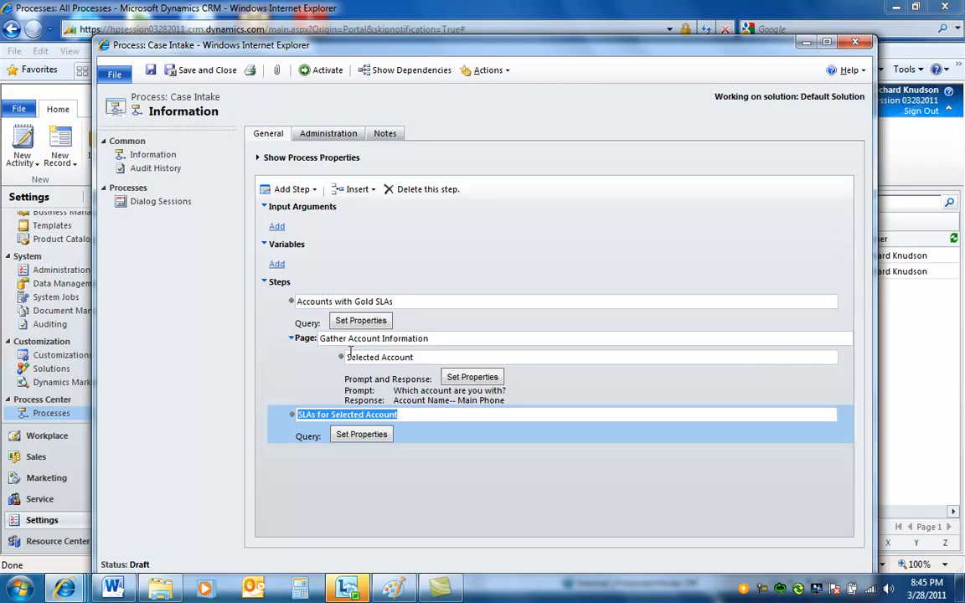
pyautogui.moveTo(472, 428)
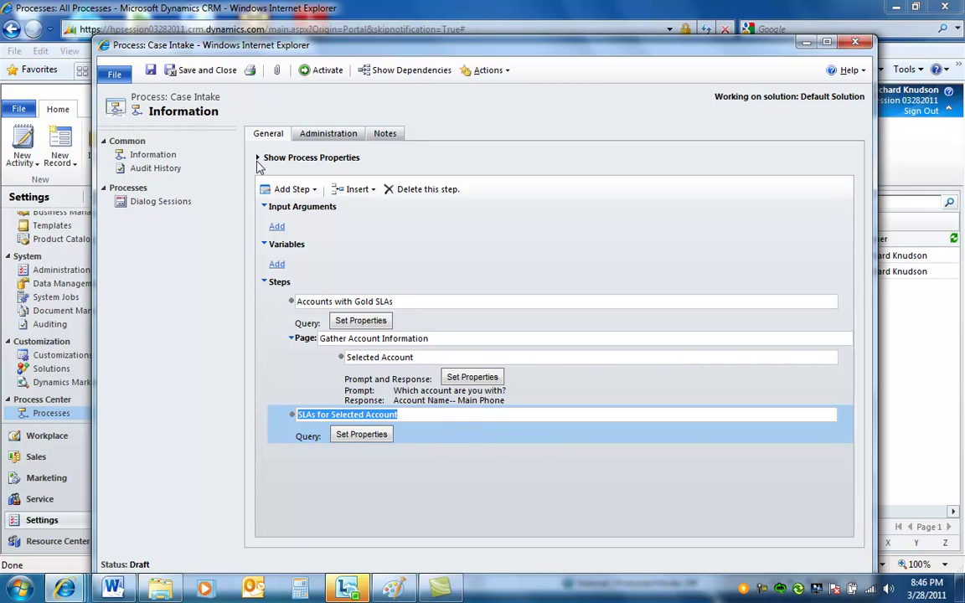
pyautogui.click(292, 188)
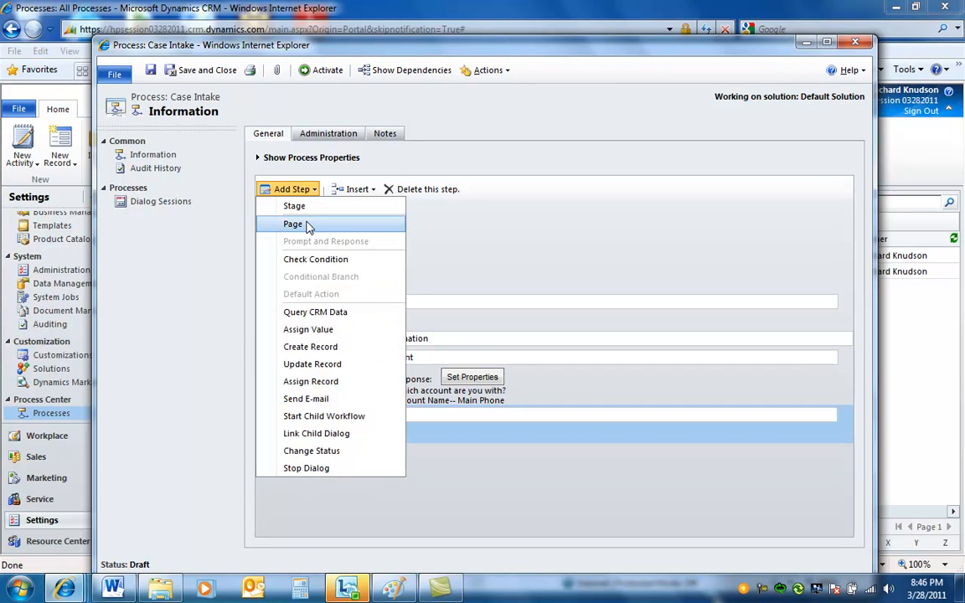
pyautogui.click(291, 224)
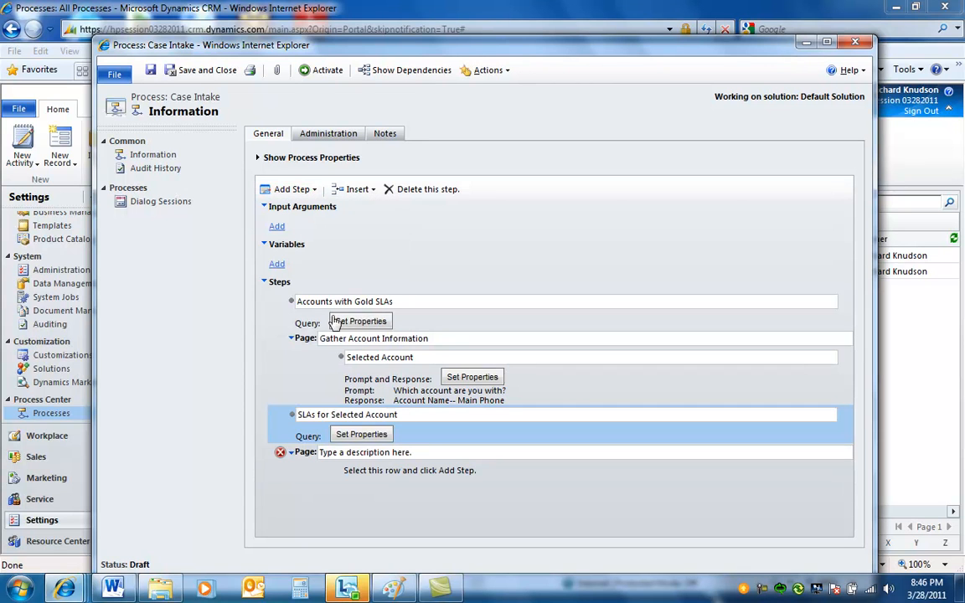
pyautogui.click(424, 456)
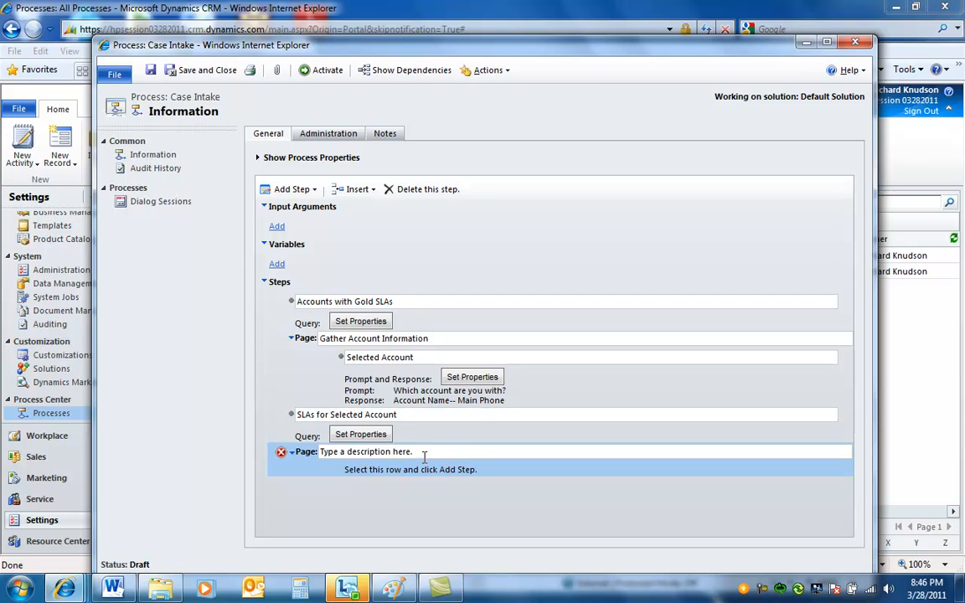
pyautogui.write('Gather')
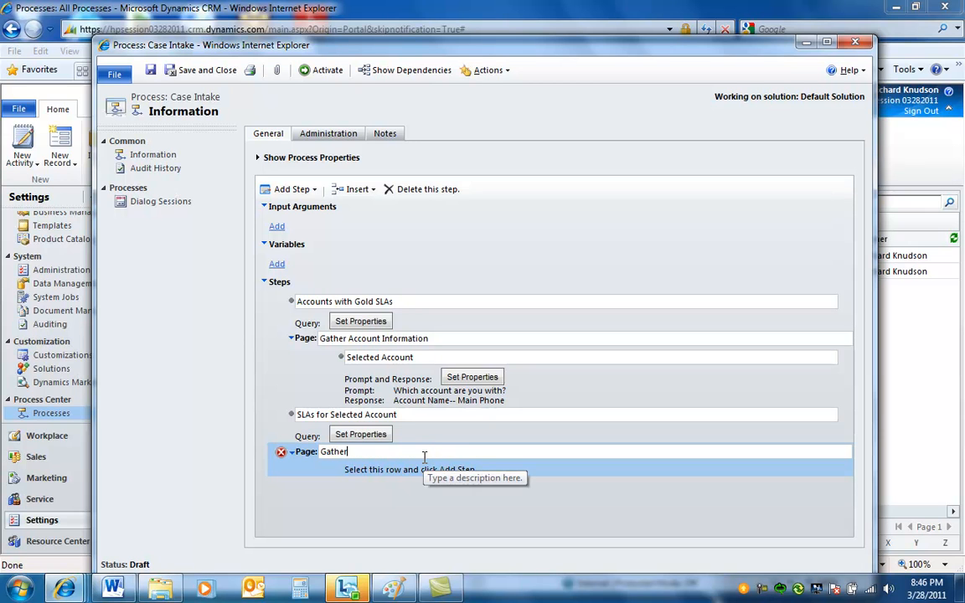
pyautogui.write('SAL')
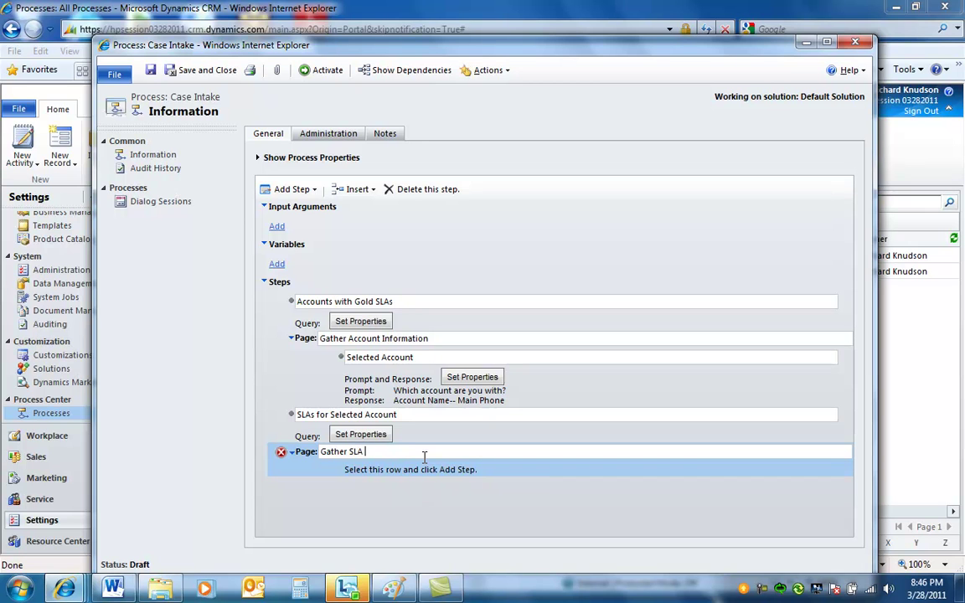
pyautogui.write('Information')
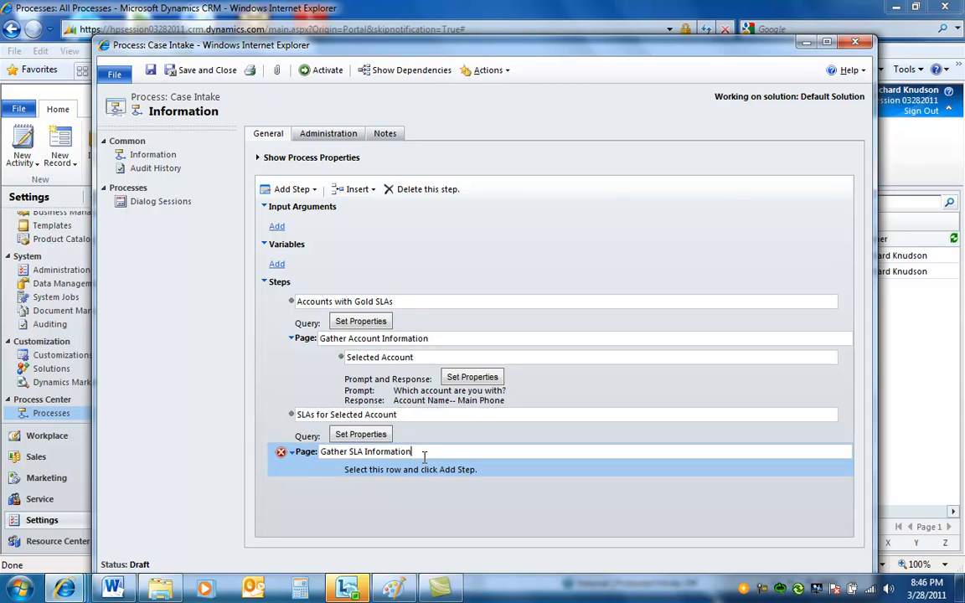
# - Inside the new page add a Prompt and Response step named 'Selected SLA'
pyautogui.click(411, 469)
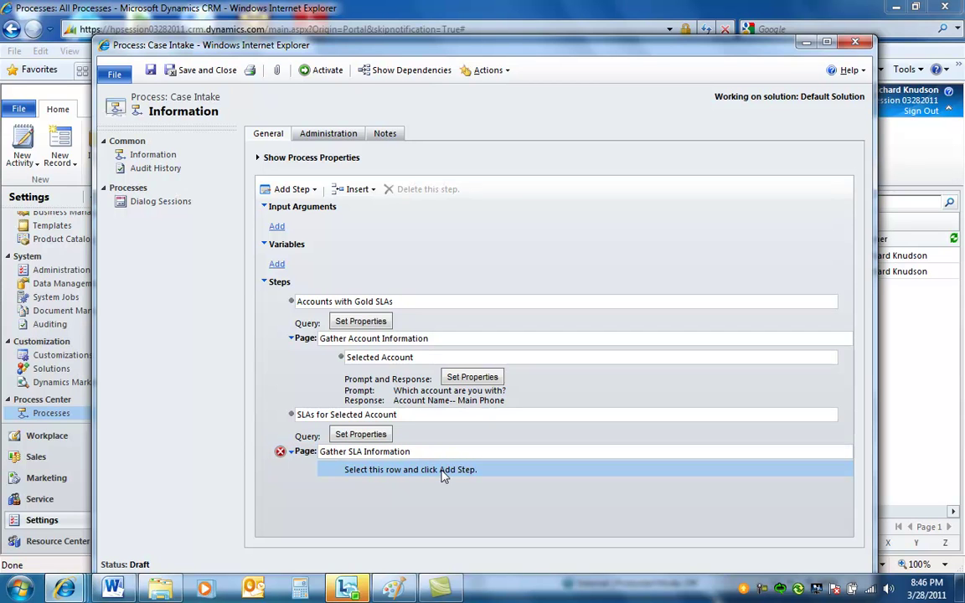
pyautogui.moveTo(409, 476)
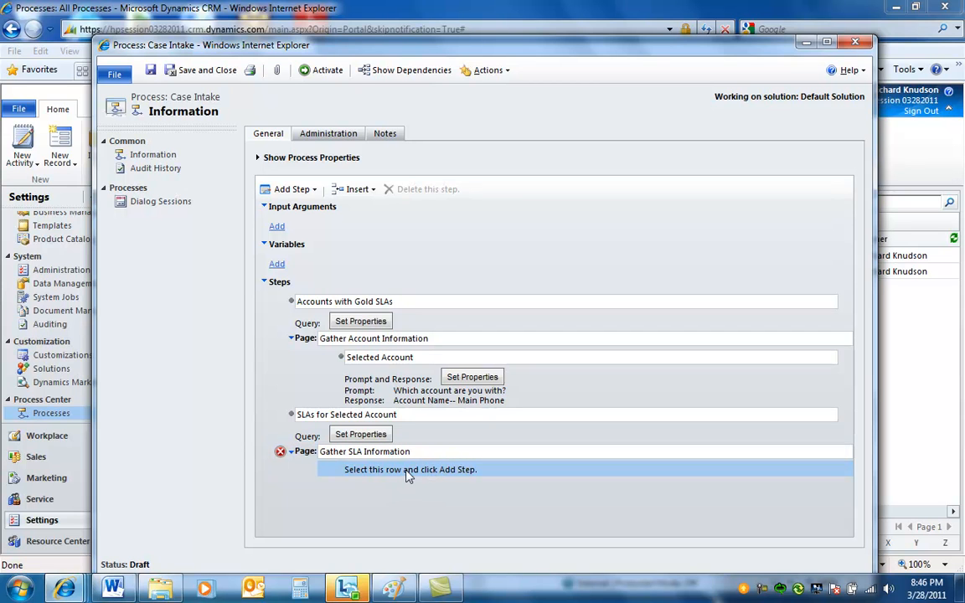
pyautogui.click(292, 187)
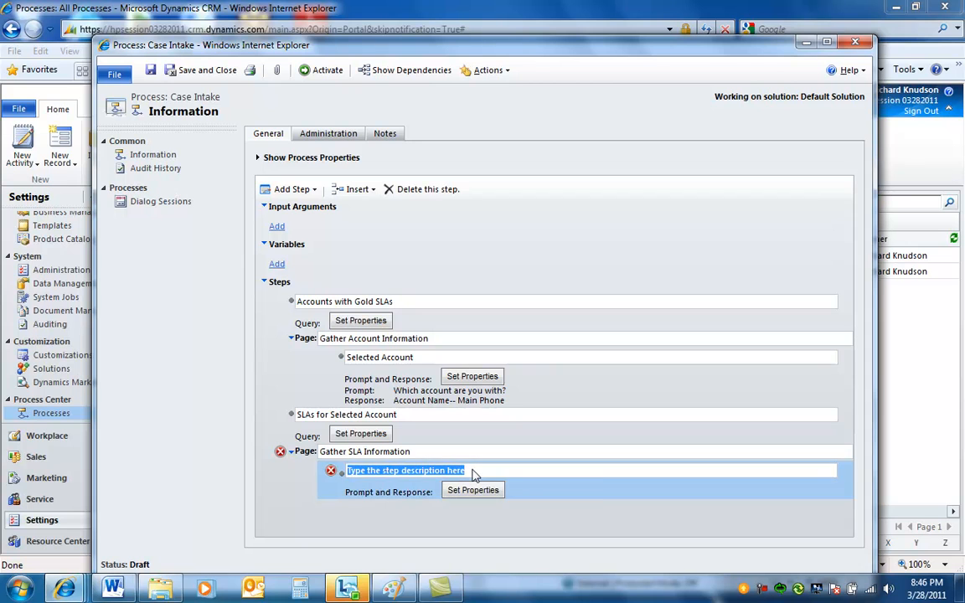
pyautogui.write('Selected S')
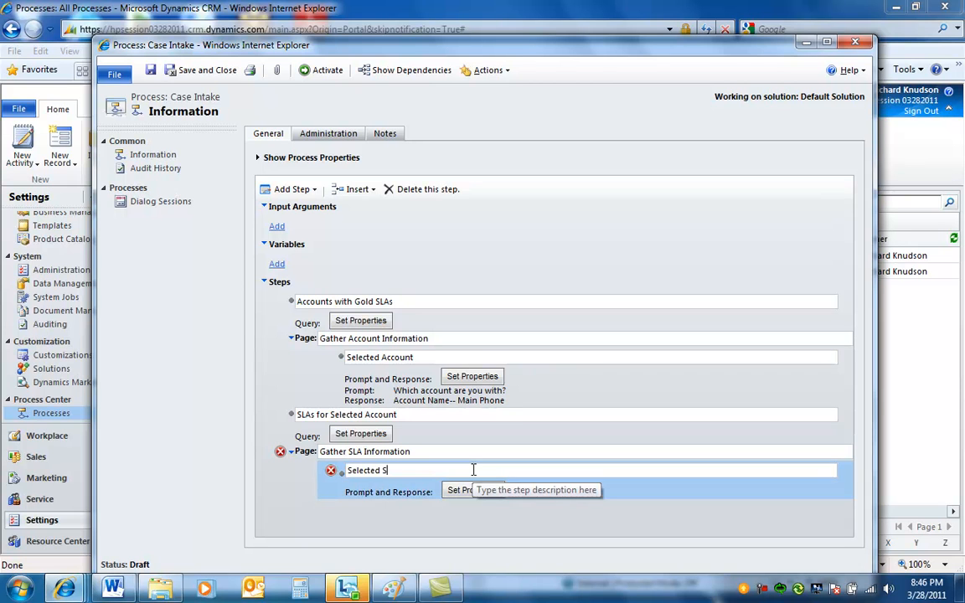
pyautogui.write('LA')
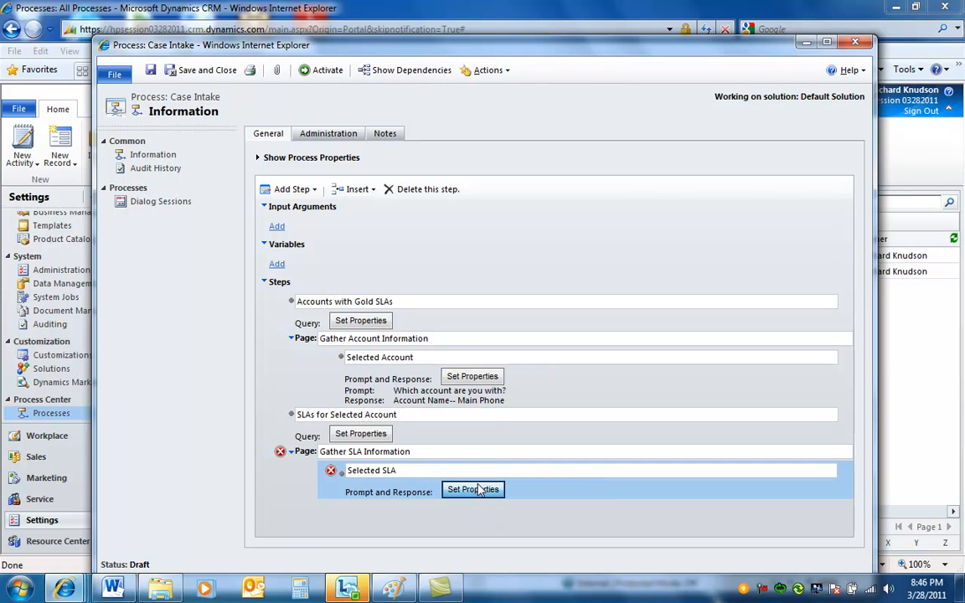
pyautogui.click(472, 489)
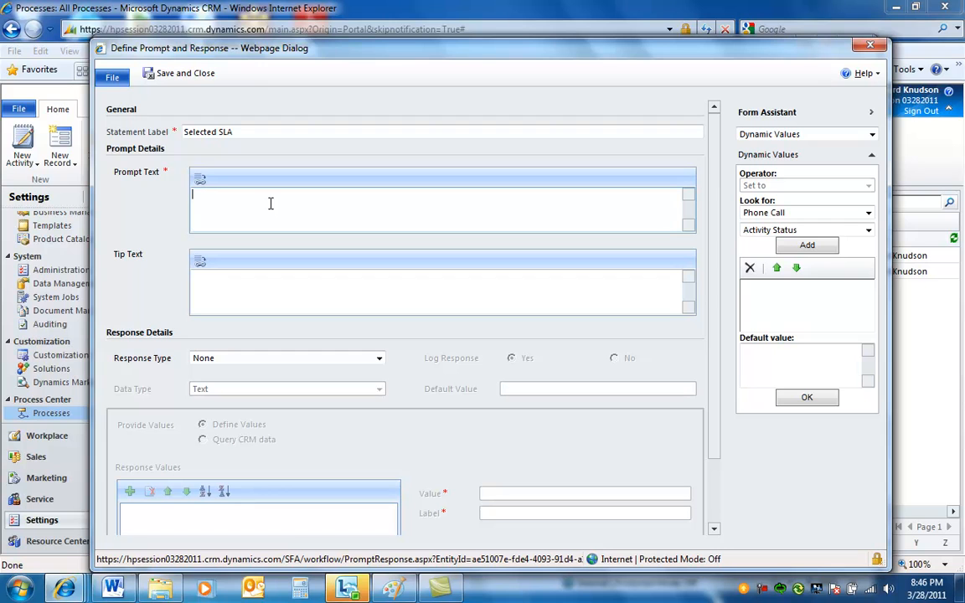
# - Set the prompt text to 'Which SLA?' with an Option Set (picklist) response
pyautogui.write('W')
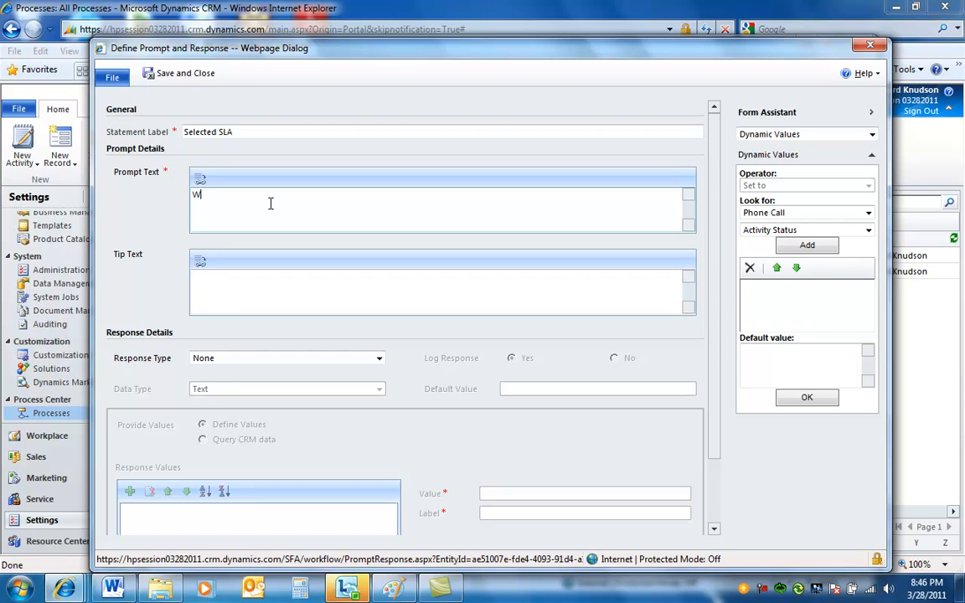
pyautogui.write('hich S')
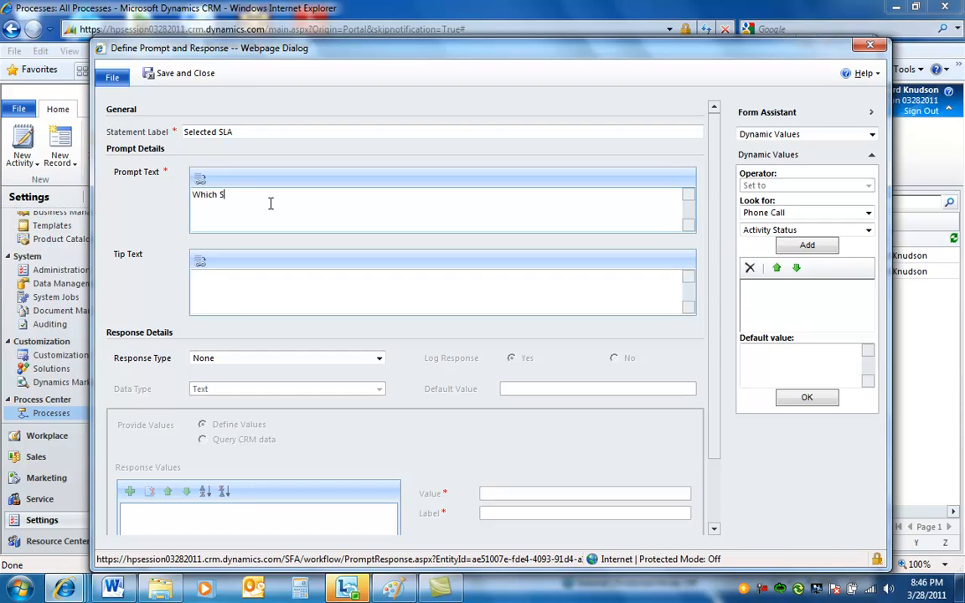
pyautogui.write('LA?')
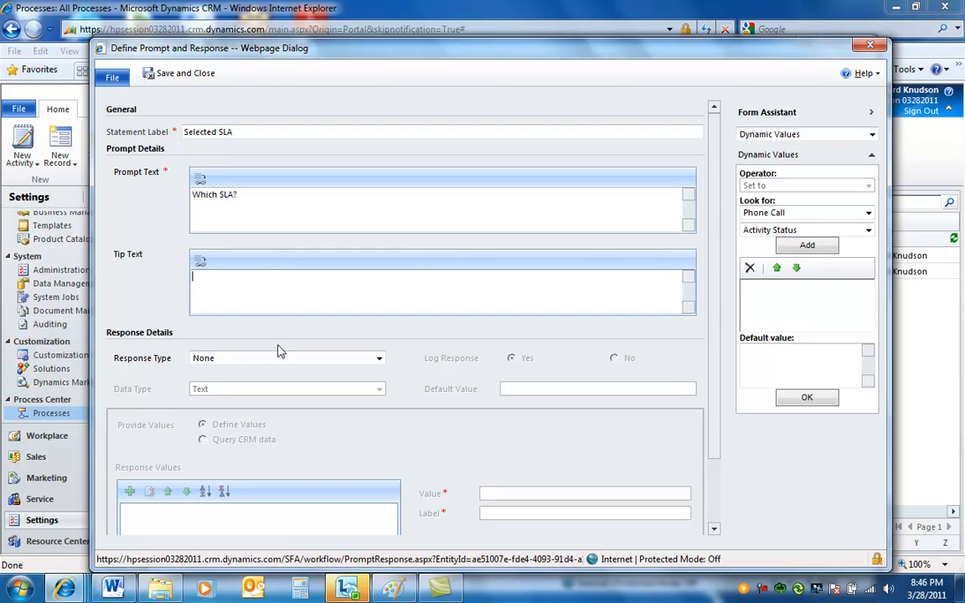
pyautogui.click(378, 358)
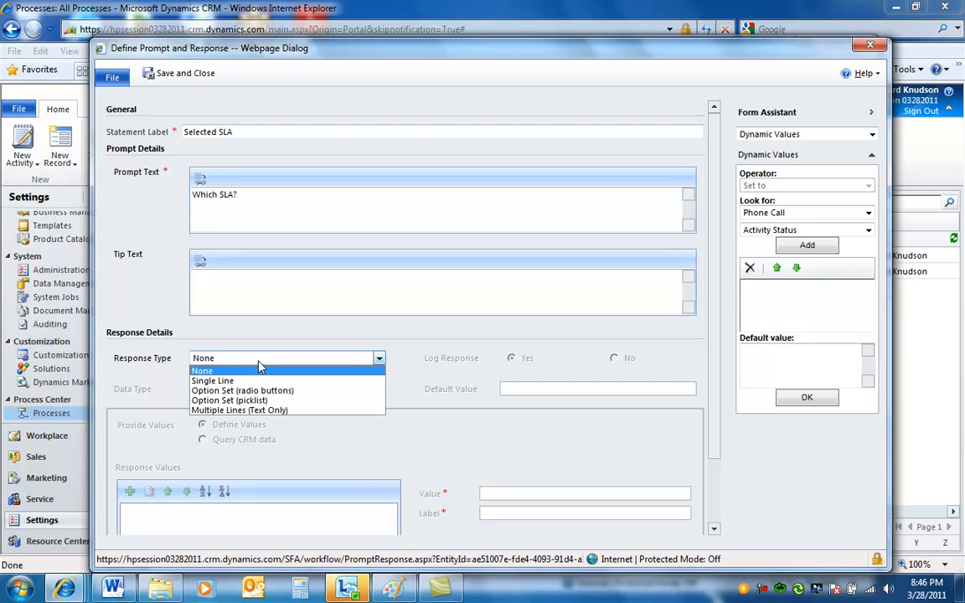
pyautogui.click(230, 400)
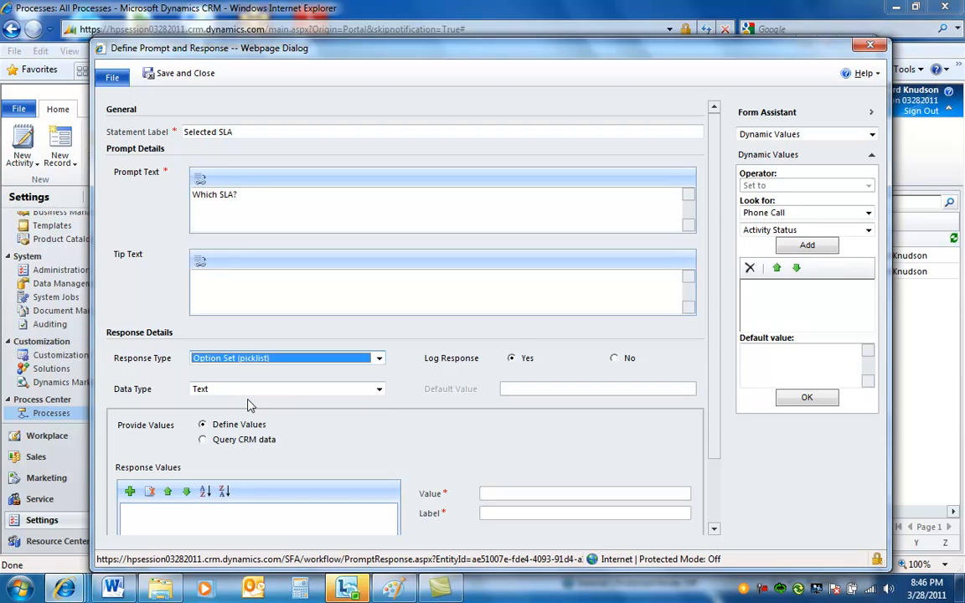
# - Fill the options from the SLAs for Selected Account query showing Contract Name, then save and close
pyautogui.click(201, 439)
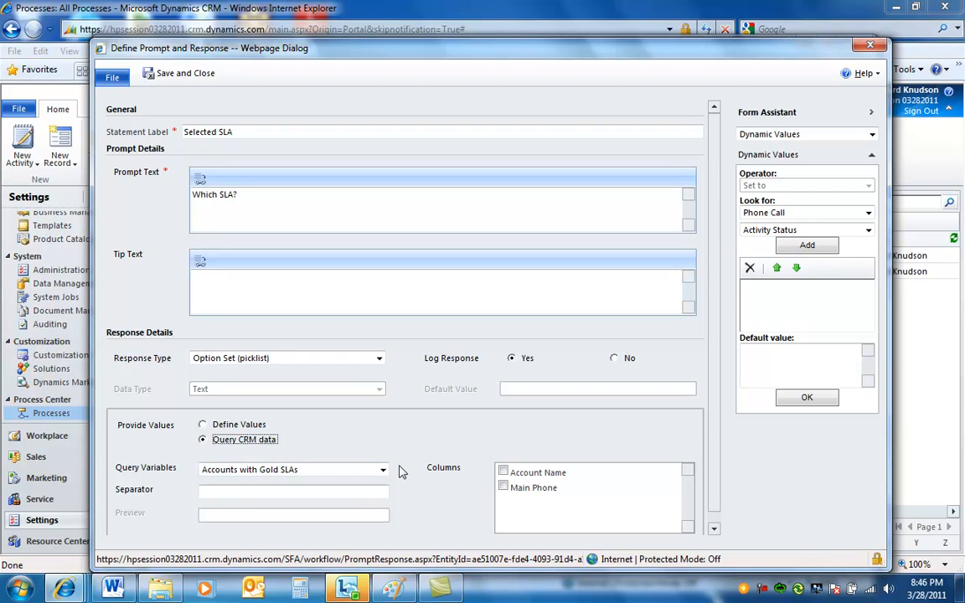
pyautogui.click(381, 469)
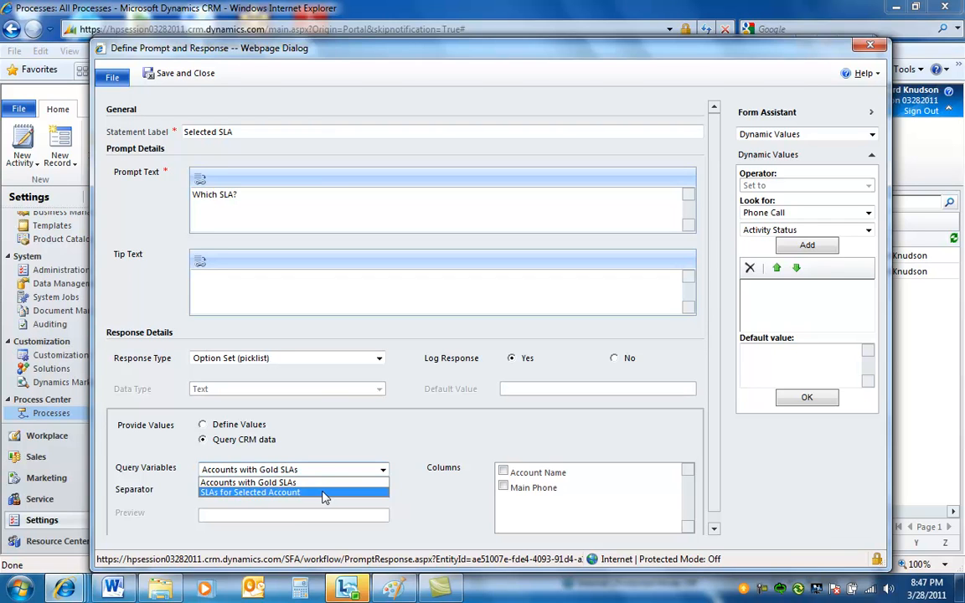
pyautogui.moveTo(333, 494)
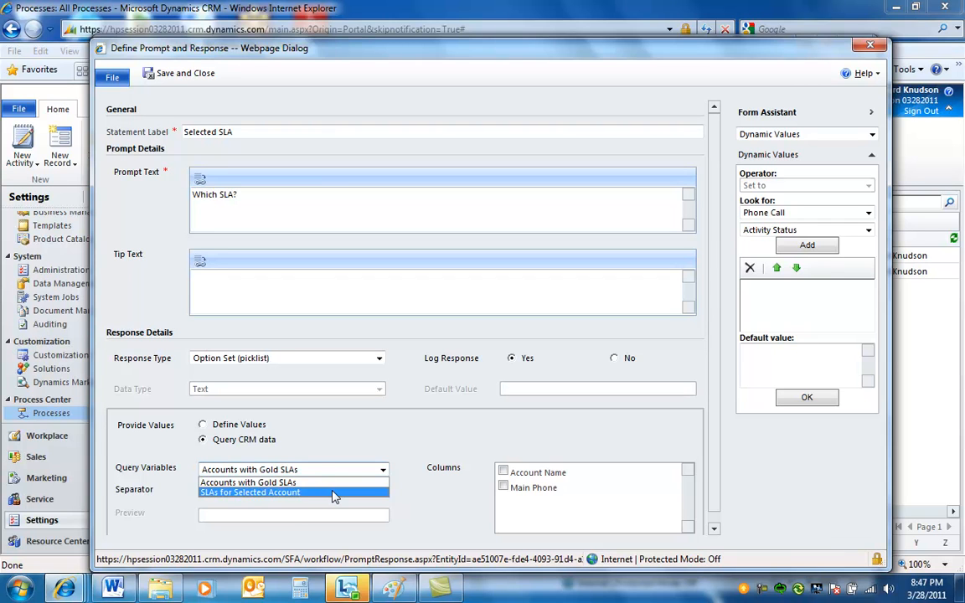
pyautogui.click(249, 492)
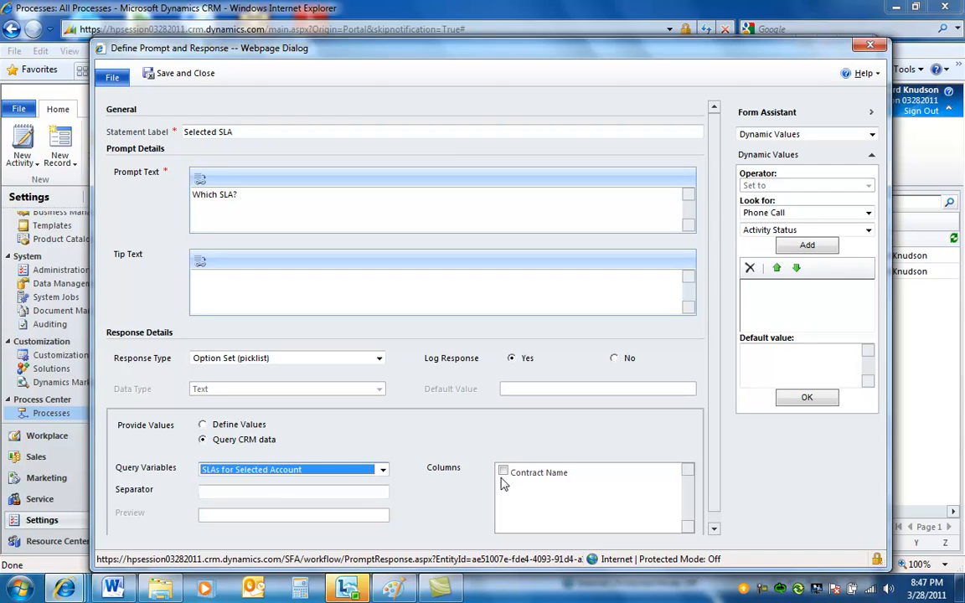
pyautogui.click(502, 469)
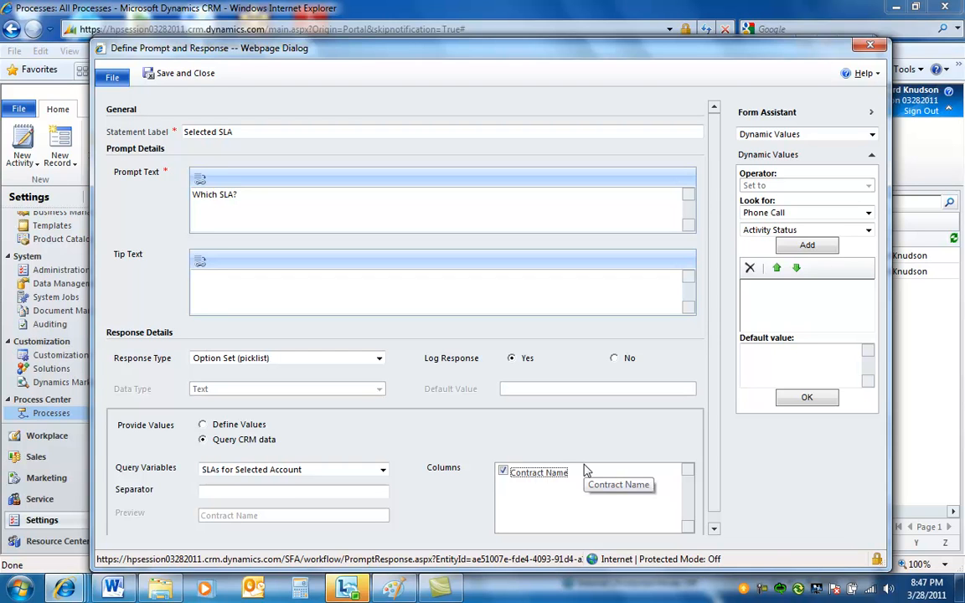
pyautogui.moveTo(551, 489)
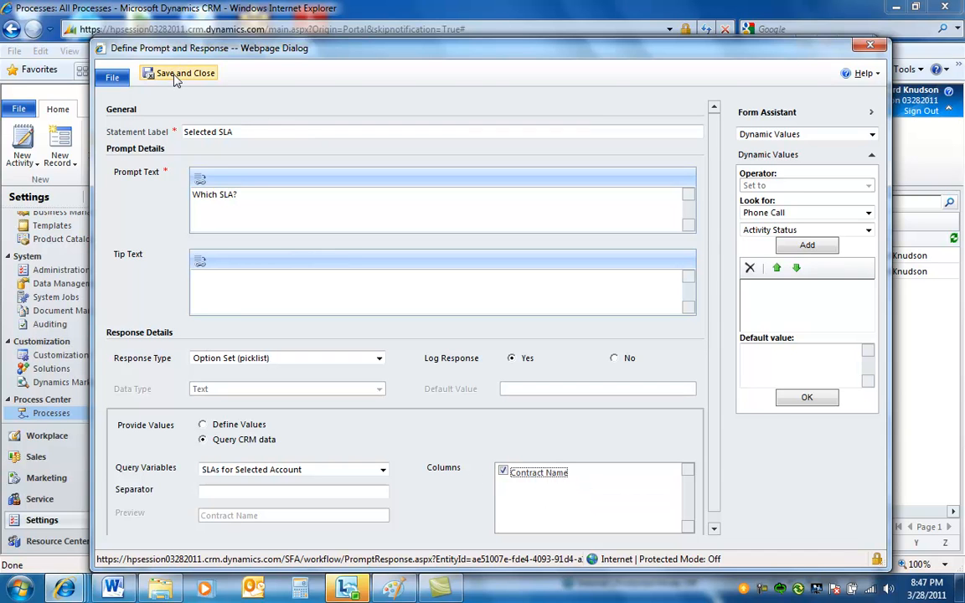
pyautogui.click(178, 73)
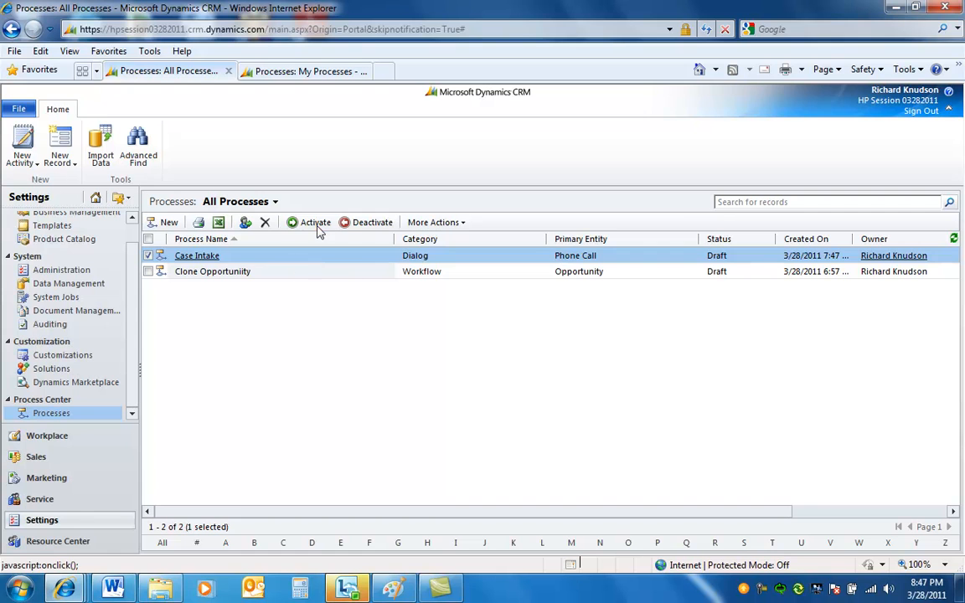
# - Activate Case Intake, then start a dialog on the test phone call in Workplace Activities
pyautogui.click(315, 221)
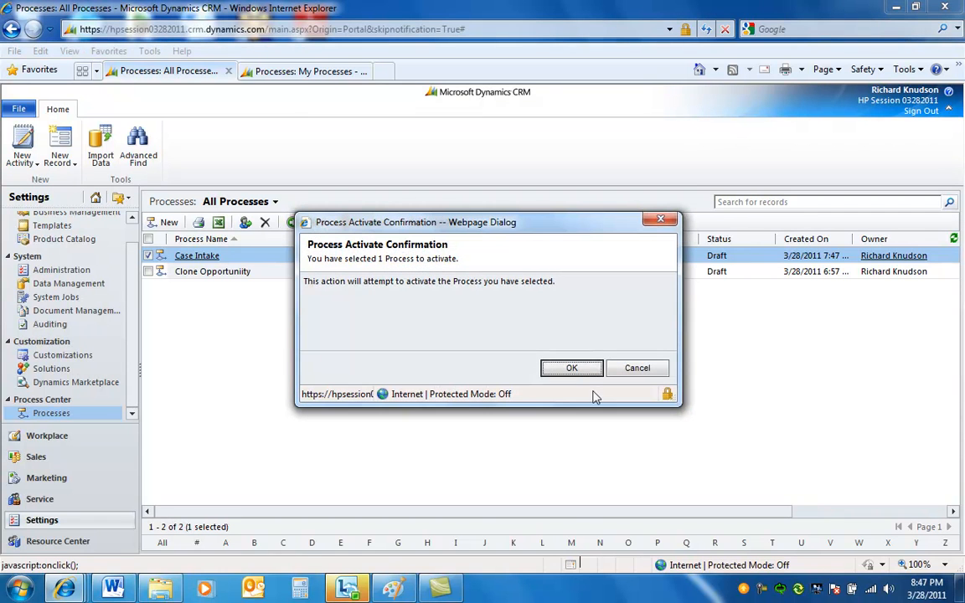
pyautogui.click(571, 369)
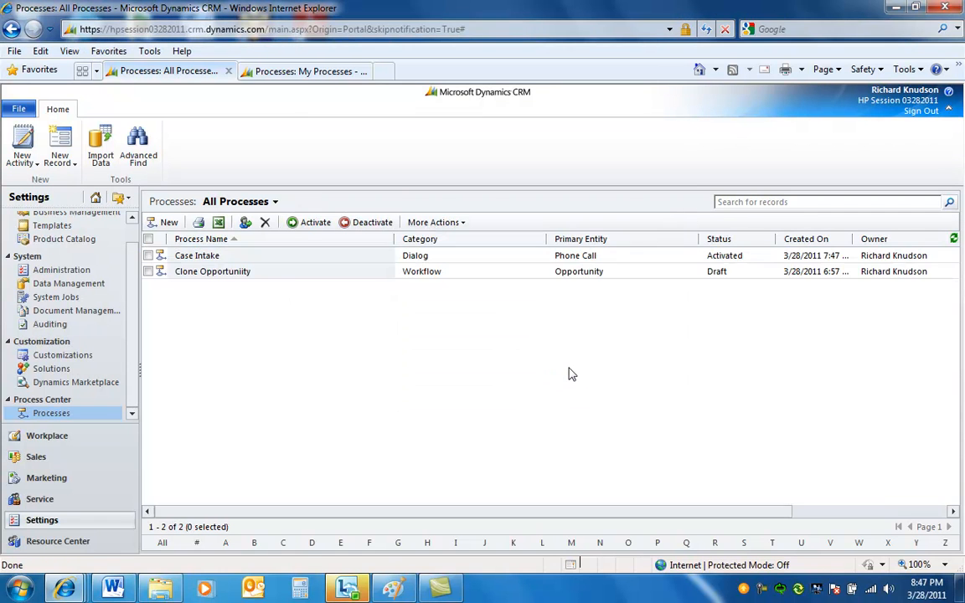
pyautogui.moveTo(47, 436)
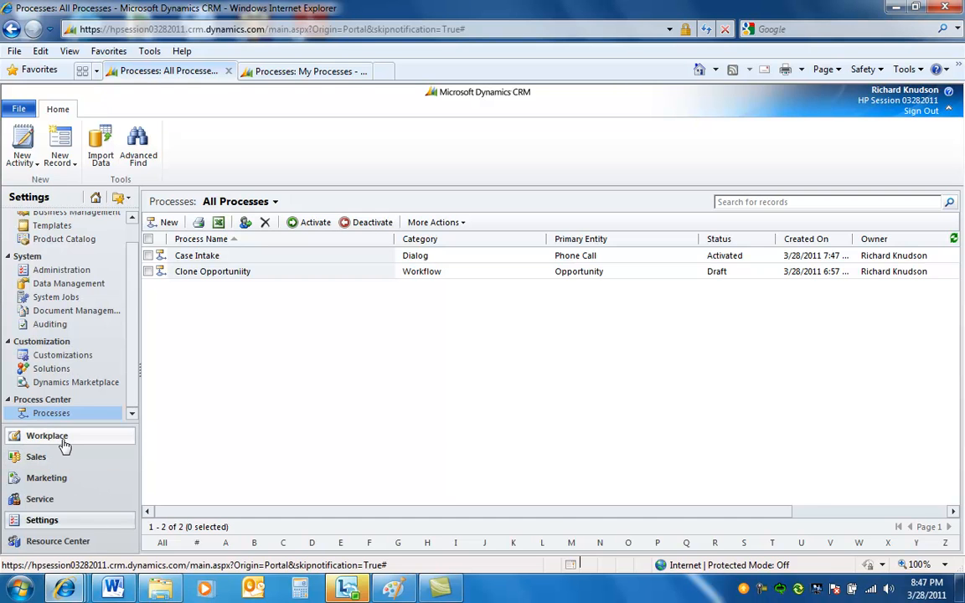
pyautogui.click(47, 435)
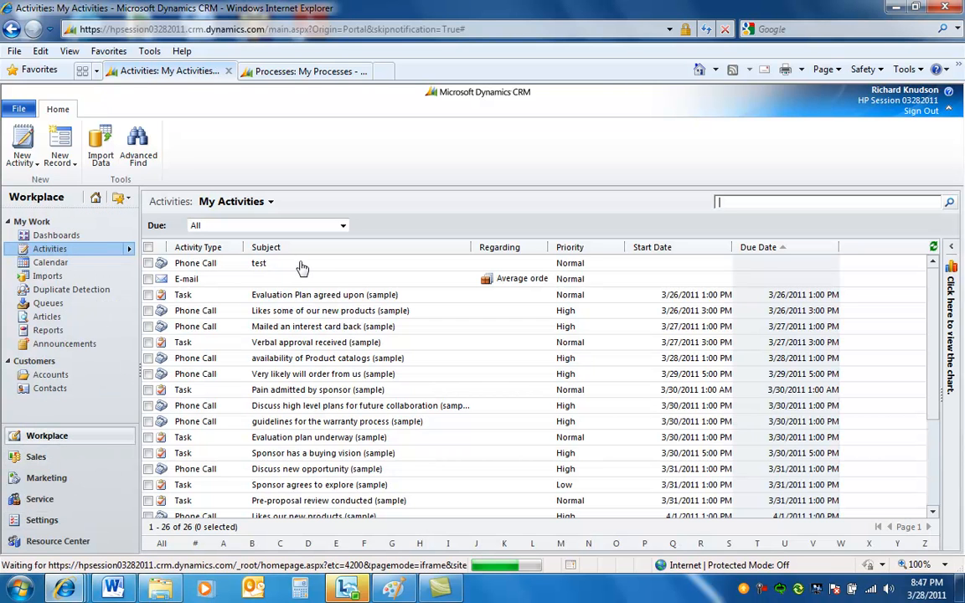
pyautogui.click(148, 261)
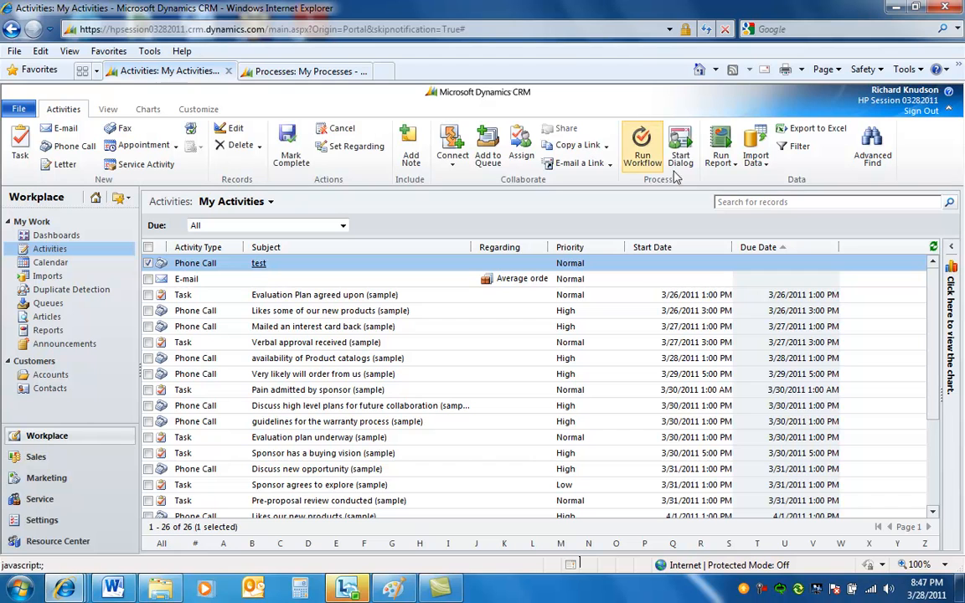
pyautogui.moveTo(680, 147)
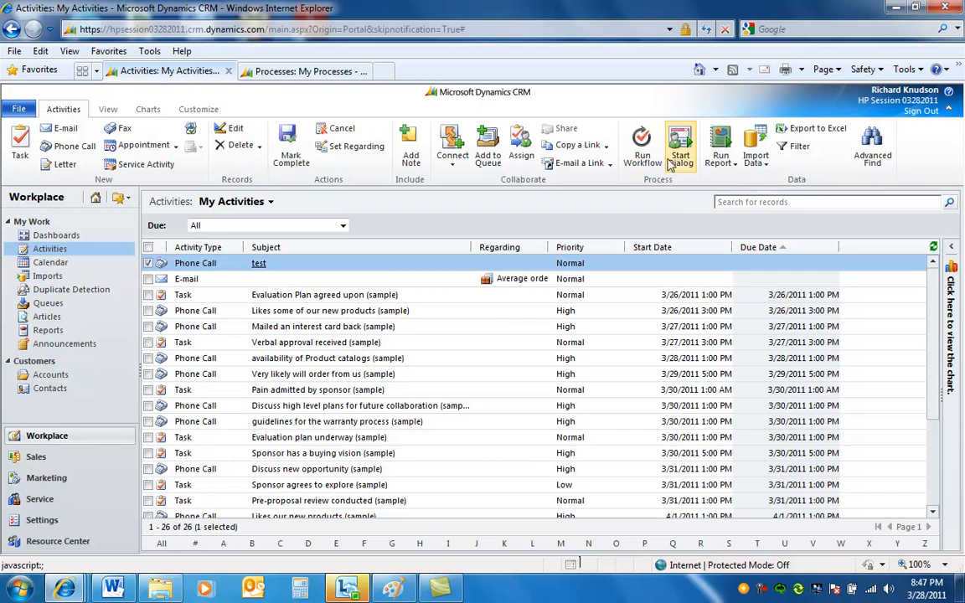
pyautogui.click(680, 148)
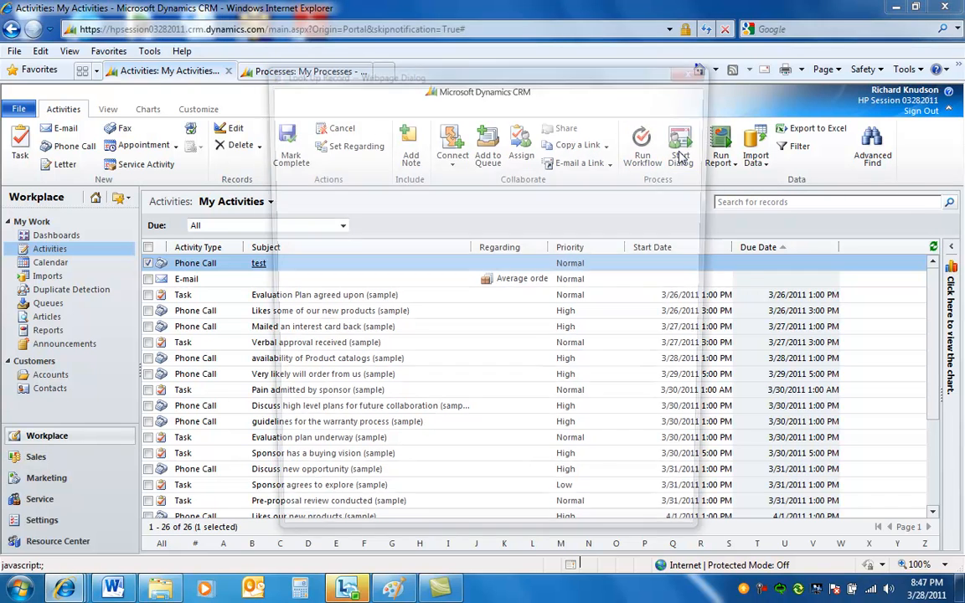
# - Run Case Intake, pick the Litware account and choose its second SLA on the SLA page
pyautogui.click(680, 147)
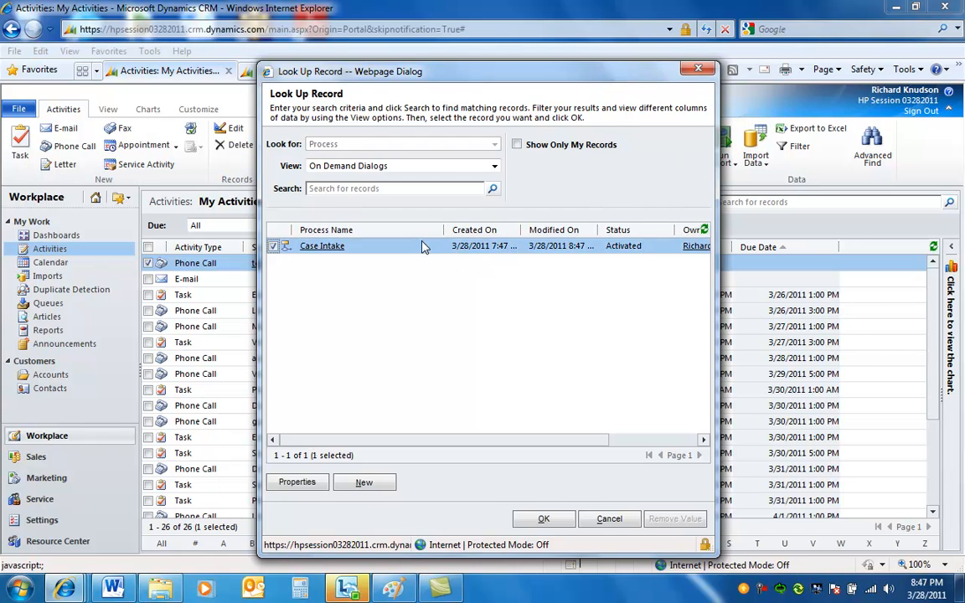
pyautogui.click(542, 519)
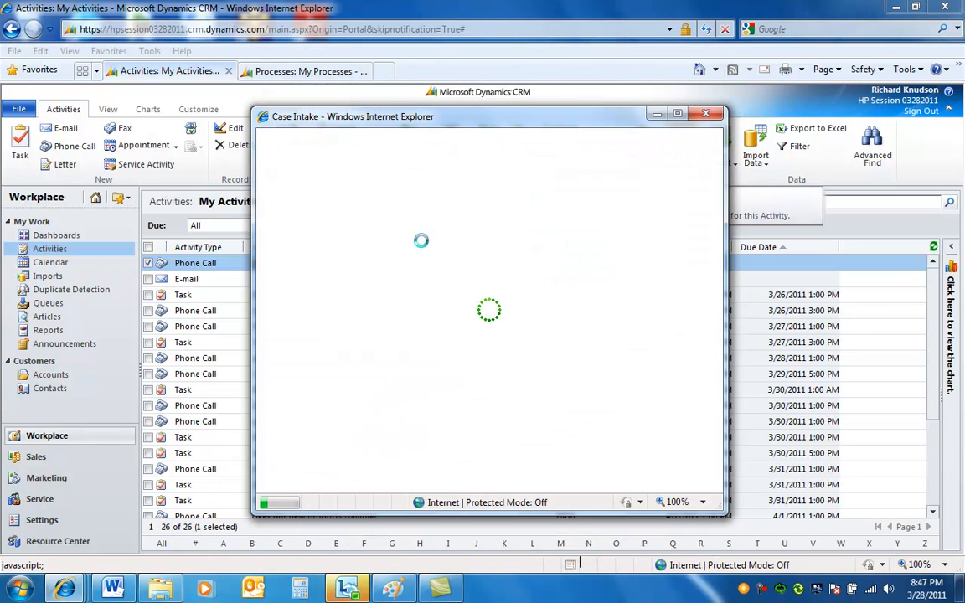
pyautogui.click(567, 211)
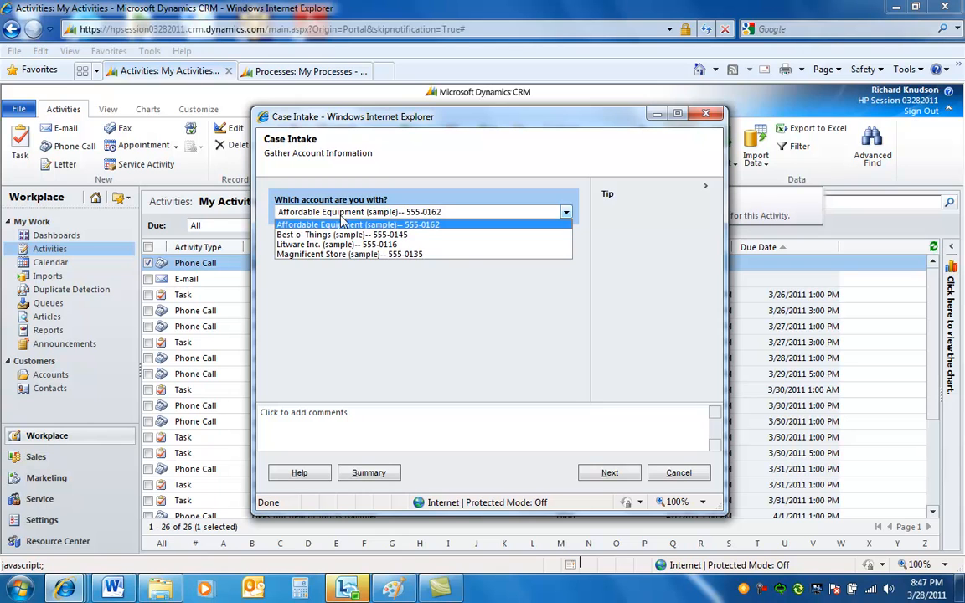
pyautogui.moveTo(335, 245)
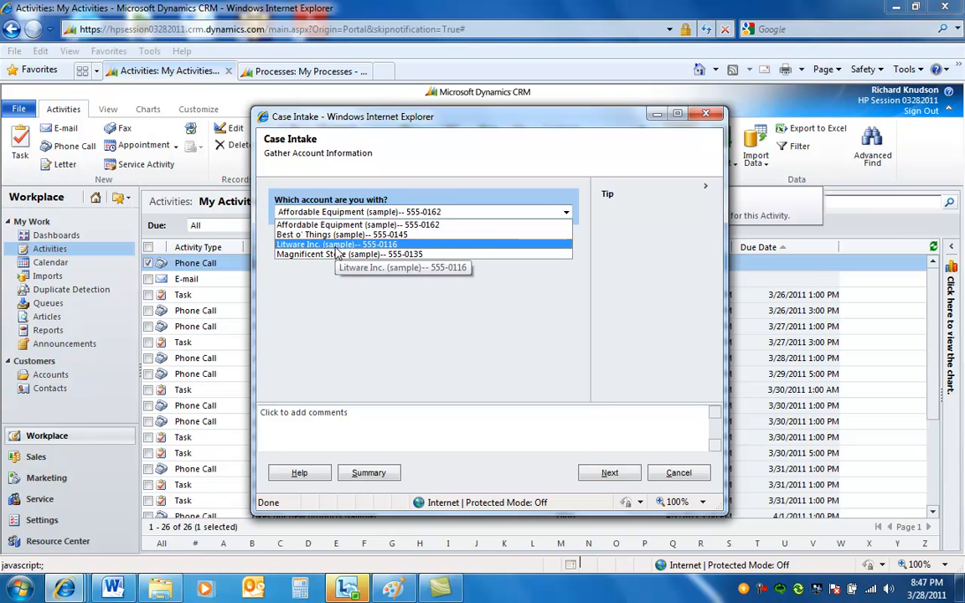
pyautogui.click(335, 244)
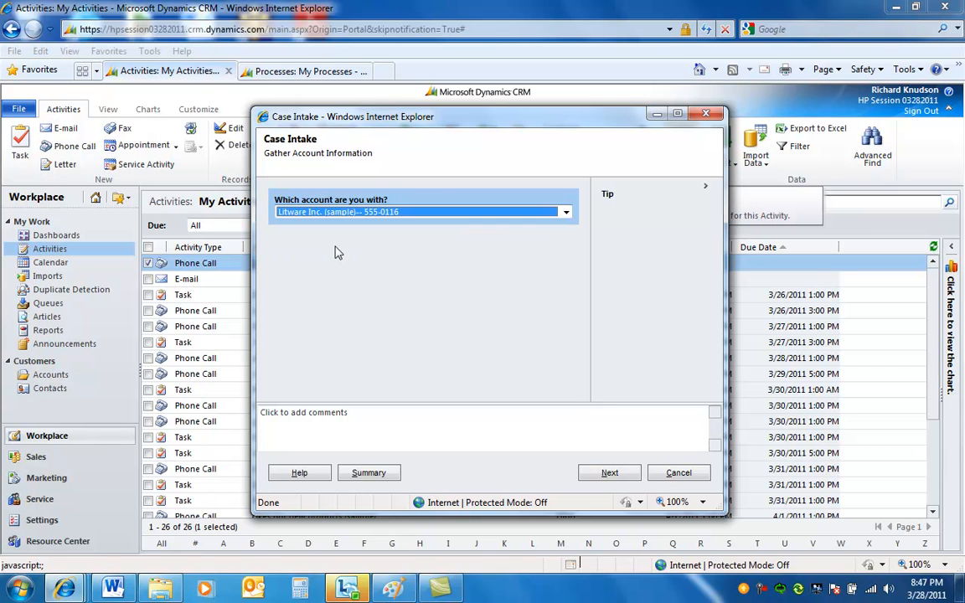
pyautogui.click(610, 472)
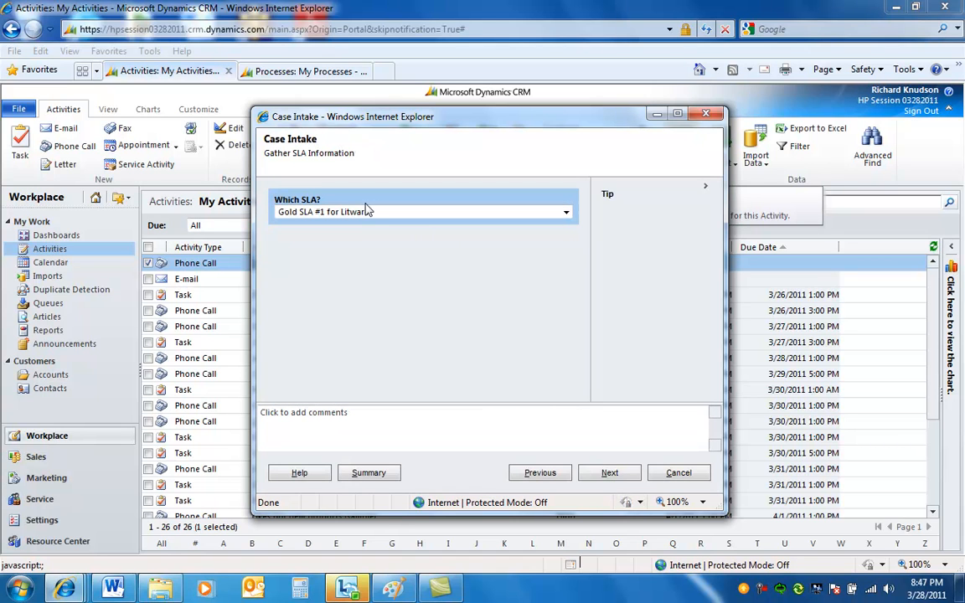
pyautogui.click(566, 211)
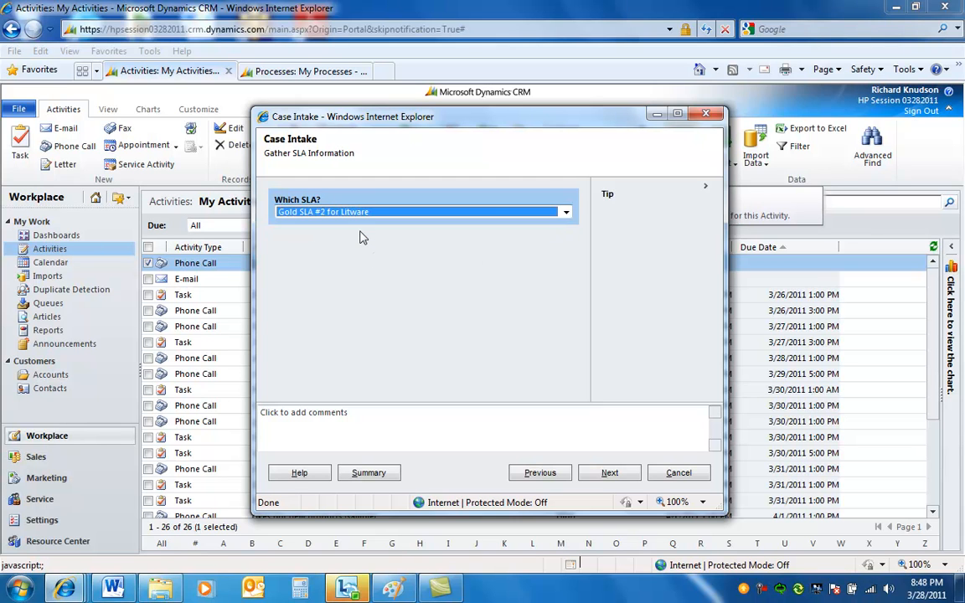
pyautogui.moveTo(539, 472)
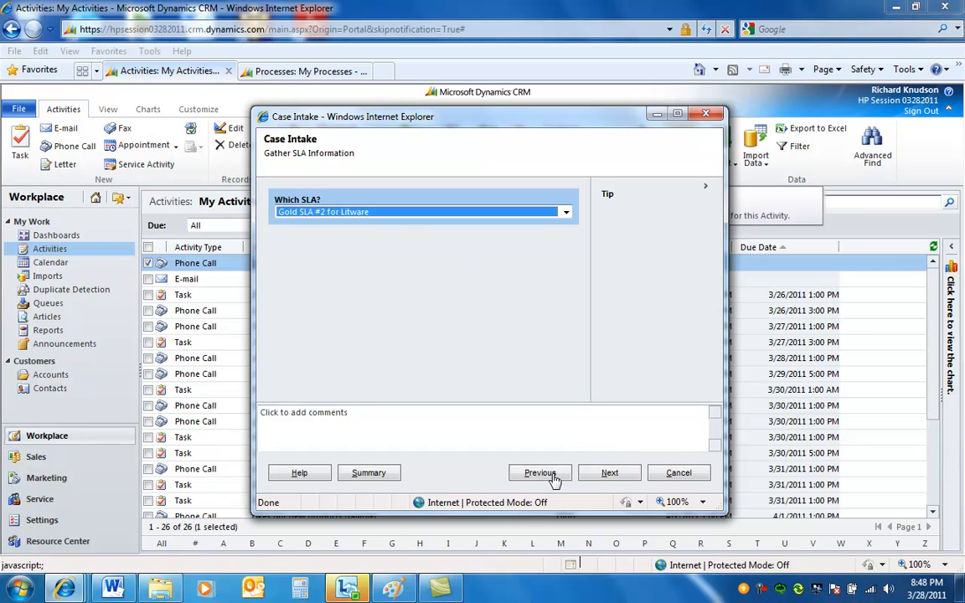
# - Go back, switch to Magnificent Store, keep Gold SLA #1 and advance to the end page
pyautogui.click(539, 473)
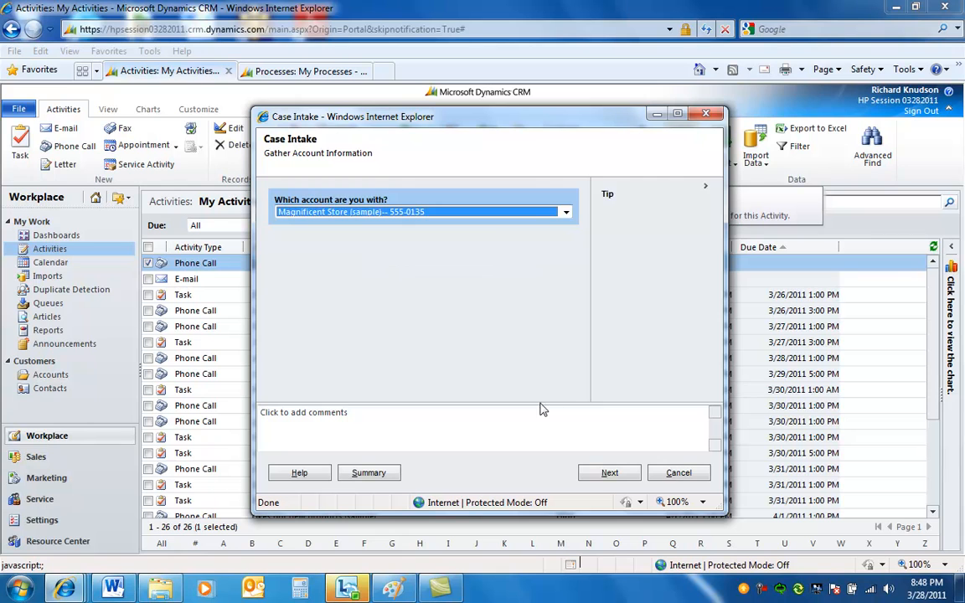
pyautogui.click(610, 473)
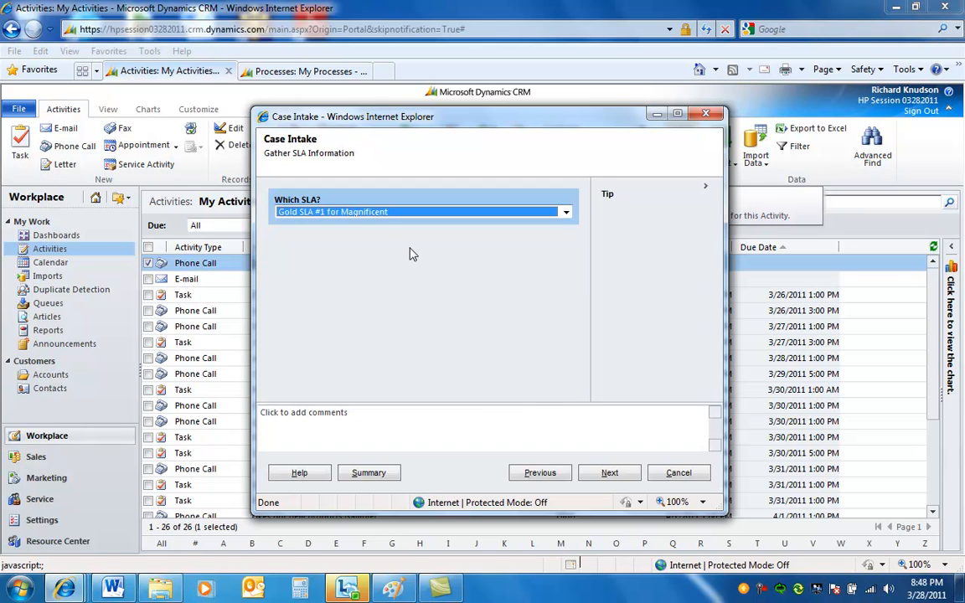
pyautogui.click(566, 211)
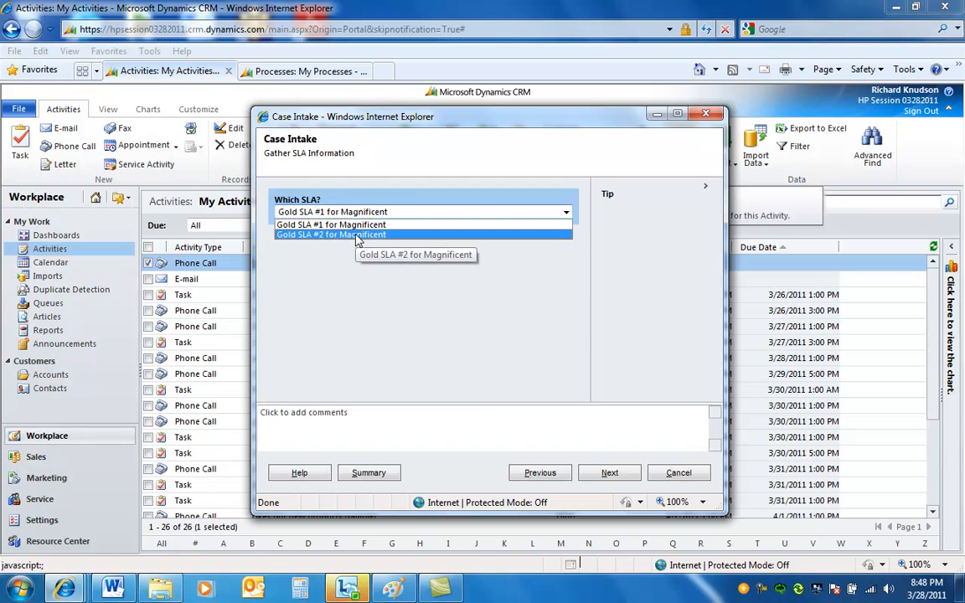
pyautogui.click(332, 224)
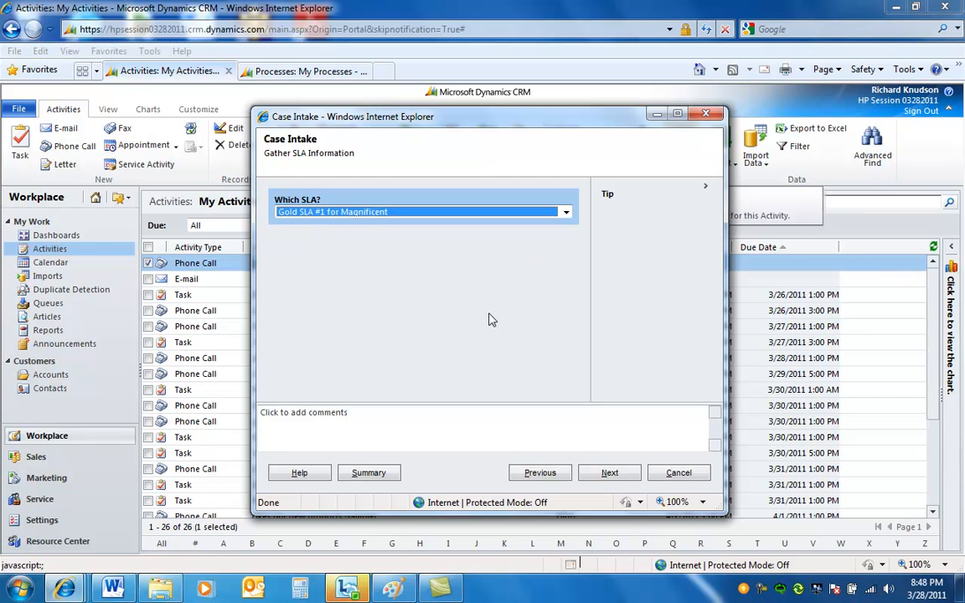
pyautogui.moveTo(561, 466)
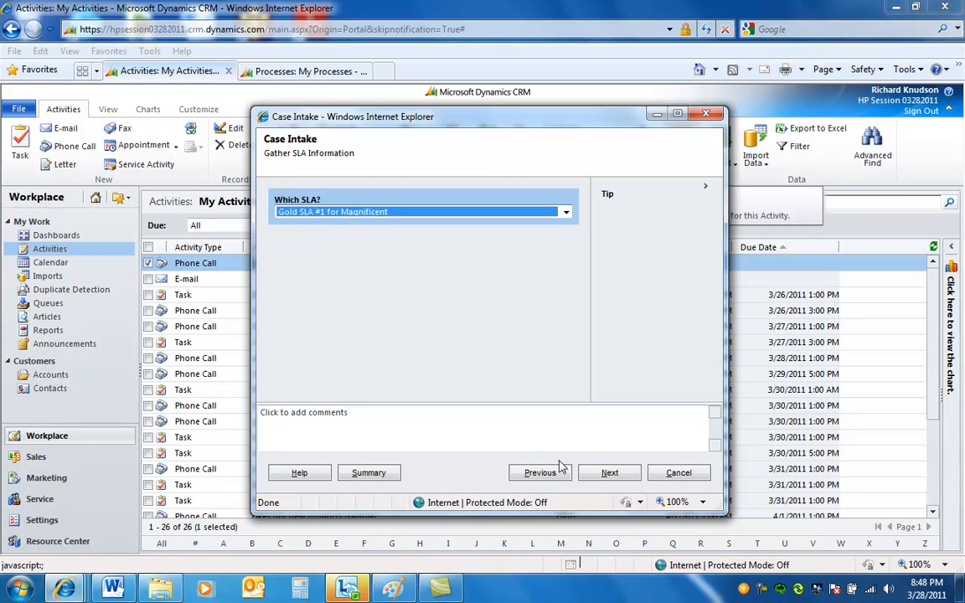
pyautogui.moveTo(610, 473)
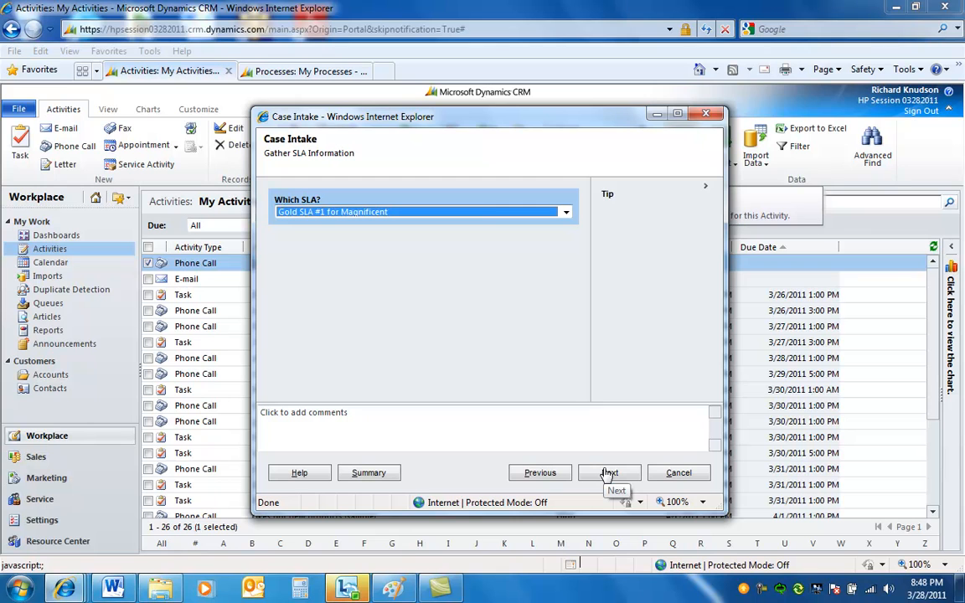
pyautogui.moveTo(432, 224)
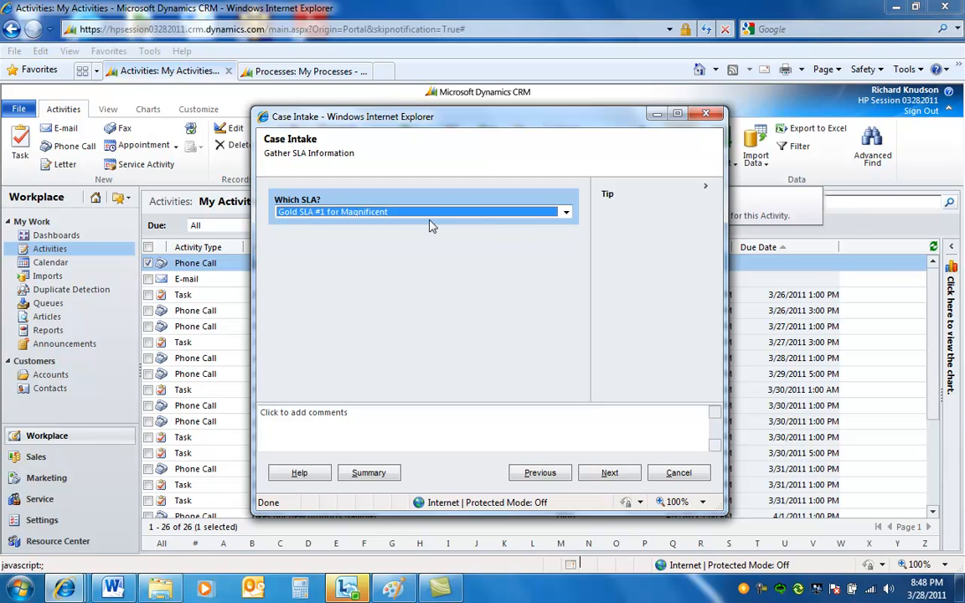
pyautogui.moveTo(609, 472)
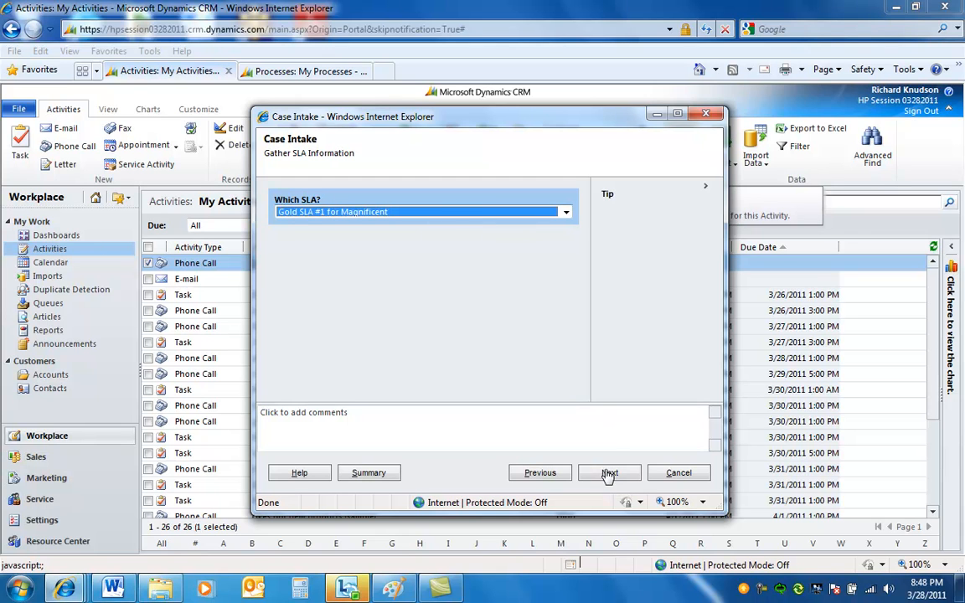
pyautogui.click(610, 472)
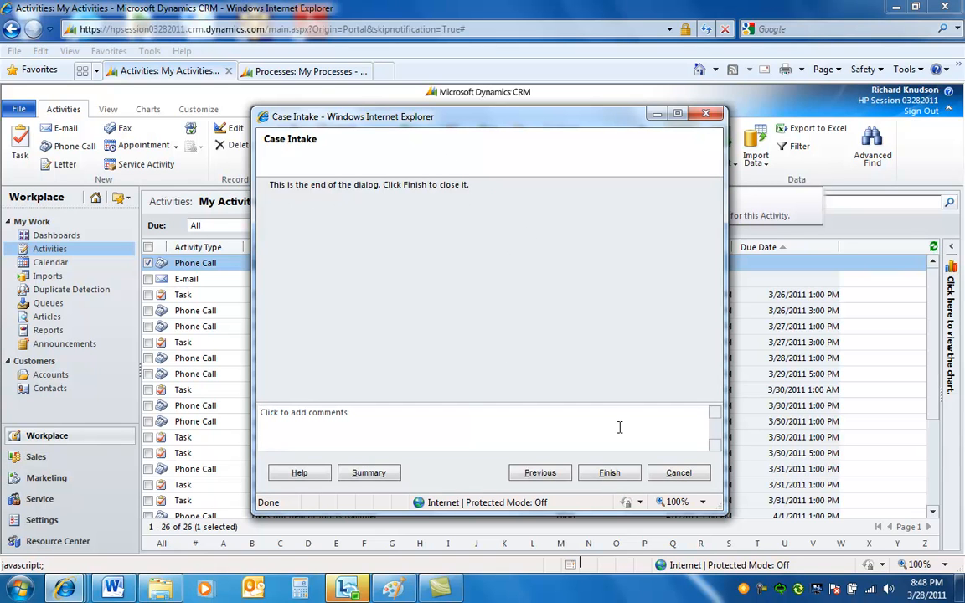
# - Finish the test run, then deactivate the Case Intake process from Settings > Processes and confirm
pyautogui.click(610, 472)
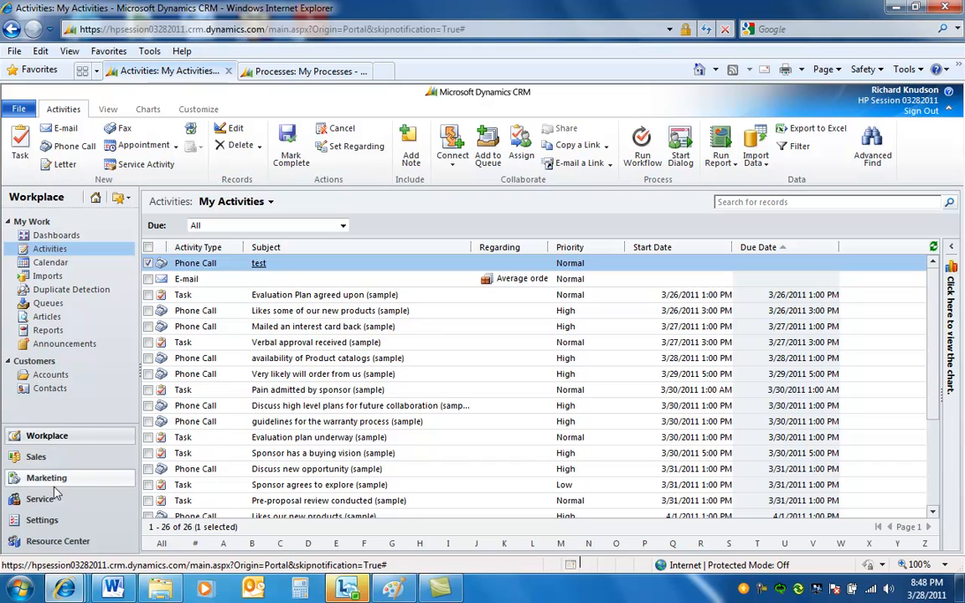
pyautogui.click(42, 519)
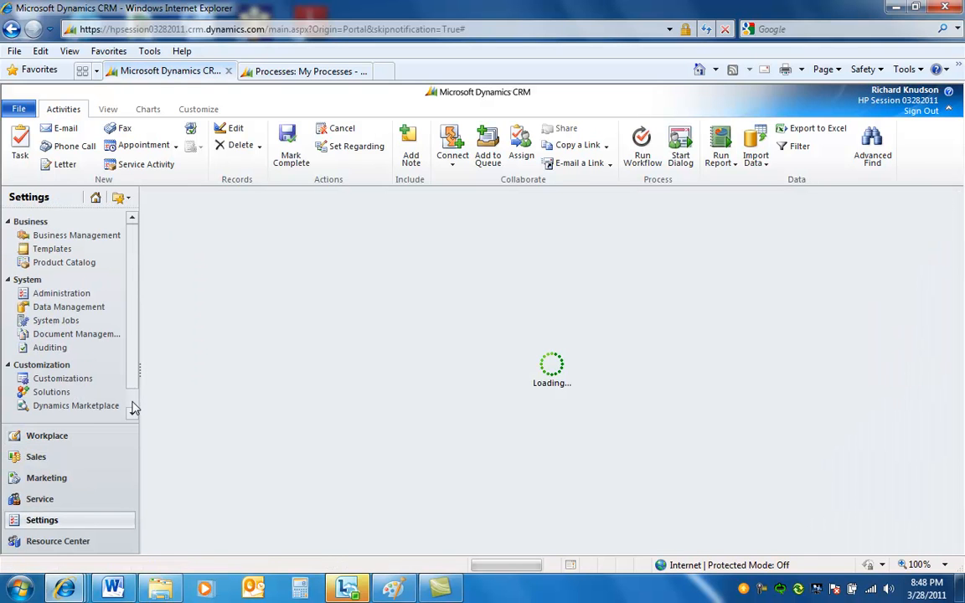
pyautogui.click(50, 412)
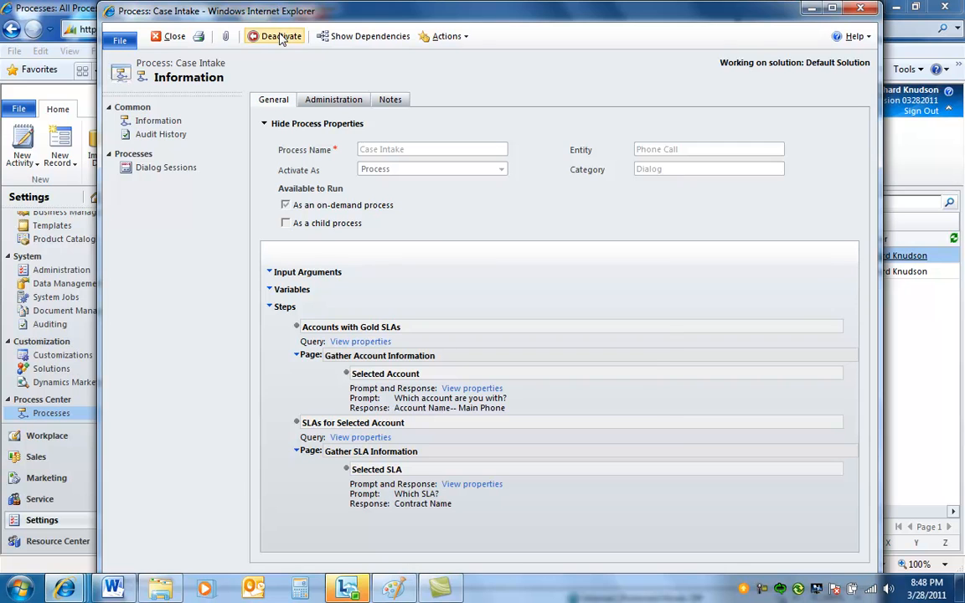
pyautogui.click(276, 36)
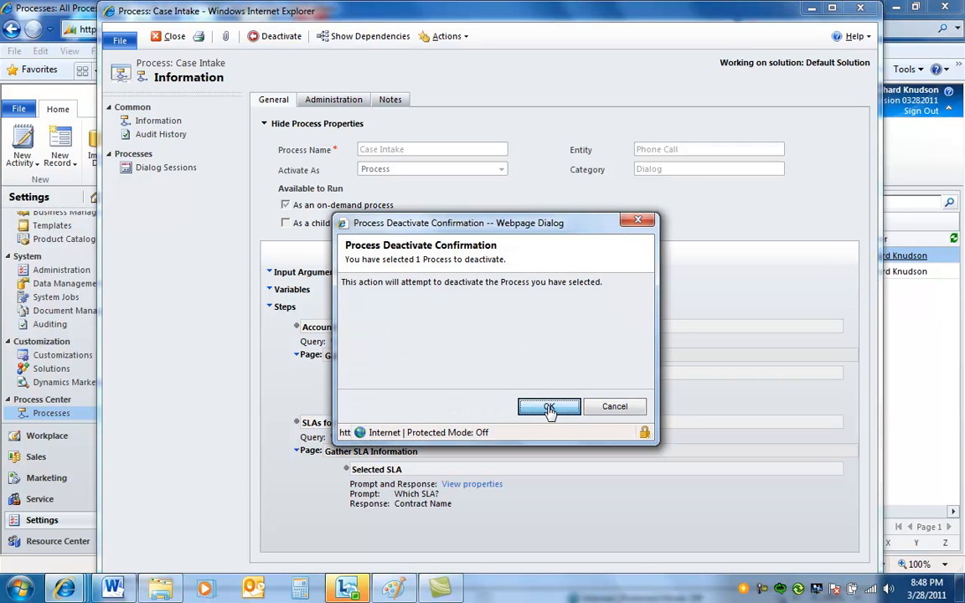
pyautogui.click(550, 407)
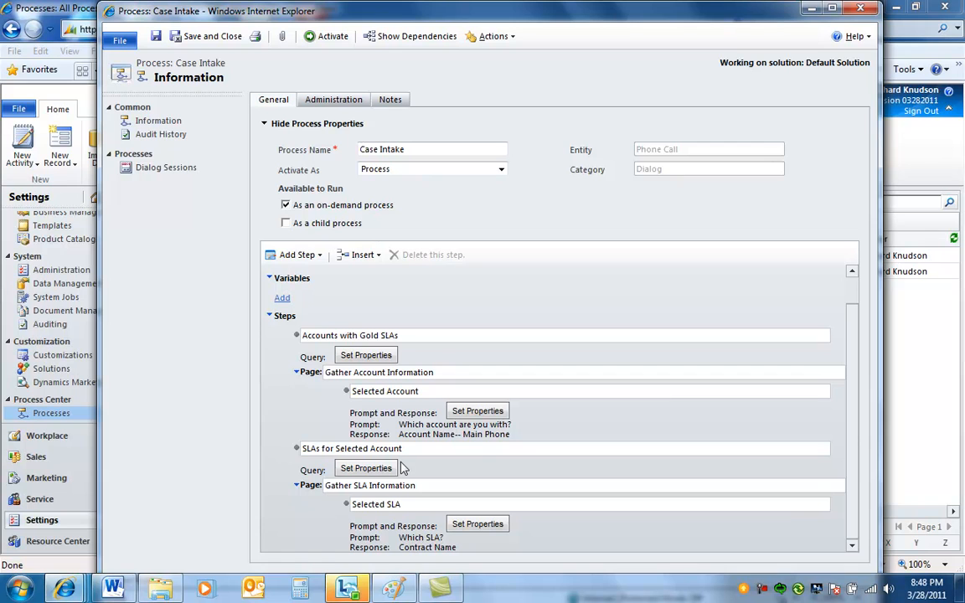
pyautogui.moveTo(314, 446)
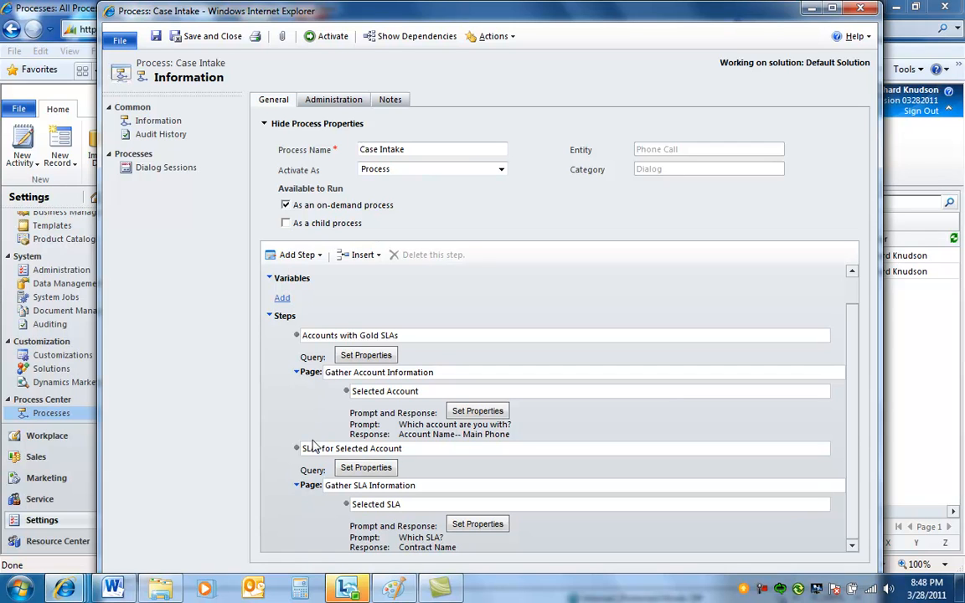
pyautogui.click(370, 485)
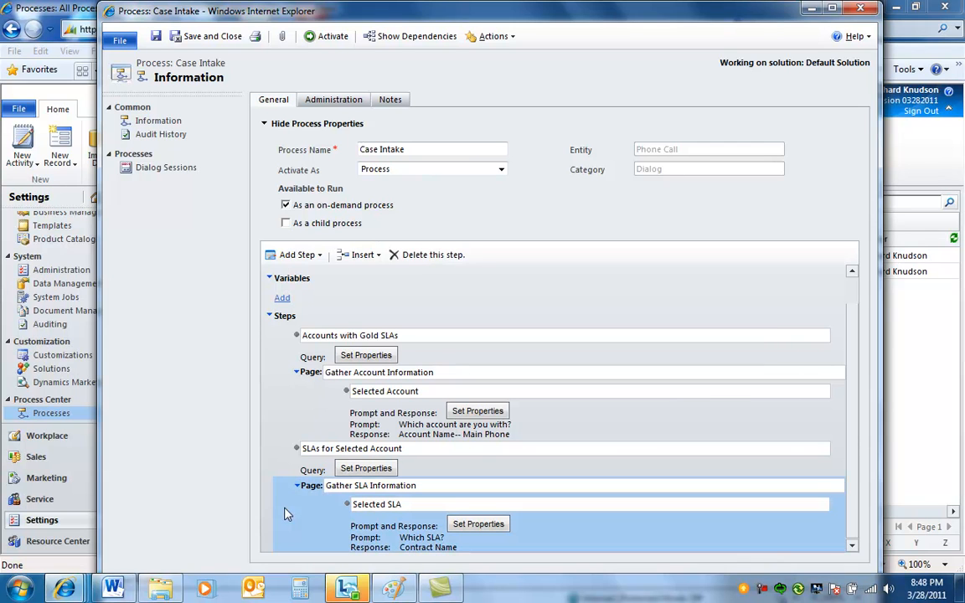
pyautogui.click(298, 255)
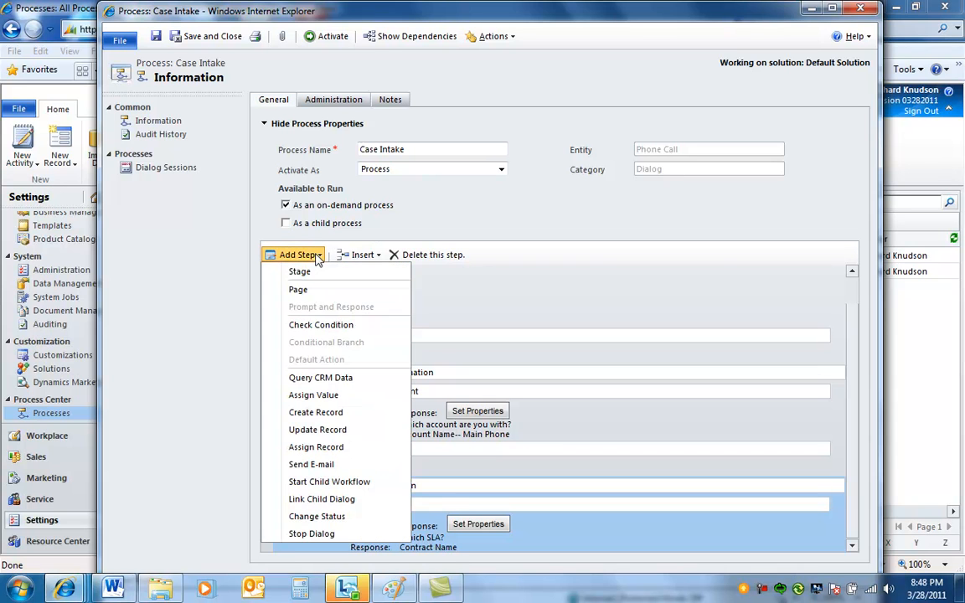
pyautogui.moveTo(315, 411)
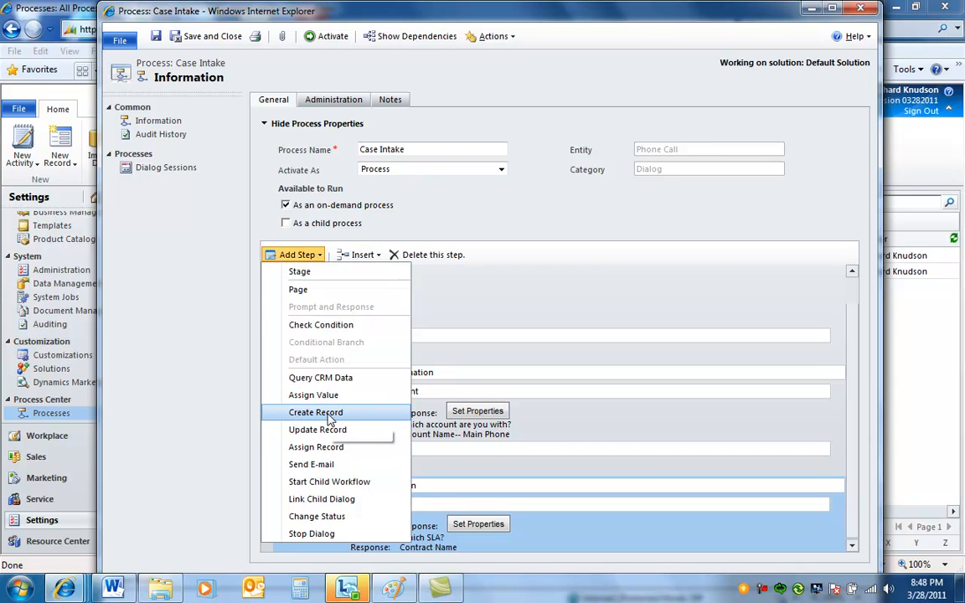
pyautogui.moveTo(314, 412)
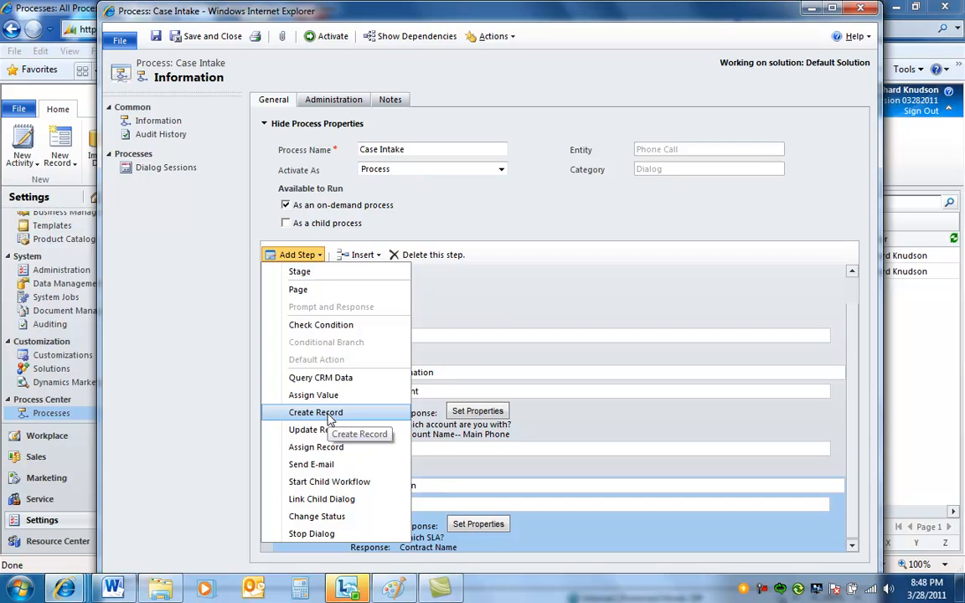
pyautogui.moveTo(350, 412)
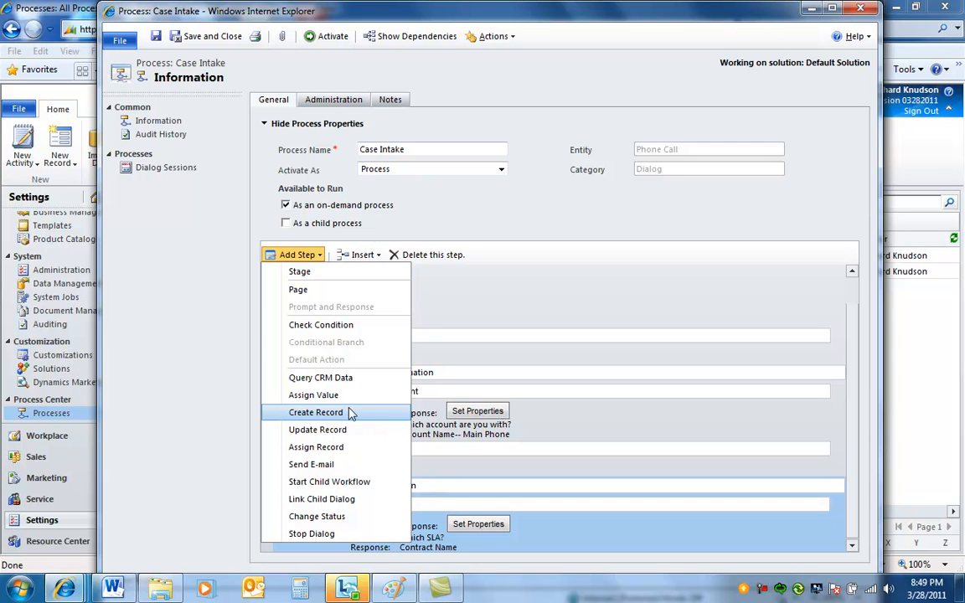
pyautogui.moveTo(472, 409)
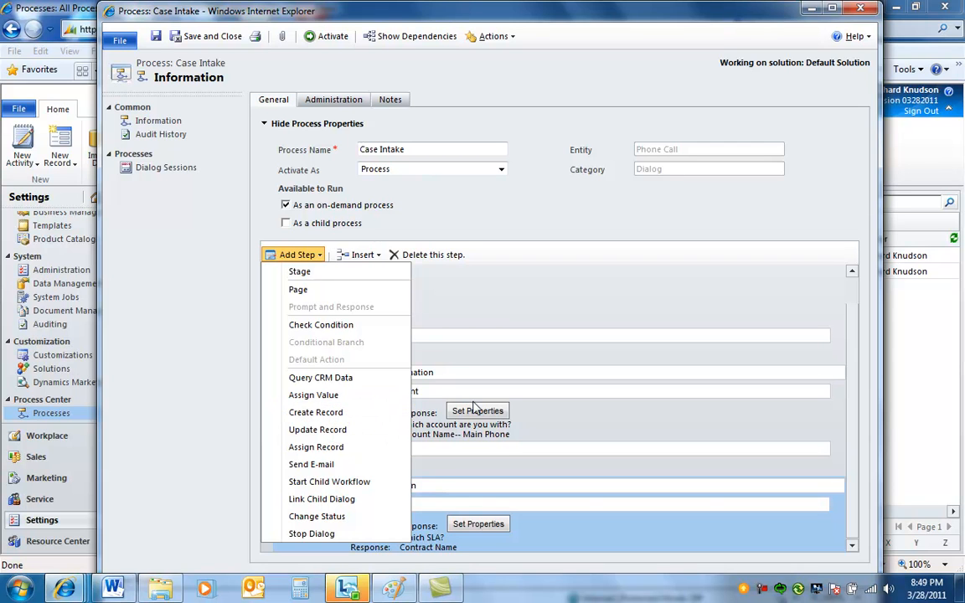
pyautogui.moveTo(482, 482)
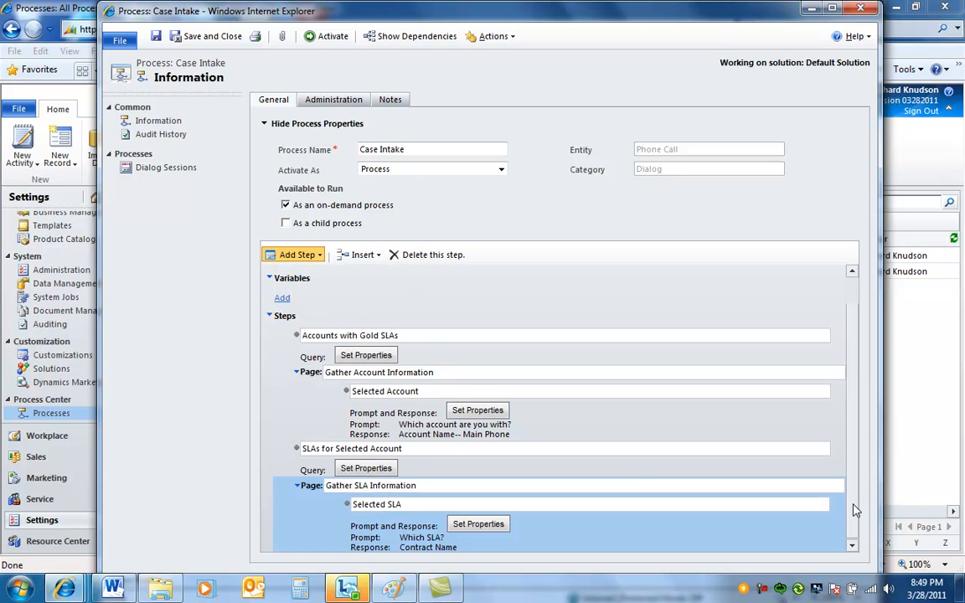
pyautogui.moveTo(640, 477)
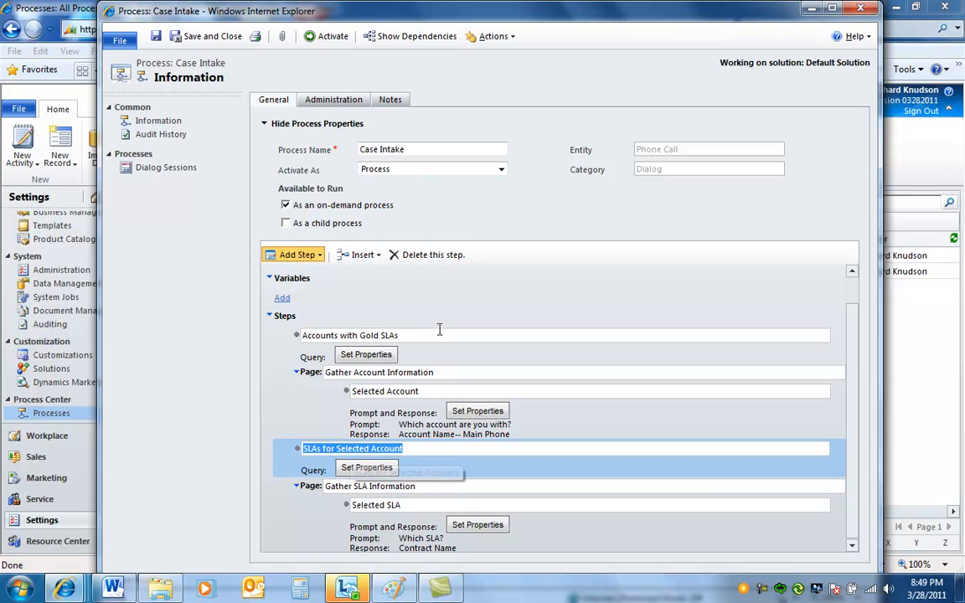
pyautogui.click(352, 335)
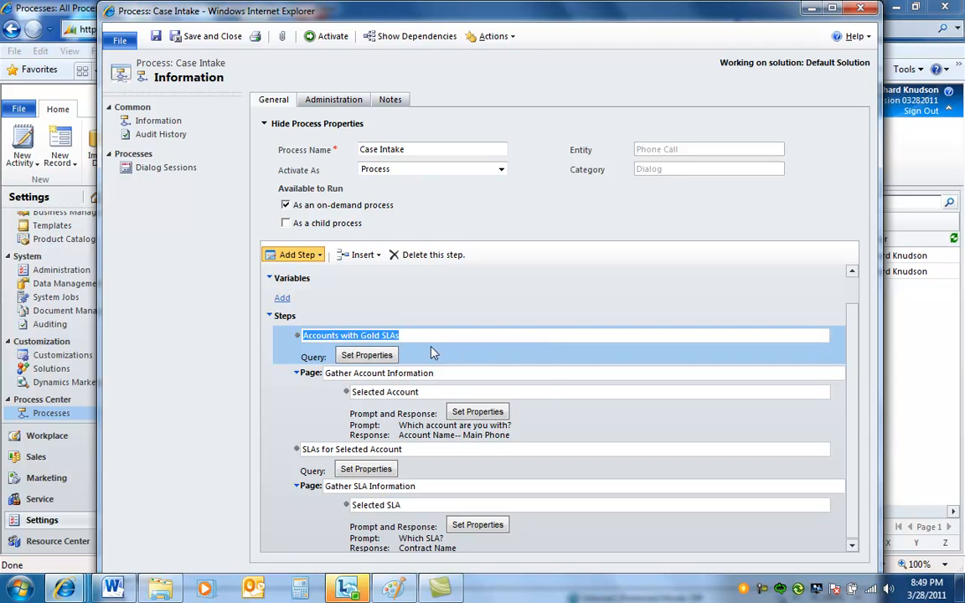
pyautogui.moveTo(422, 352)
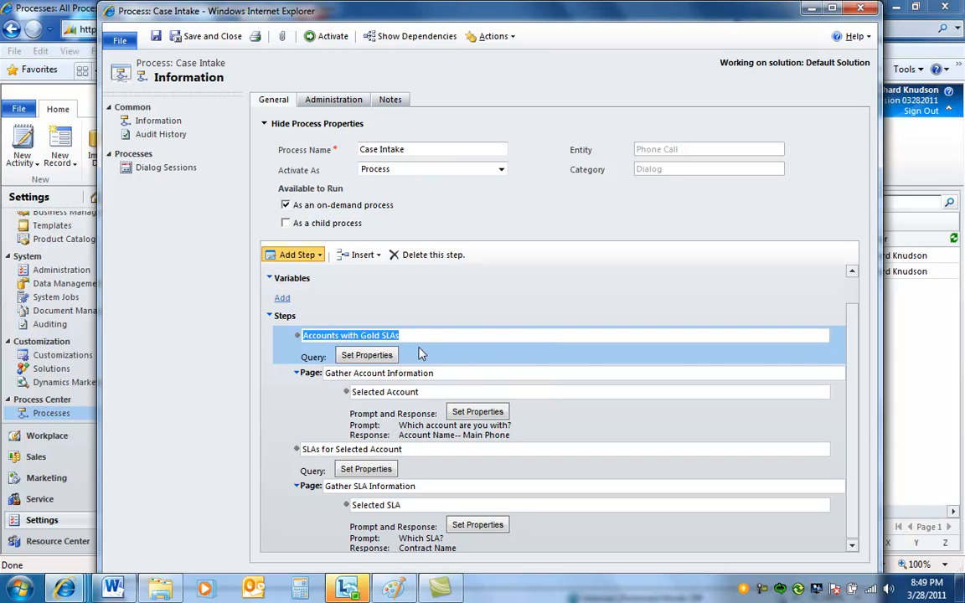
pyautogui.click(385, 392)
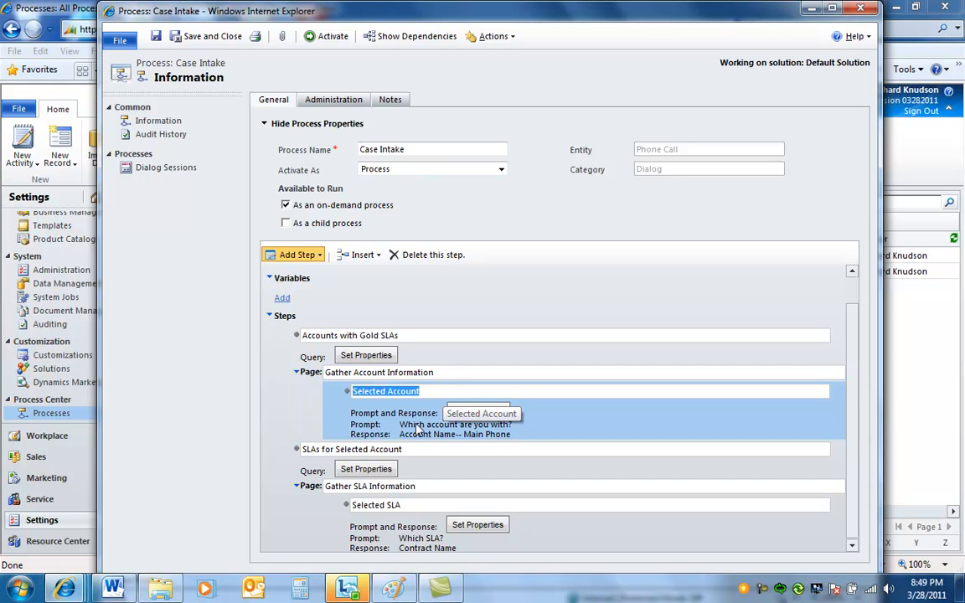
pyautogui.click(351, 449)
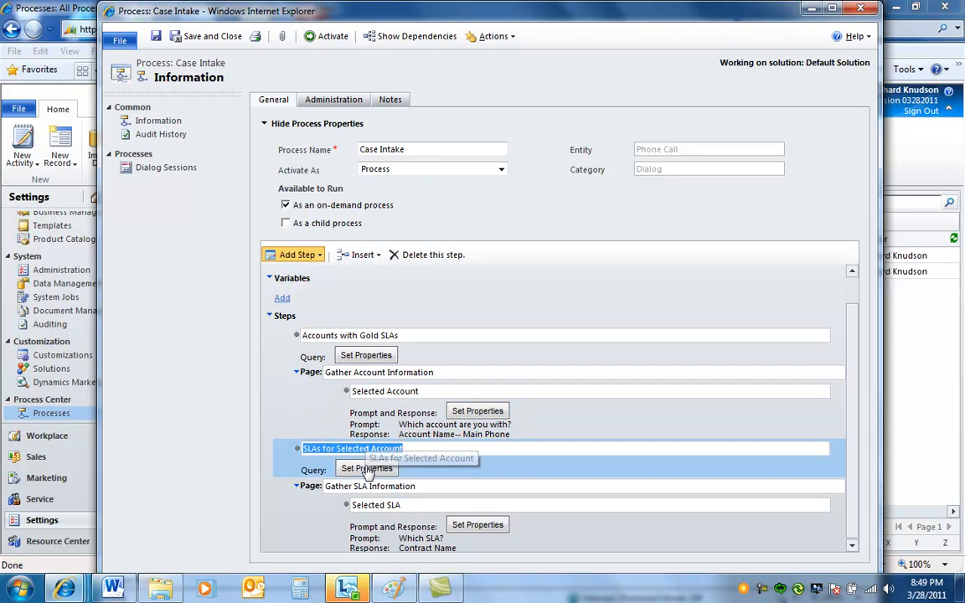
# - Inspect the SLAs for Selected Account query properties, check Variable3 and try Design New
pyautogui.click(365, 467)
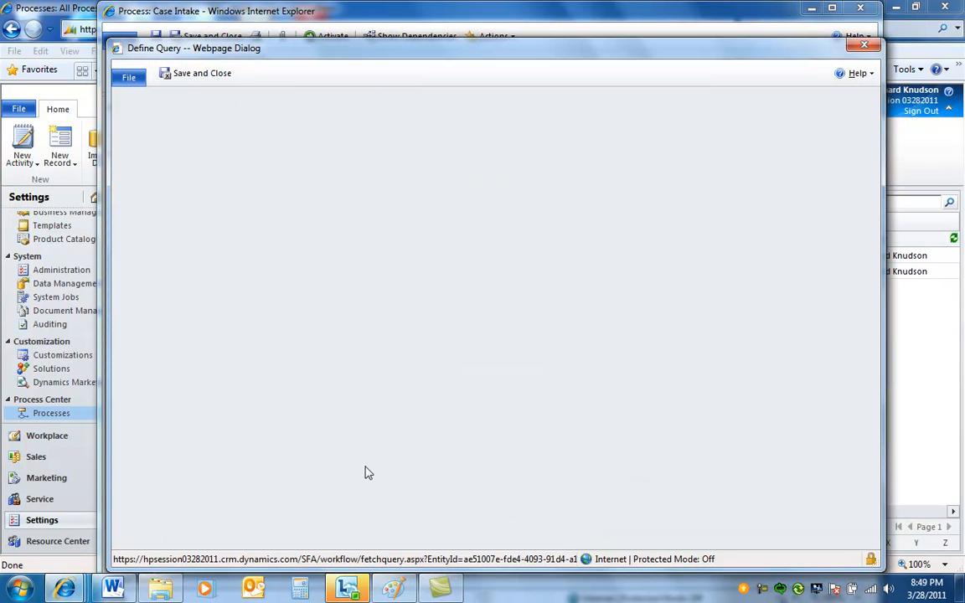
pyautogui.moveTo(328, 272)
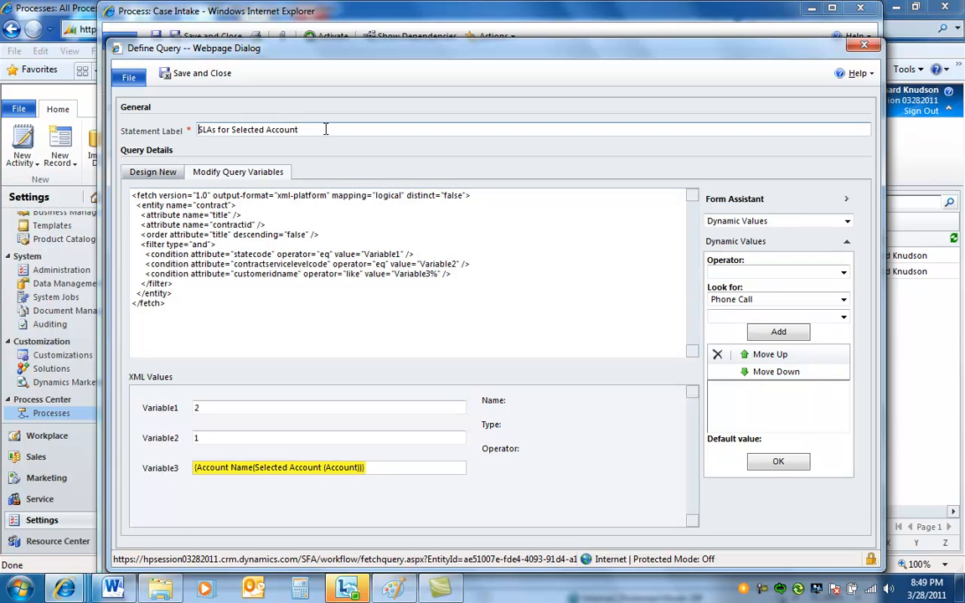
pyautogui.click(328, 467)
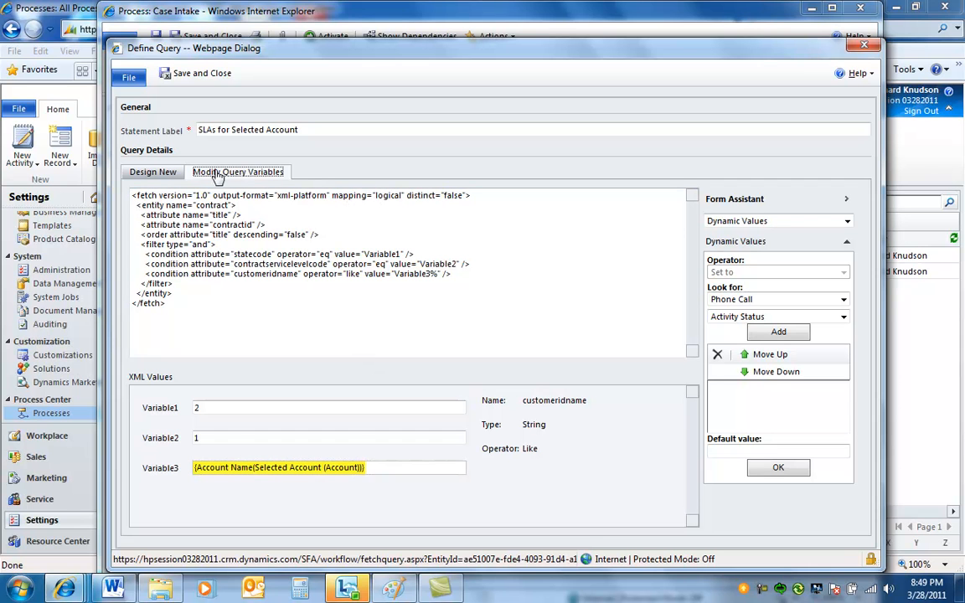
pyautogui.click(153, 171)
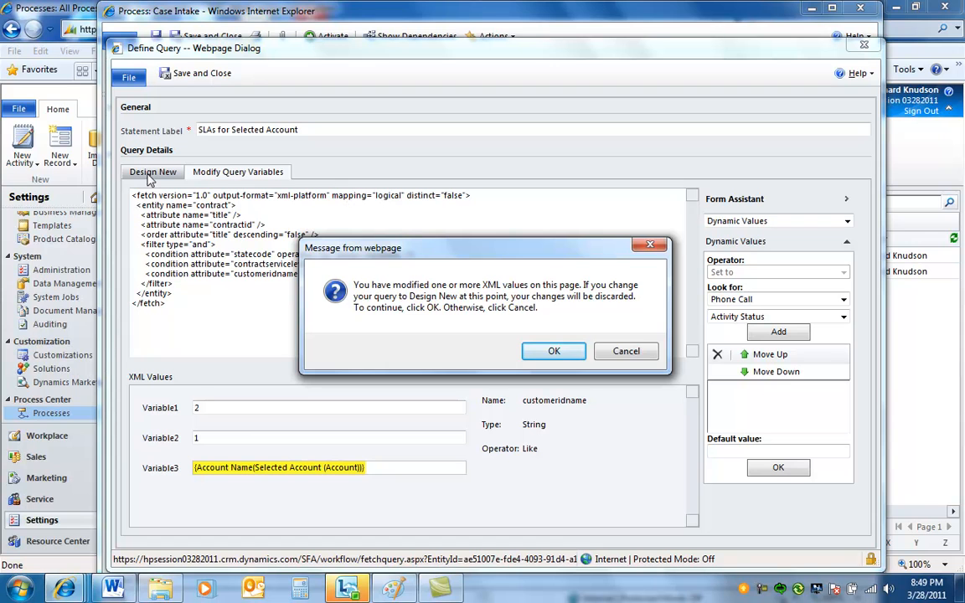
pyautogui.moveTo(375, 253)
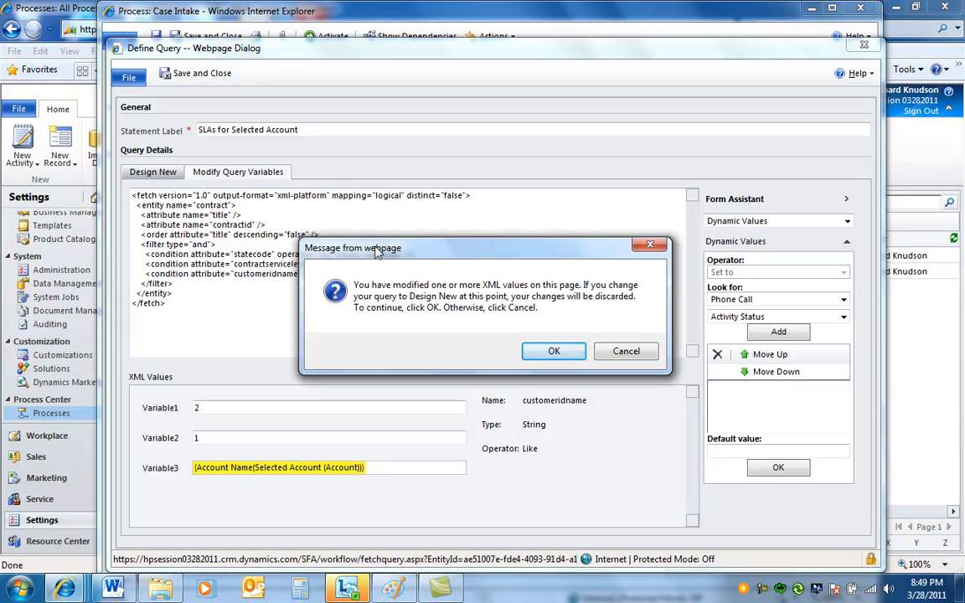
pyautogui.moveTo(529, 295)
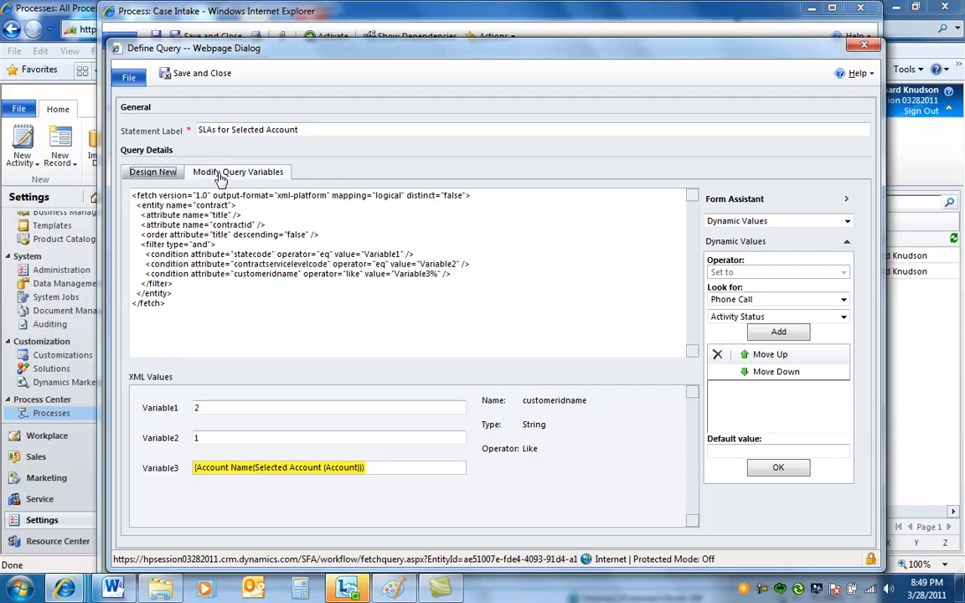
pyautogui.moveTo(376, 479)
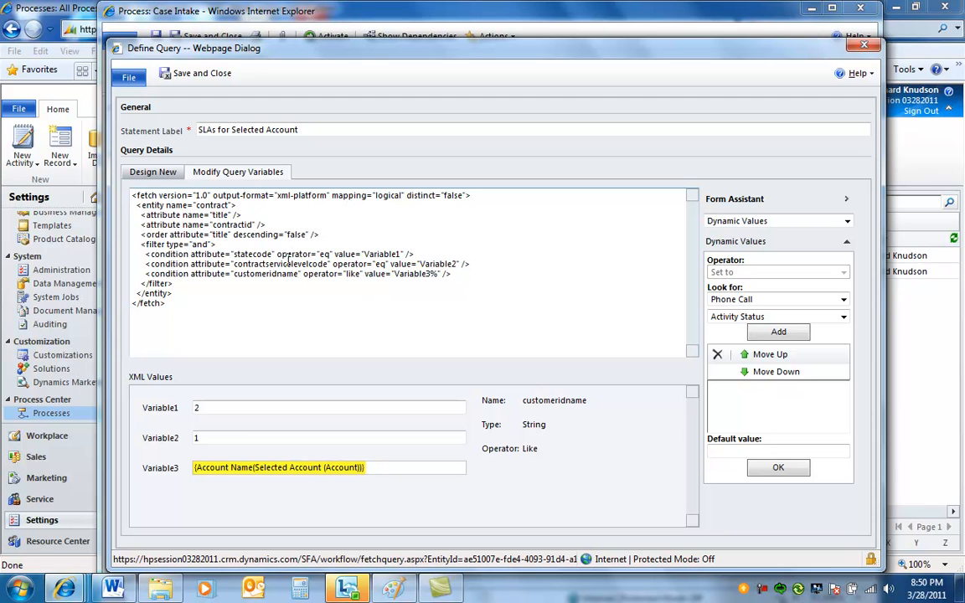
pyautogui.moveTo(319, 315)
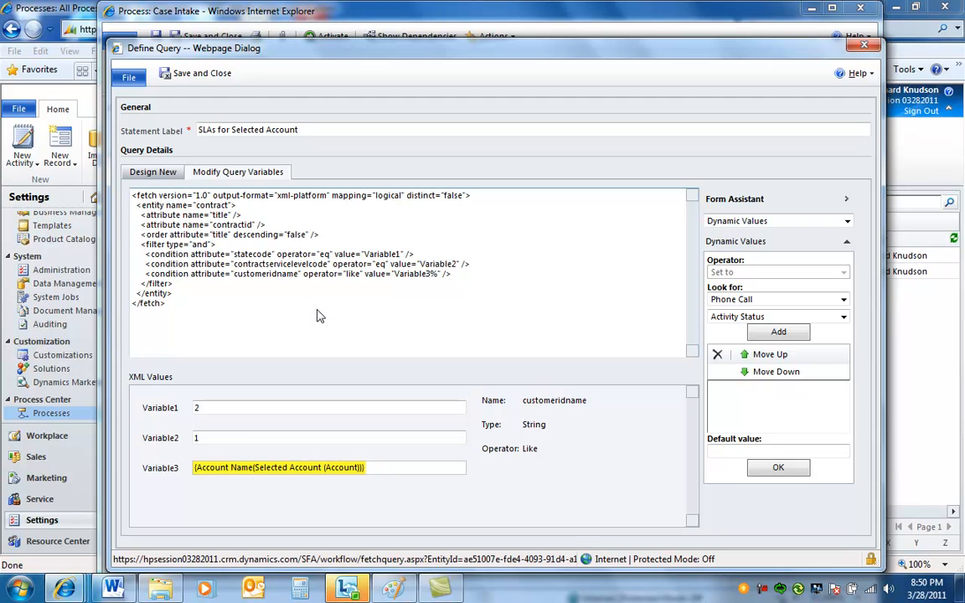
pyautogui.moveTo(248, 251)
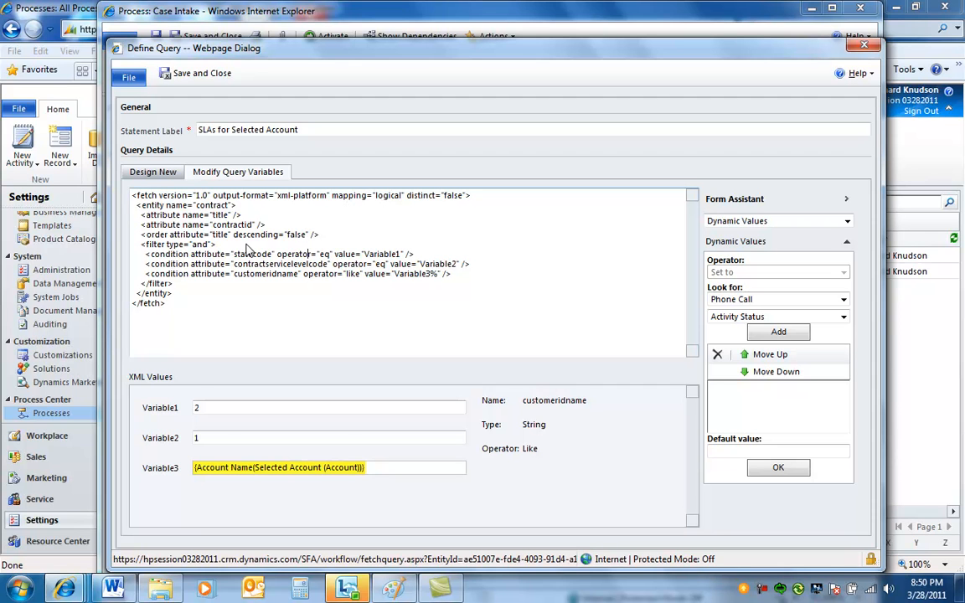